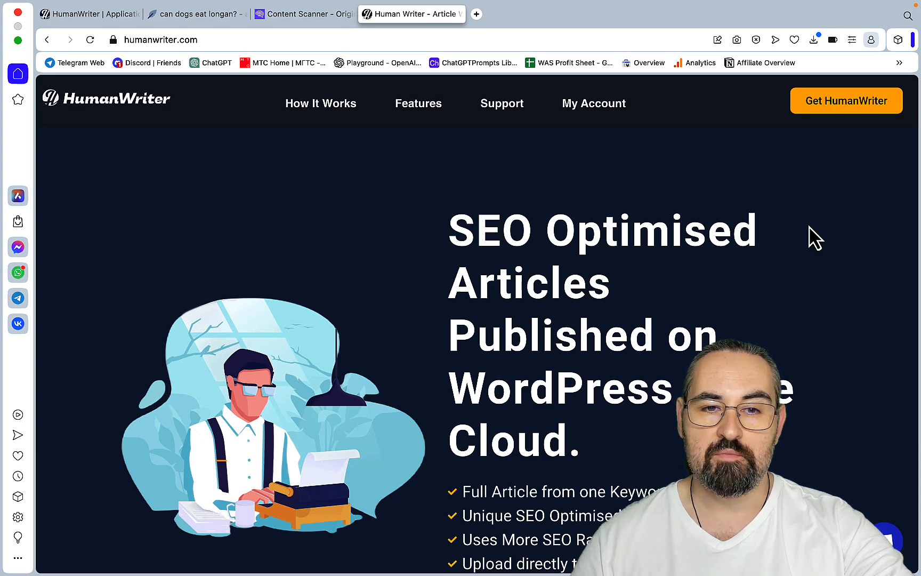
{"action": "mouse_move", "coordinate": [205, 128]}
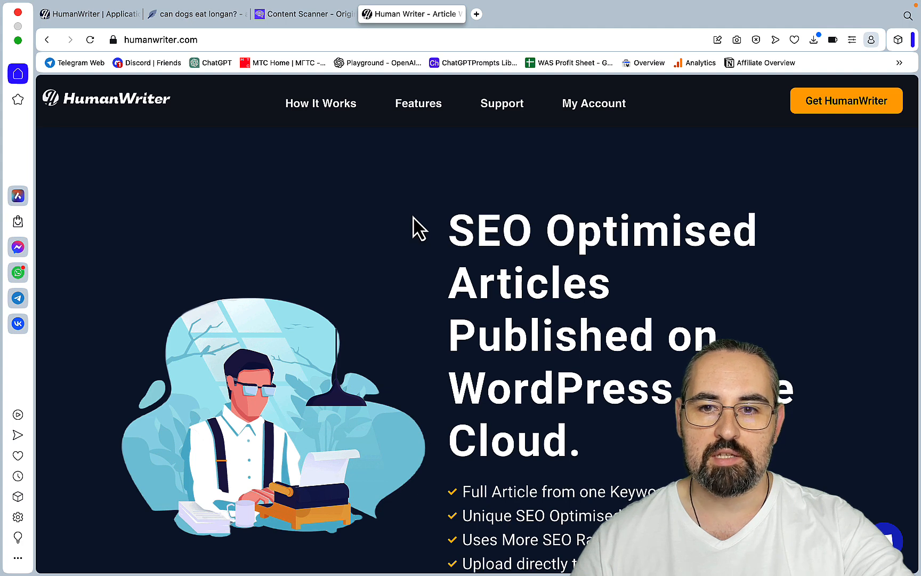
Step: Scroll through the current page, then bring up HumanWriter's list of generated longan articles
{"action": "scroll", "scroll_direction": "down", "scroll_amount": 3}
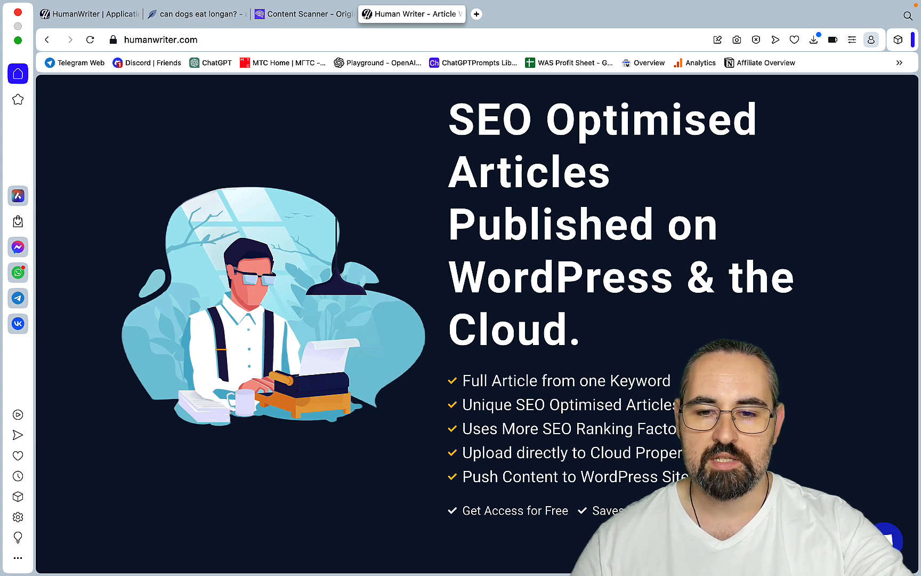
{"action": "scroll", "scroll_direction": "down", "scroll_amount": 3}
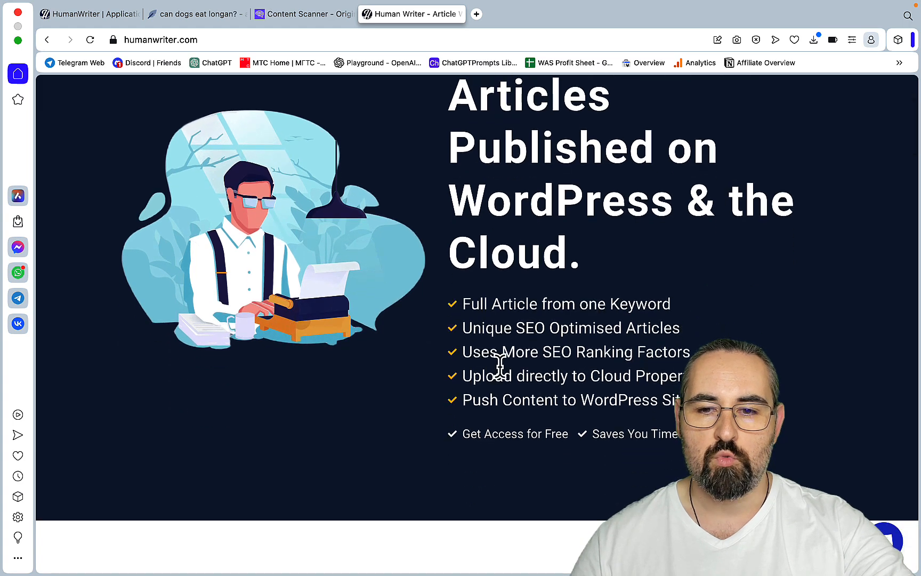
{"action": "mouse_move", "coordinate": [688, 351]}
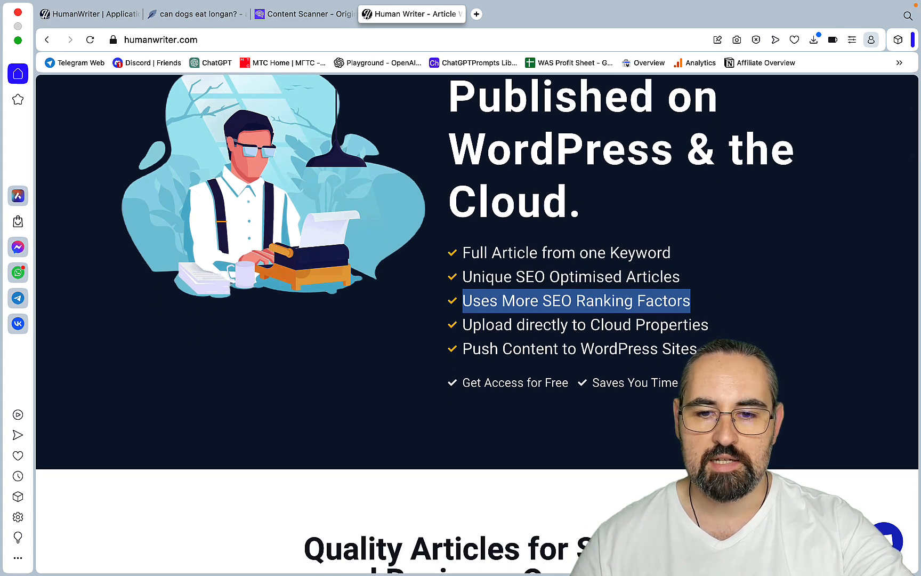
{"action": "scroll", "scroll_direction": "down", "scroll_amount": 3}
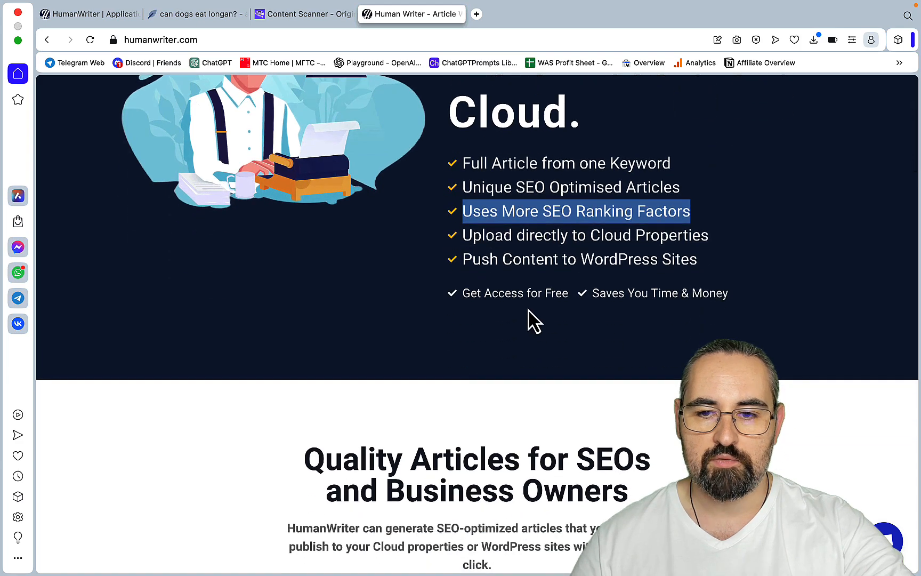
{"action": "scroll", "scroll_direction": "down", "scroll_amount": 3}
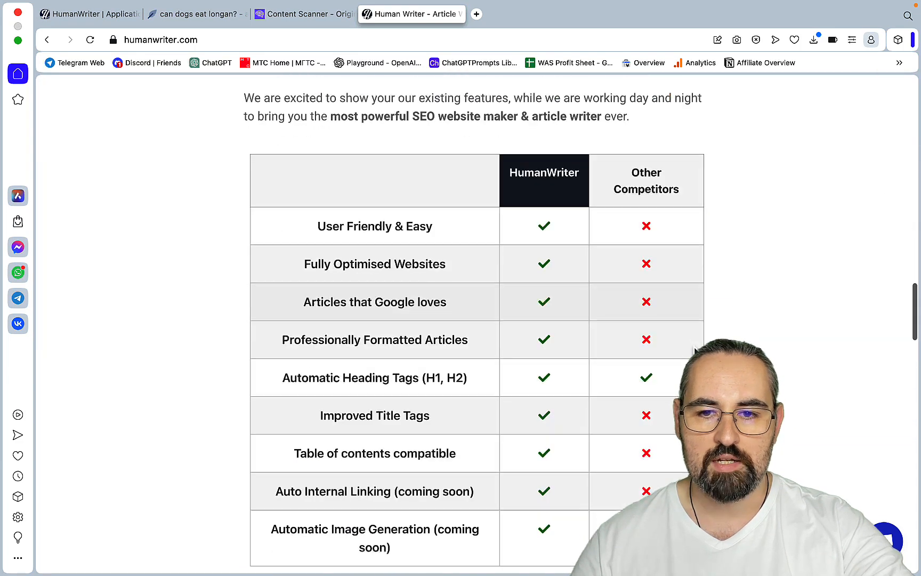
{"action": "scroll", "scroll_direction": "down", "scroll_amount": 3}
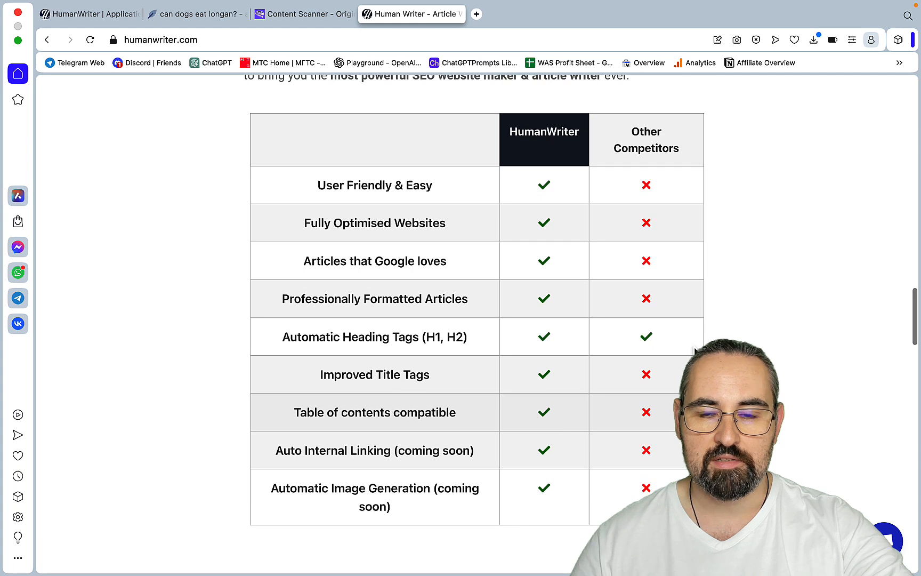
{"action": "mouse_move", "coordinate": [544, 135]}
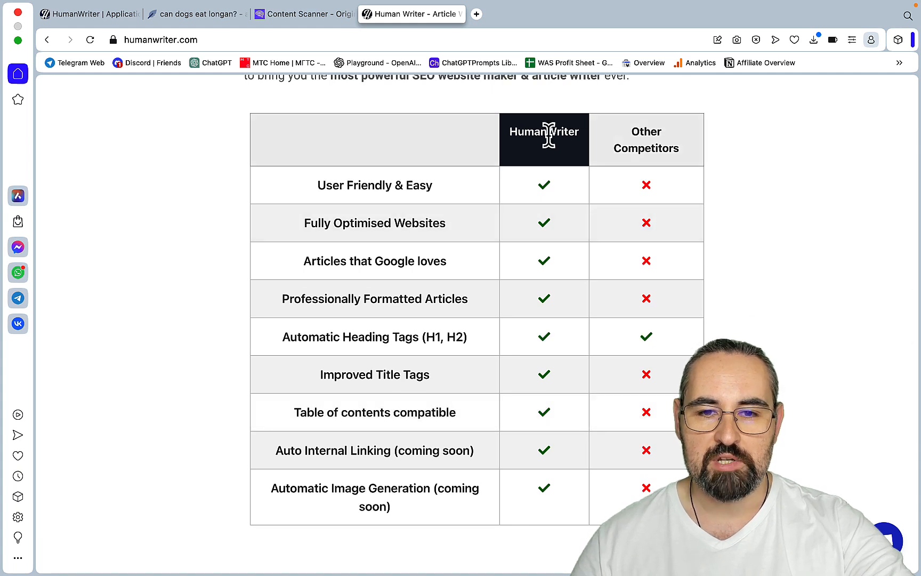
{"action": "mouse_move", "coordinate": [446, 258]}
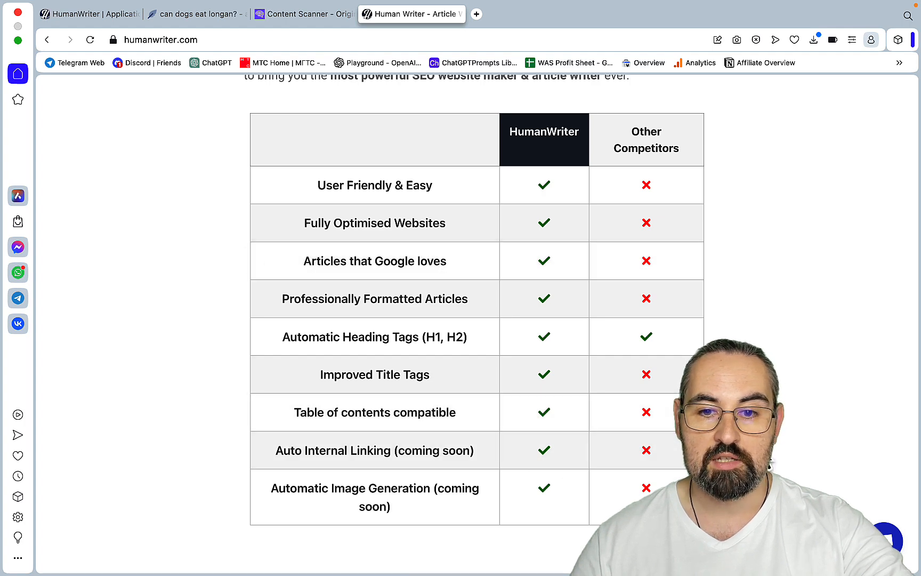
{"action": "scroll", "scroll_direction": "up", "scroll_amount": 3}
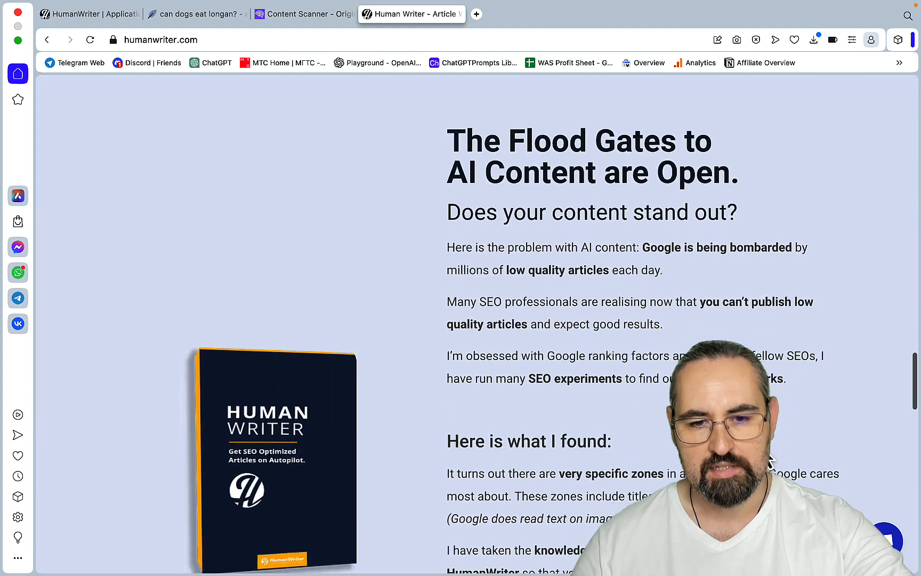
{"action": "scroll", "scroll_direction": "down", "scroll_amount": 3}
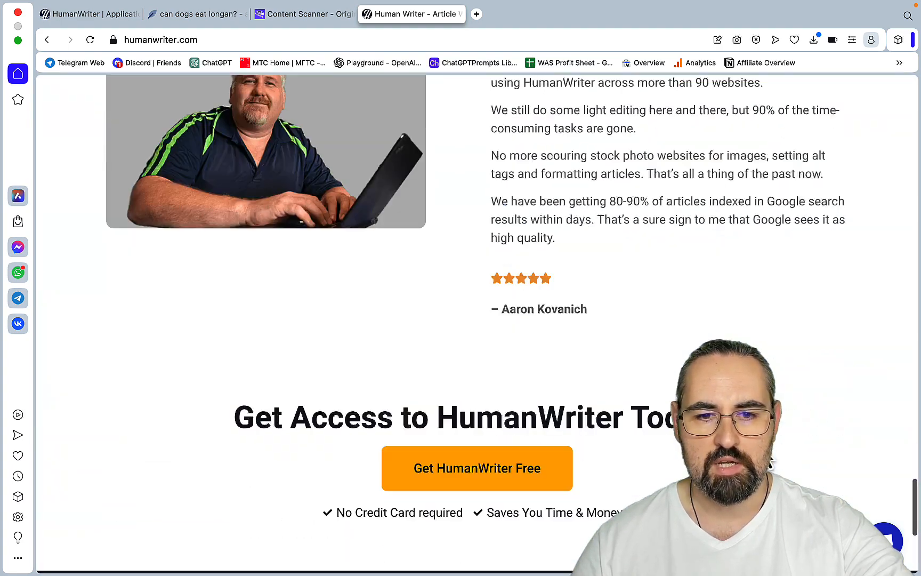
{"action": "scroll", "scroll_direction": "up", "scroll_amount": 3}
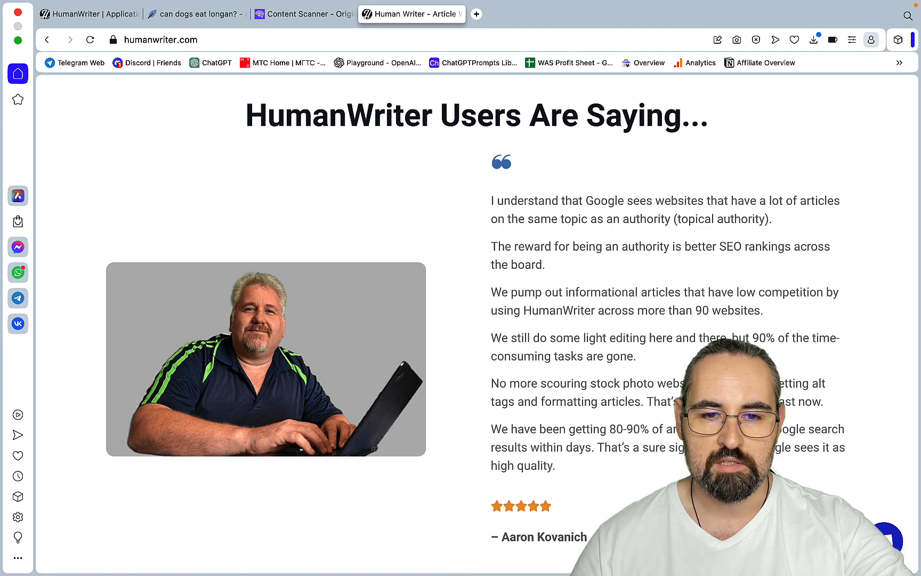
{"action": "scroll", "scroll_direction": "down", "scroll_amount": 3}
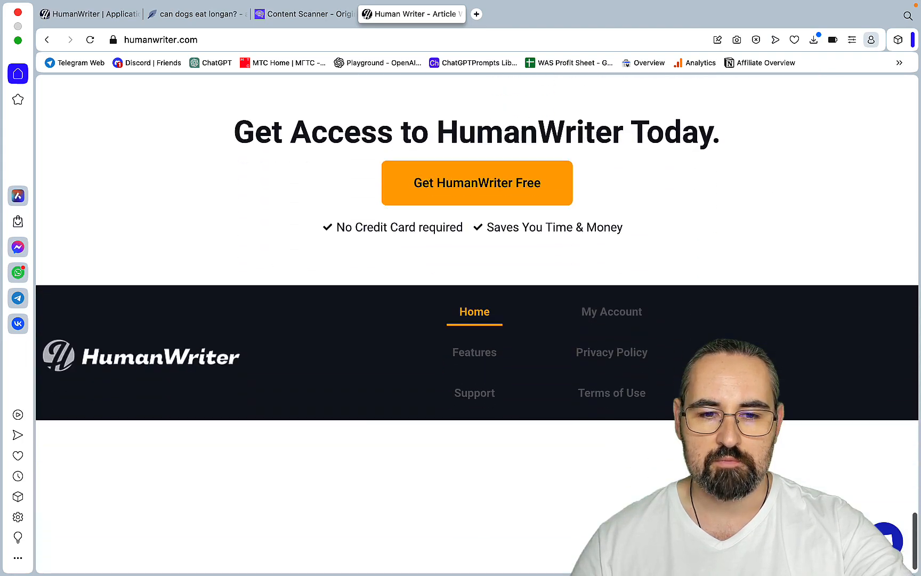
{"action": "scroll", "scroll_direction": "up", "scroll_amount": 3}
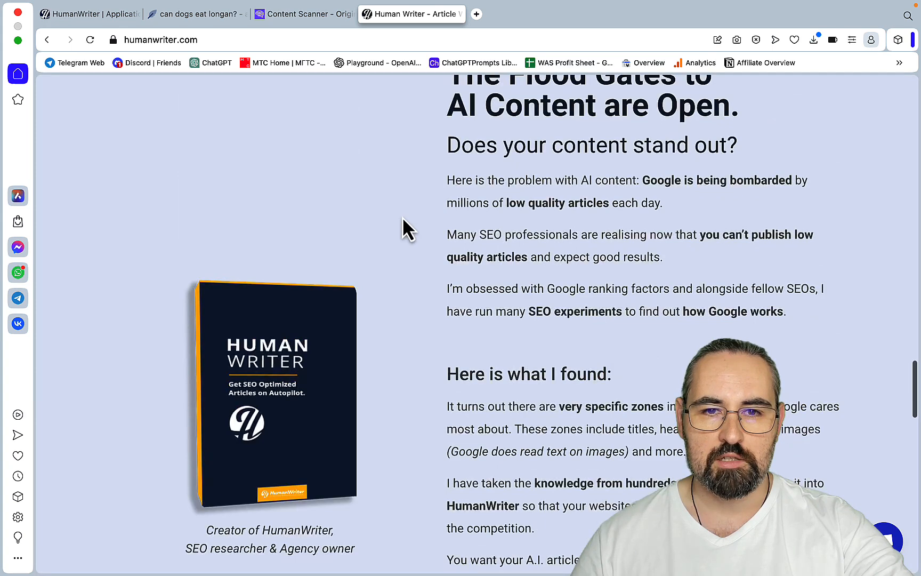
{"action": "left_click", "coordinate": [89, 14]}
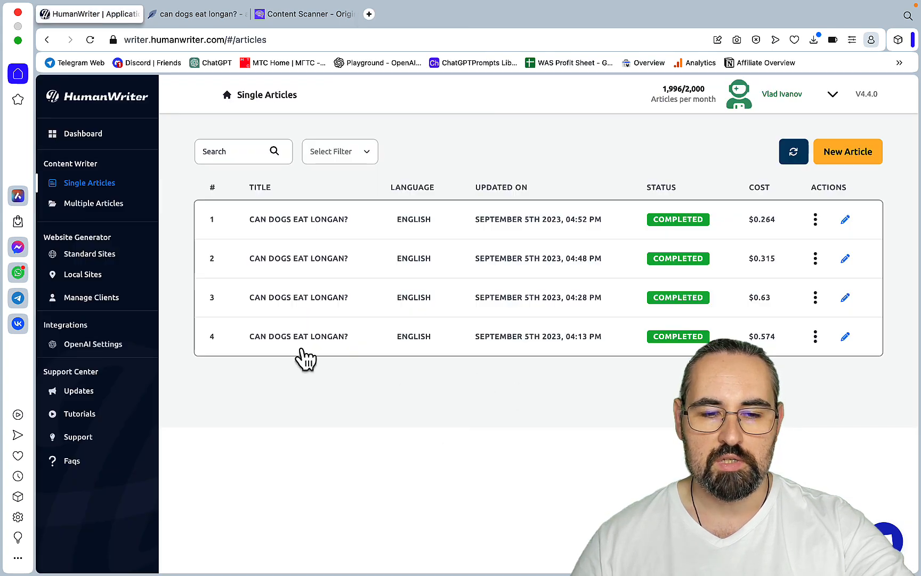
{"action": "mouse_move", "coordinate": [93, 344]}
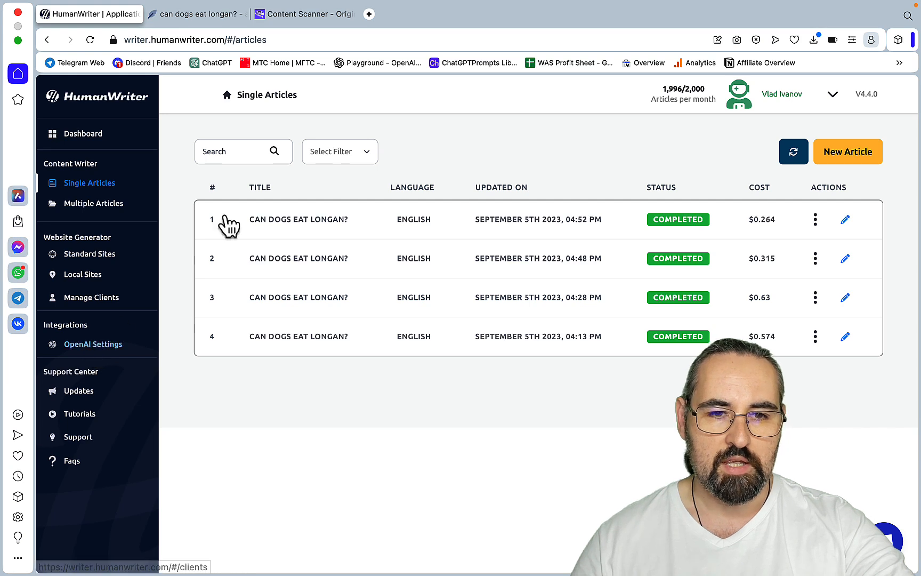
{"action": "mouse_move", "coordinate": [167, 186]}
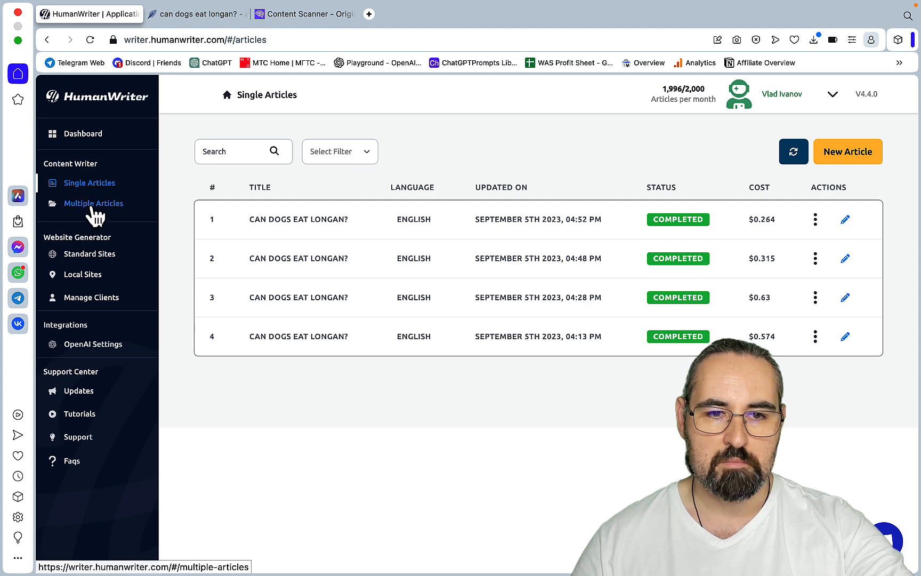
Step: Tour Multiple Articles, Local Sites and Manage Clients, ending back on Single Articles
{"action": "left_click", "coordinate": [93, 202]}
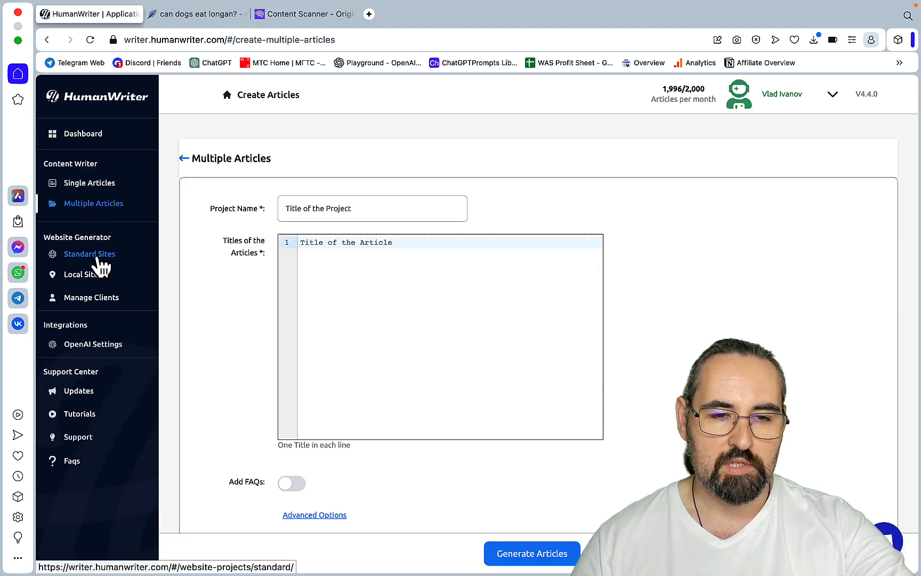
{"action": "left_click", "coordinate": [82, 274]}
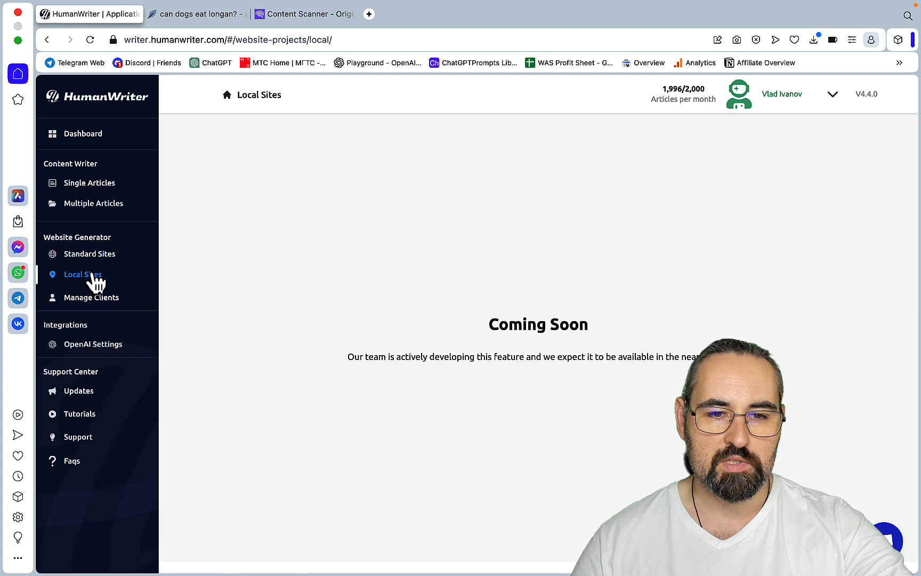
{"action": "left_click", "coordinate": [91, 297]}
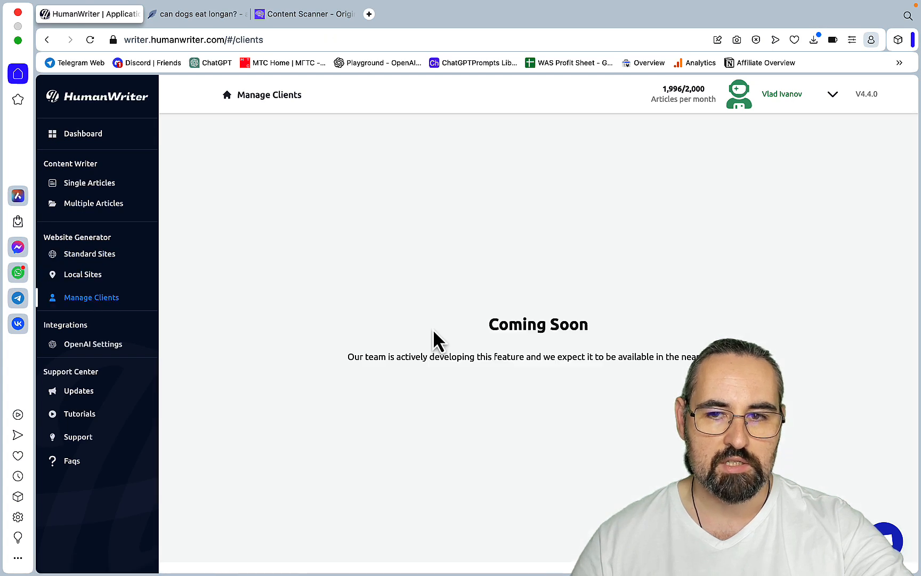
{"action": "mouse_move", "coordinate": [105, 365]}
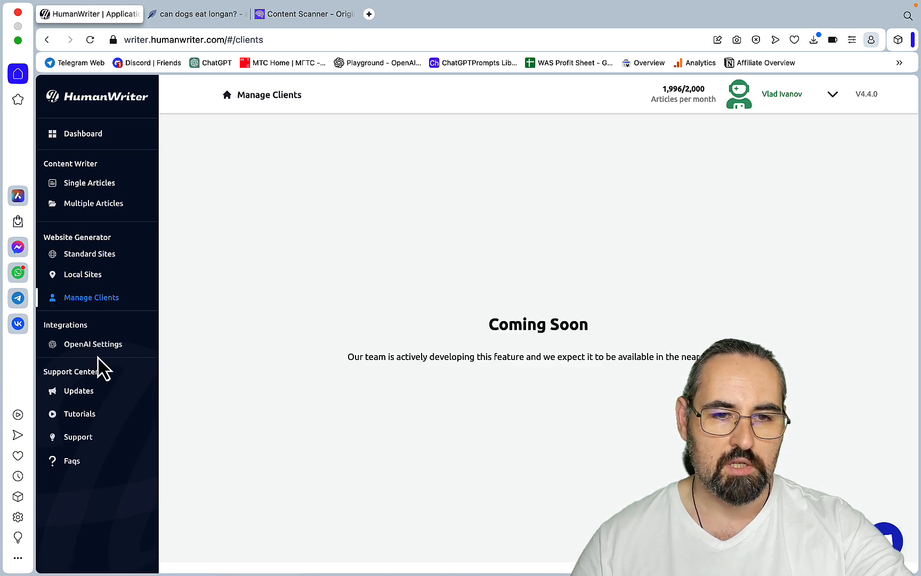
{"action": "left_click", "coordinate": [90, 183]}
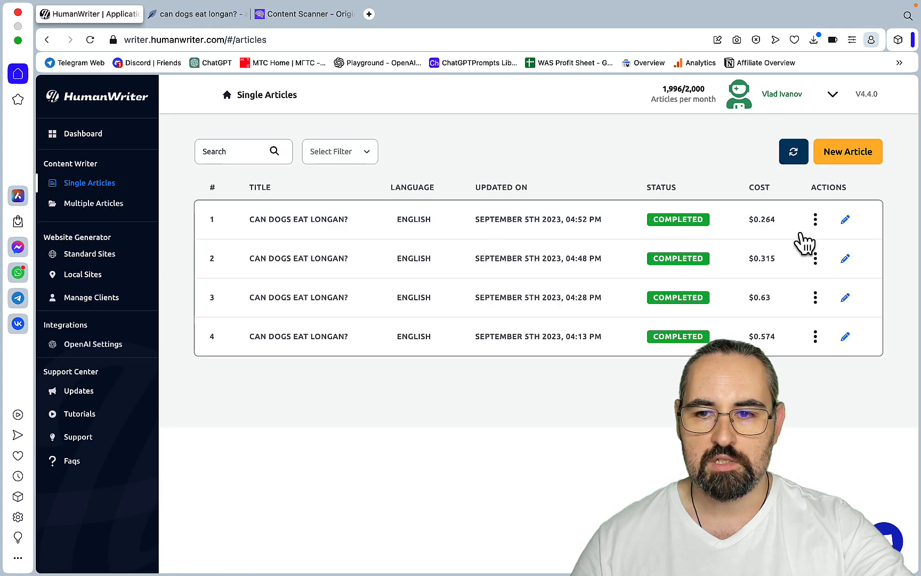
Step: Choose Push to WordPress from the first longan article's actions menu
{"action": "left_click", "coordinate": [815, 220]}
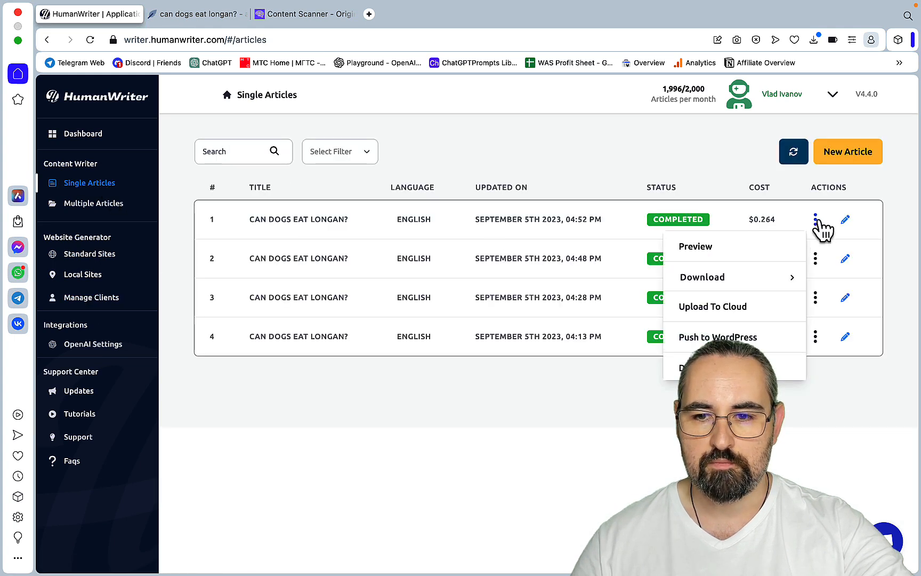
{"action": "left_click", "coordinate": [717, 337]}
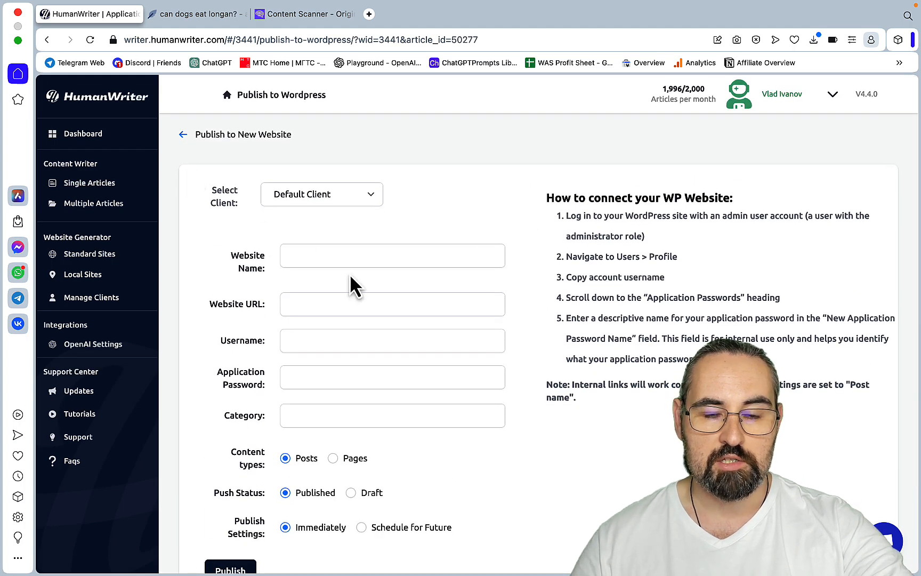
{"action": "mouse_move", "coordinate": [89, 182]}
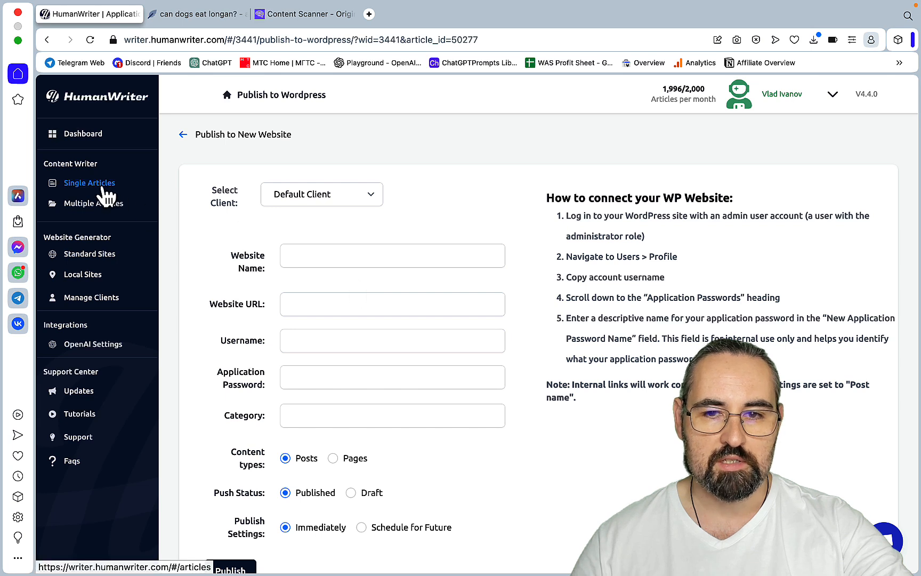
{"action": "mouse_move", "coordinate": [675, 147]}
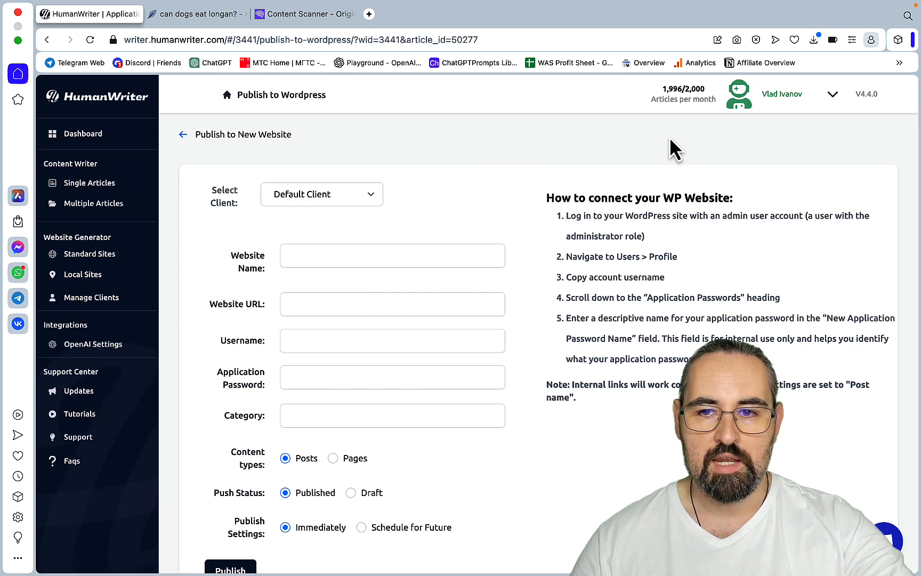
{"action": "mouse_move", "coordinate": [726, 112]}
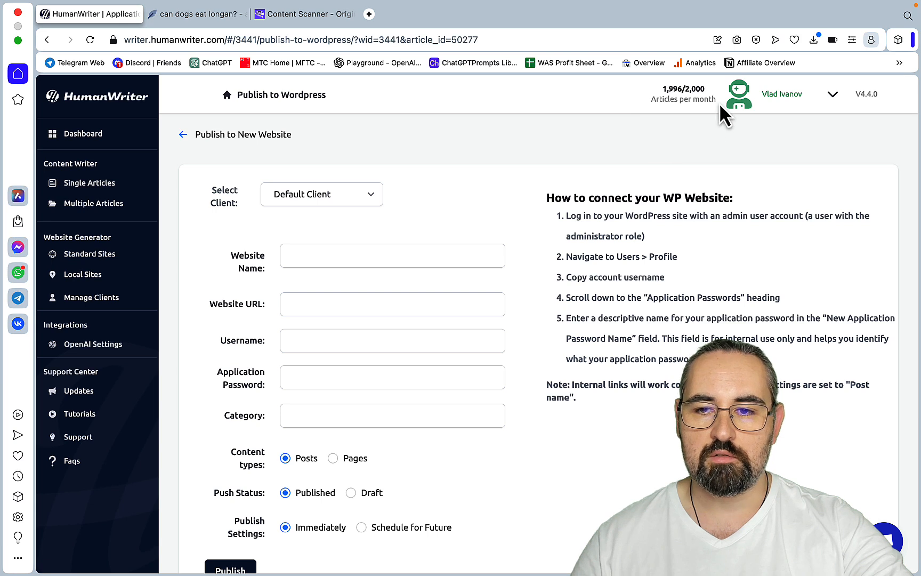
{"action": "mouse_move", "coordinate": [699, 123]}
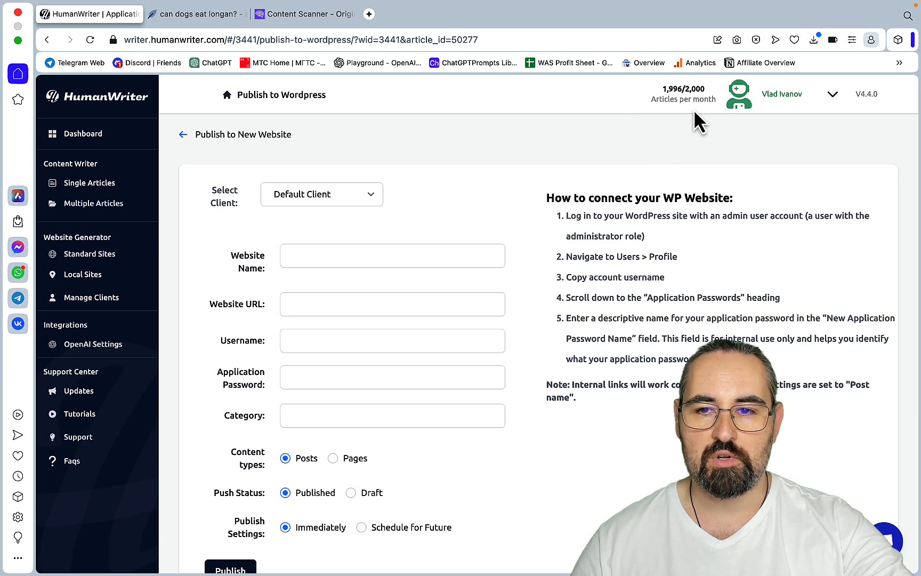
{"action": "mouse_move", "coordinate": [720, 124]}
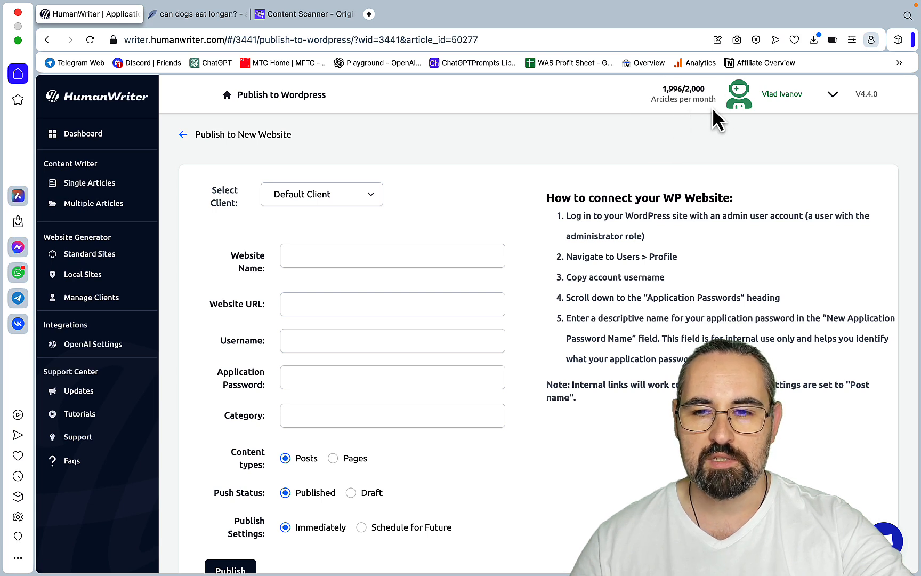
{"action": "mouse_move", "coordinate": [180, 164]}
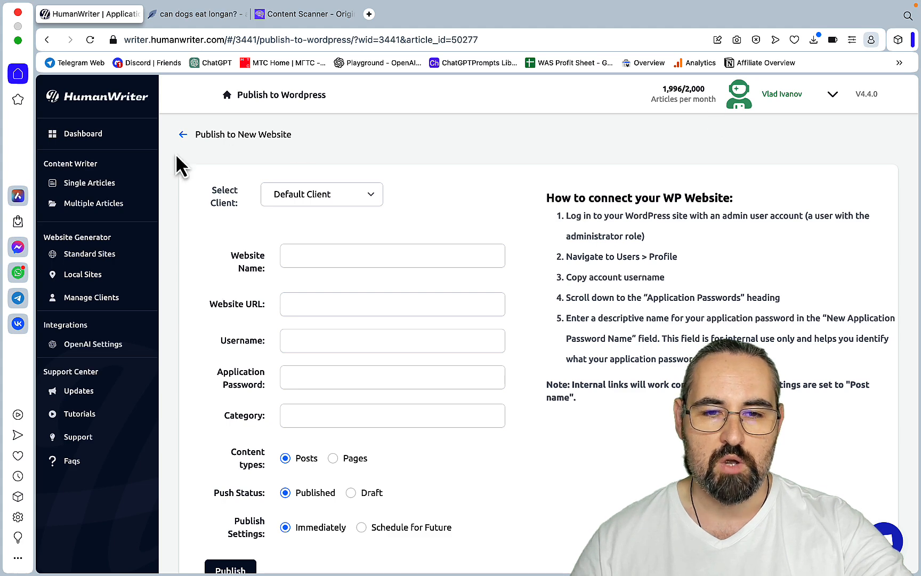
{"action": "left_click", "coordinate": [90, 182]}
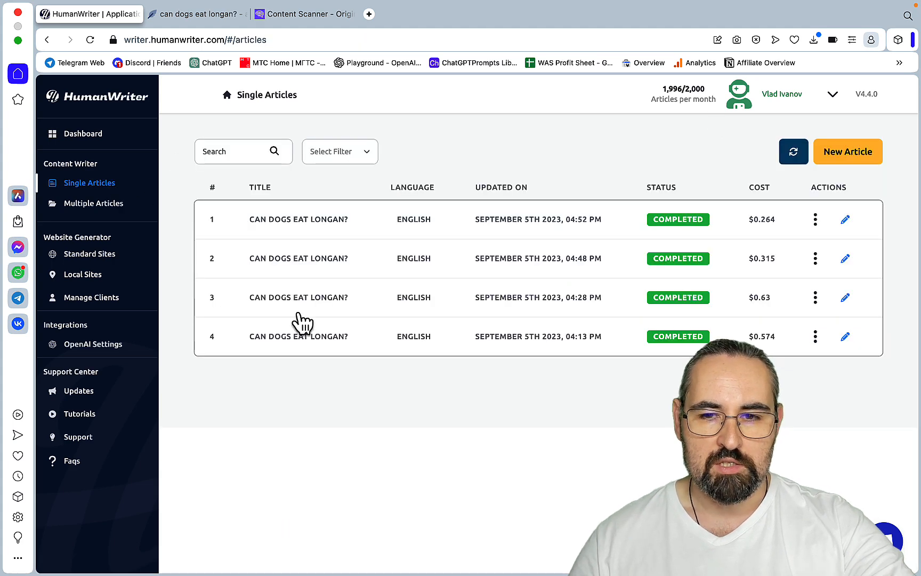
{"action": "mouse_move", "coordinate": [361, 198]}
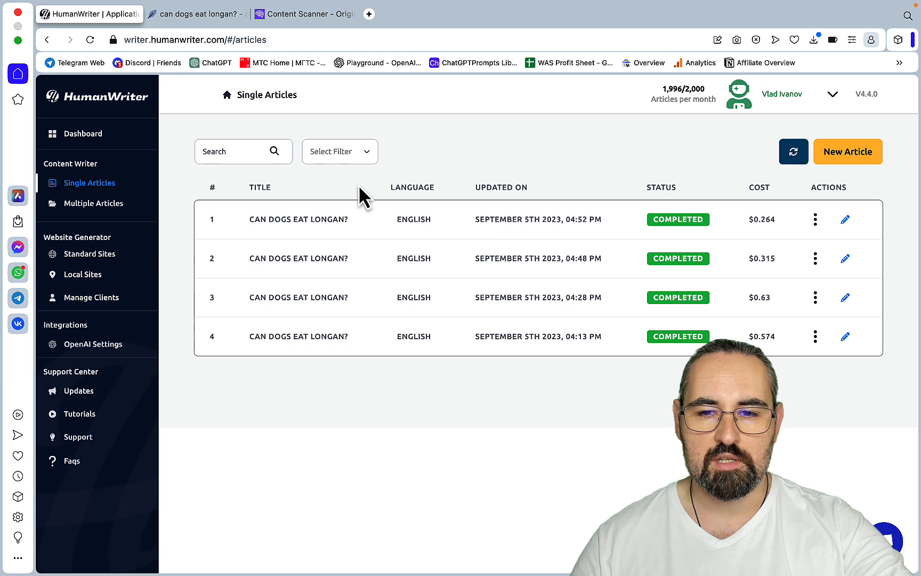
{"action": "mouse_move", "coordinate": [750, 329]}
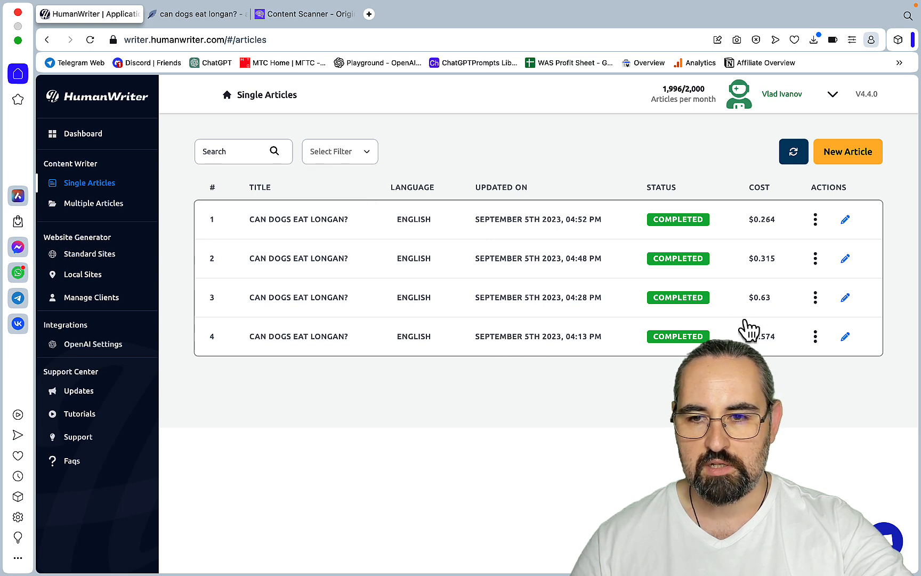
{"action": "mouse_move", "coordinate": [770, 316]}
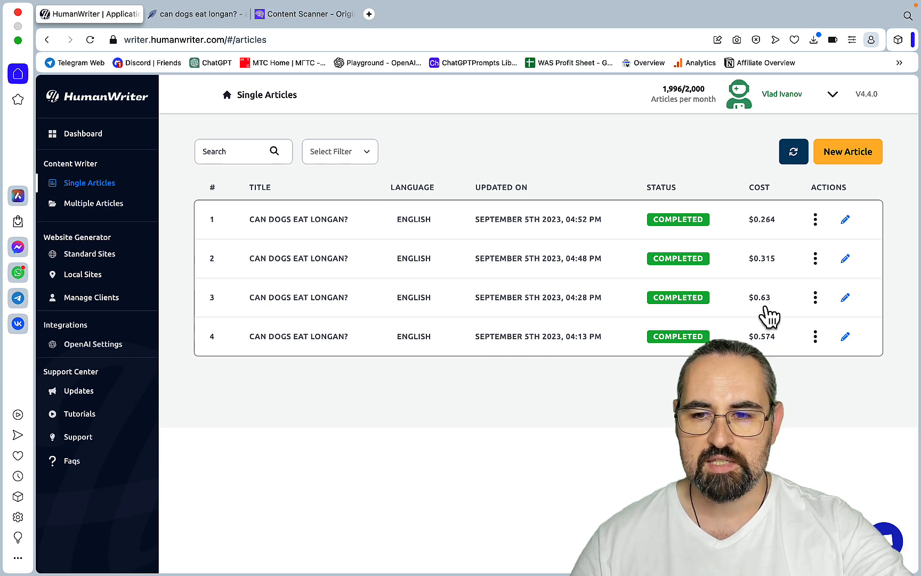
{"action": "mouse_move", "coordinate": [785, 229]}
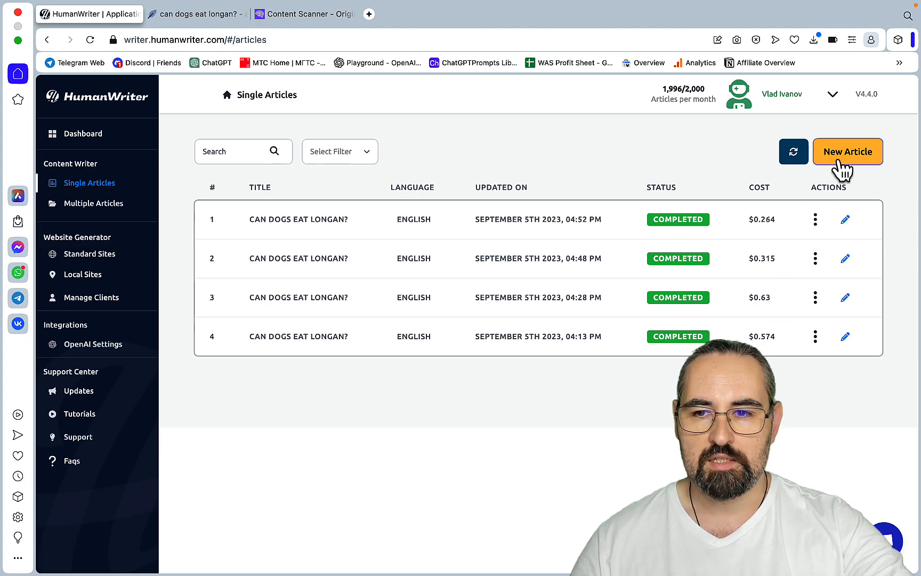
{"action": "left_click", "coordinate": [848, 151]}
{"action": "type", "text": "C"}
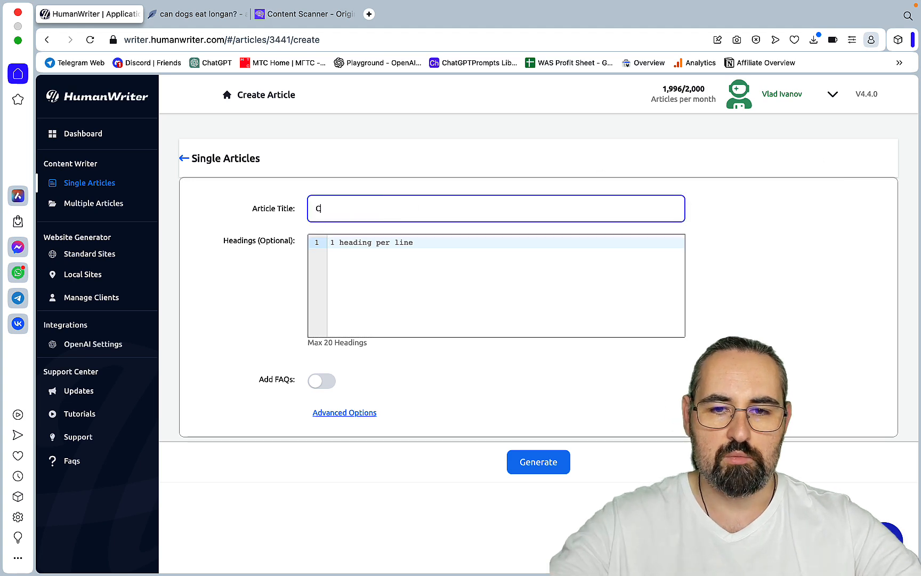
{"action": "type", "text": "an dogs eat longan"}
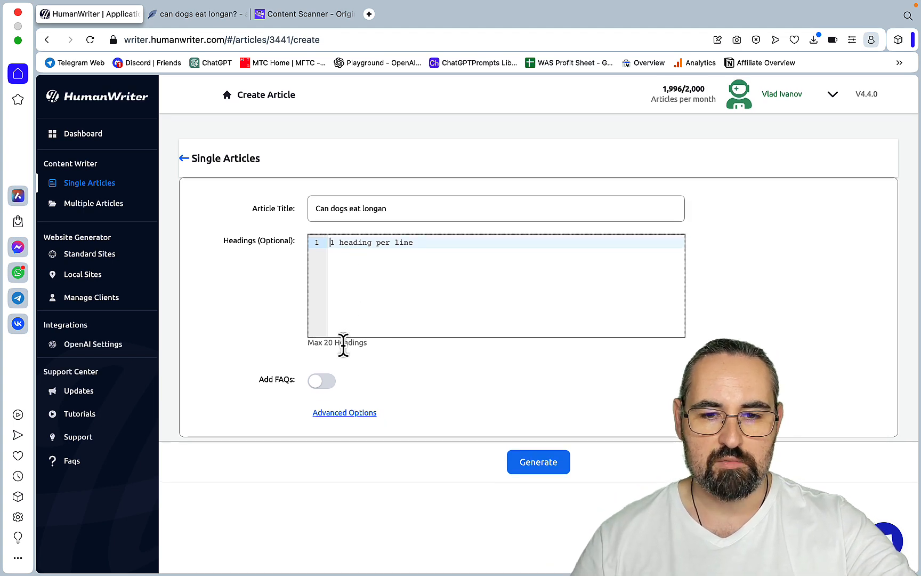
{"action": "left_click", "coordinate": [321, 380]}
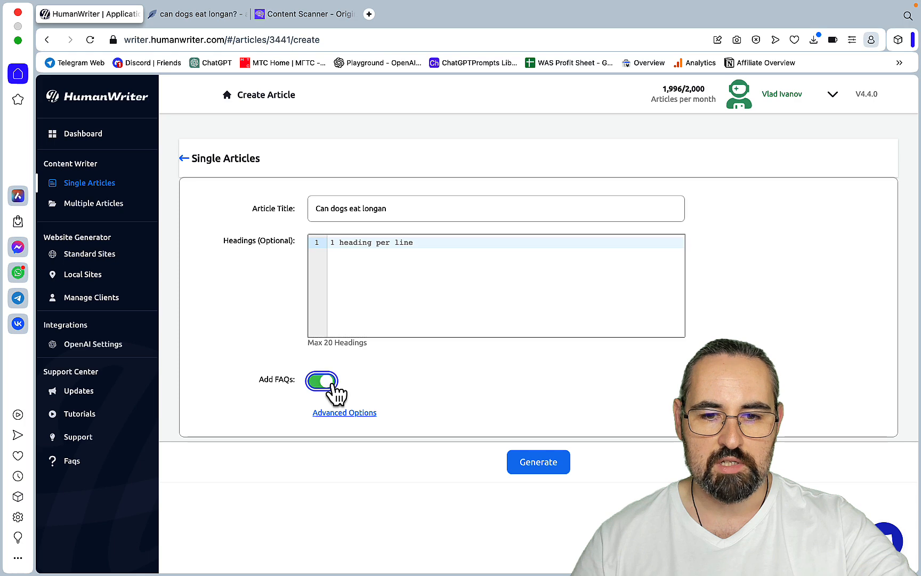
{"action": "left_click", "coordinate": [345, 412]}
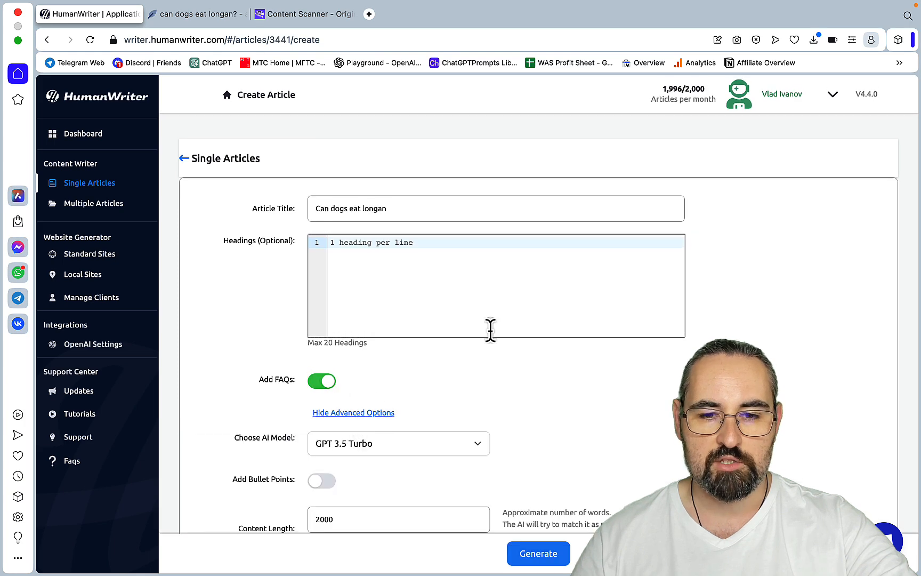
{"action": "left_click", "coordinate": [398, 443]}
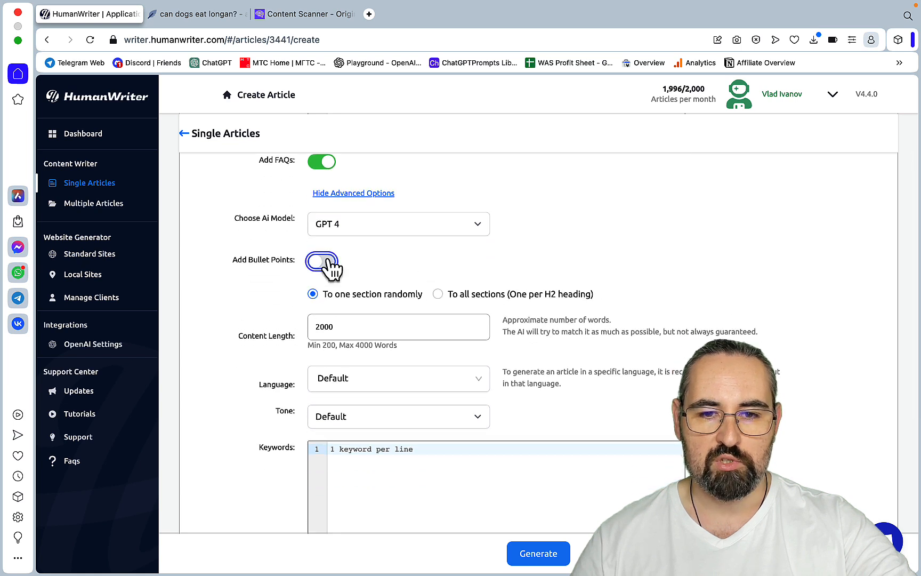
{"action": "left_click", "coordinate": [321, 260]}
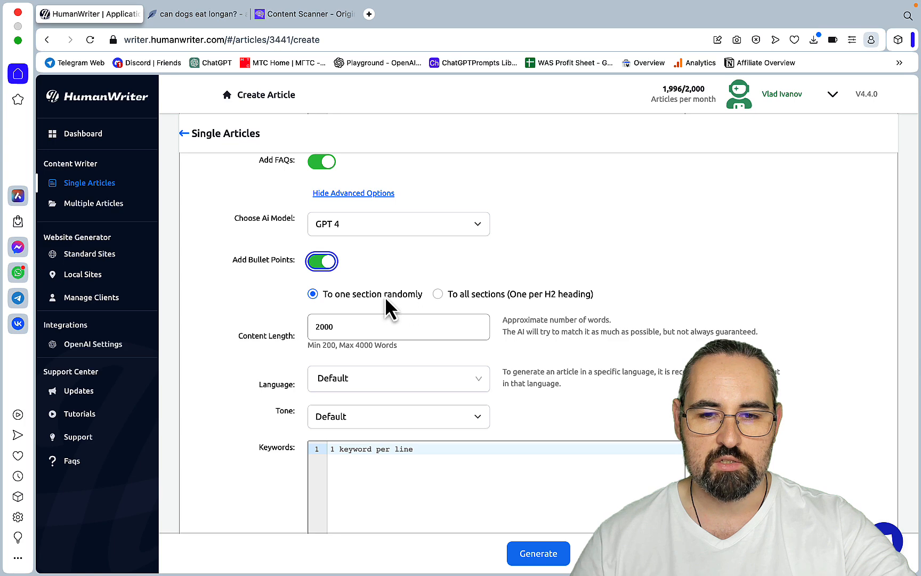
{"action": "left_click", "coordinate": [321, 260]}
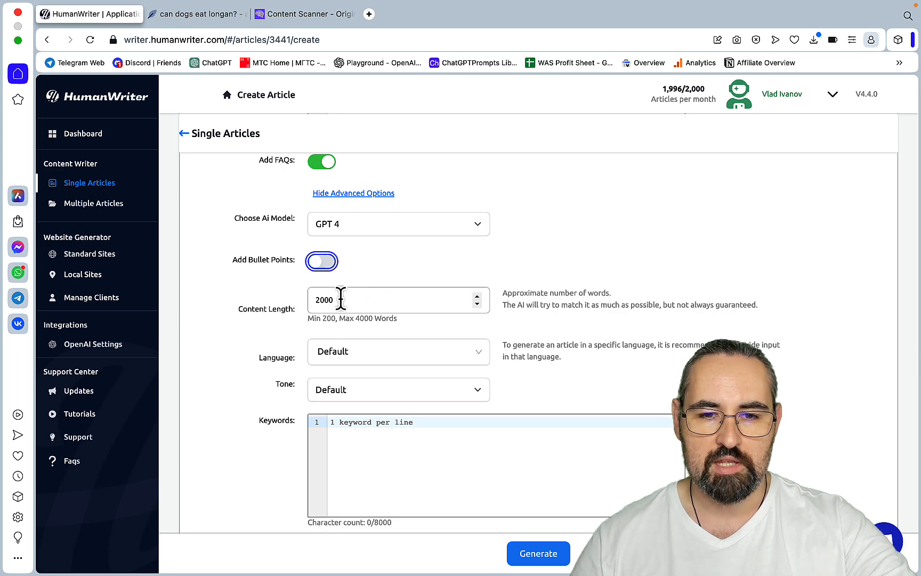
{"action": "scroll", "scroll_direction": "down", "scroll_amount": 3}
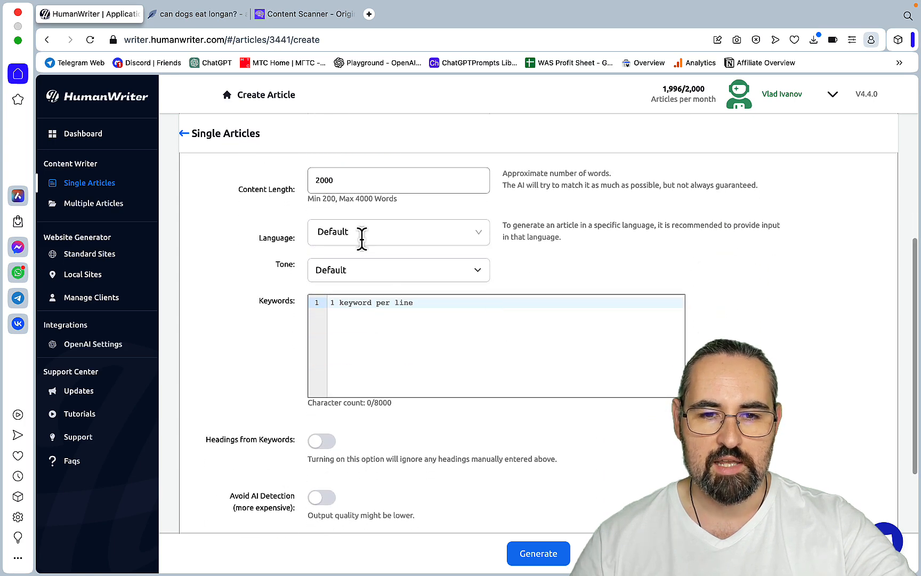
{"action": "mouse_move", "coordinate": [514, 265]}
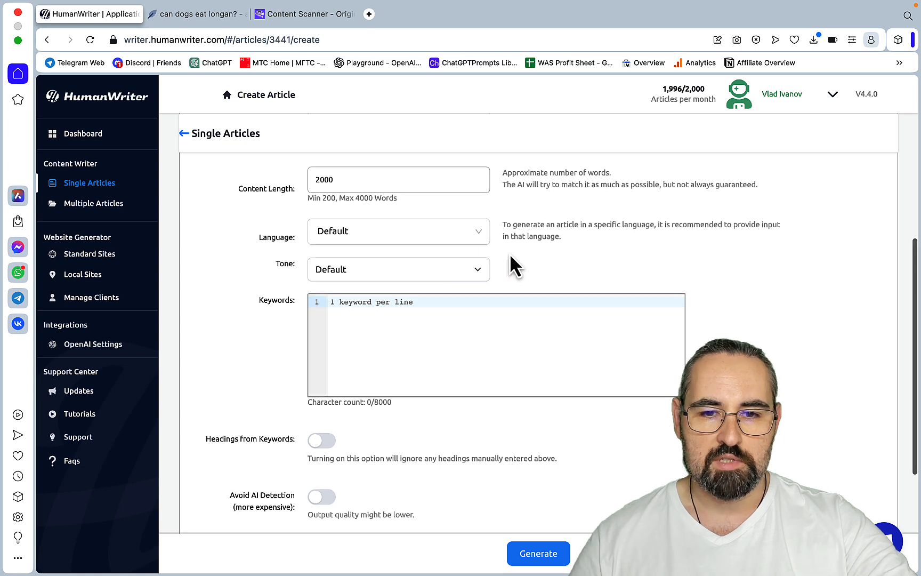
{"action": "scroll", "scroll_direction": "down", "scroll_amount": 3}
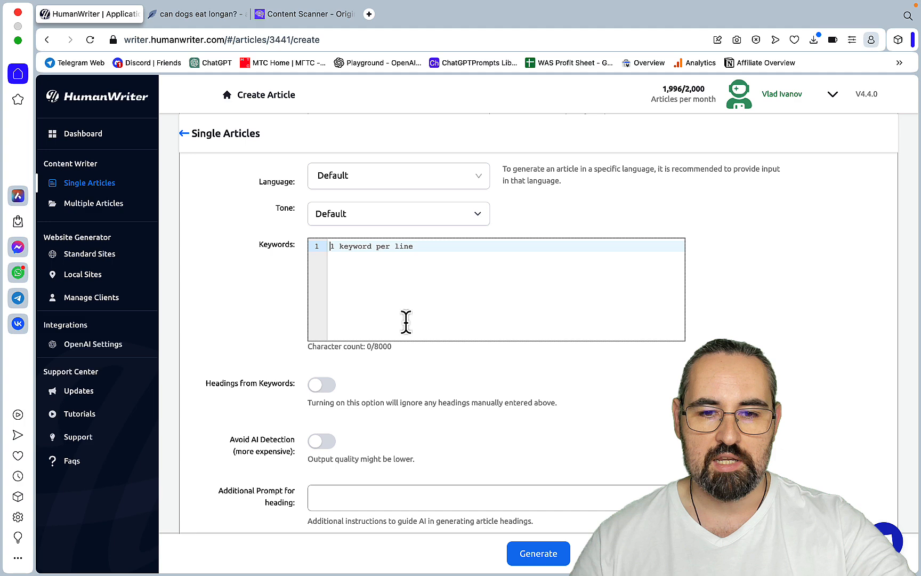
{"action": "left_click", "coordinate": [321, 305]}
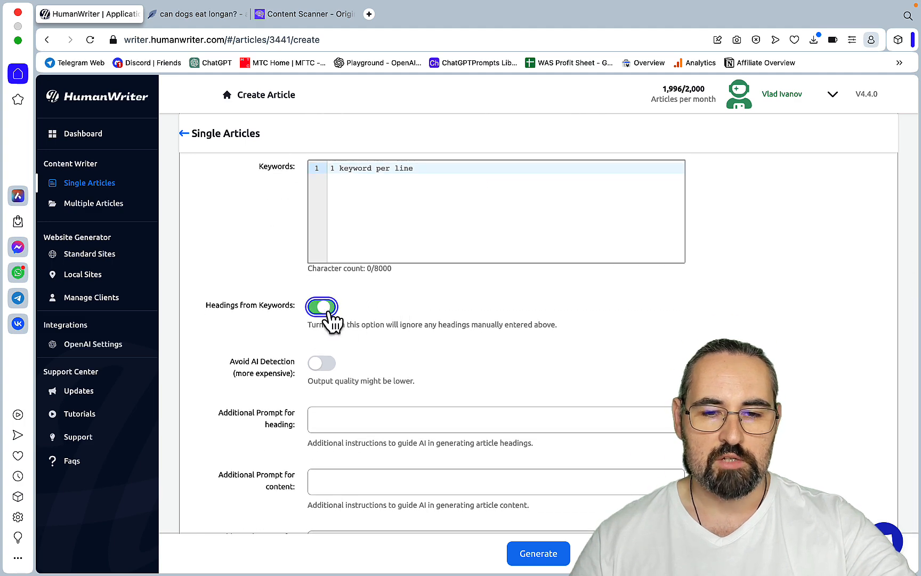
{"action": "left_click", "coordinate": [321, 306]}
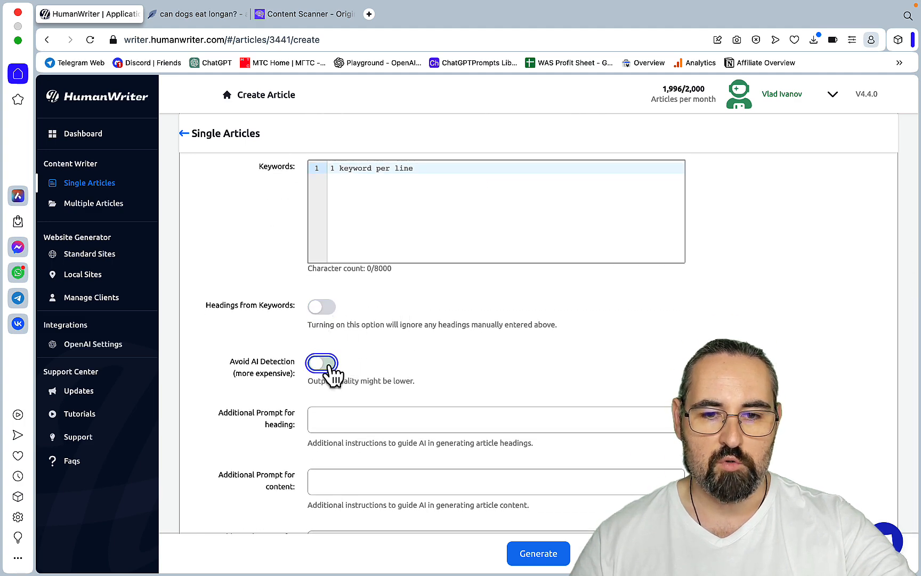
{"action": "left_click", "coordinate": [321, 361]}
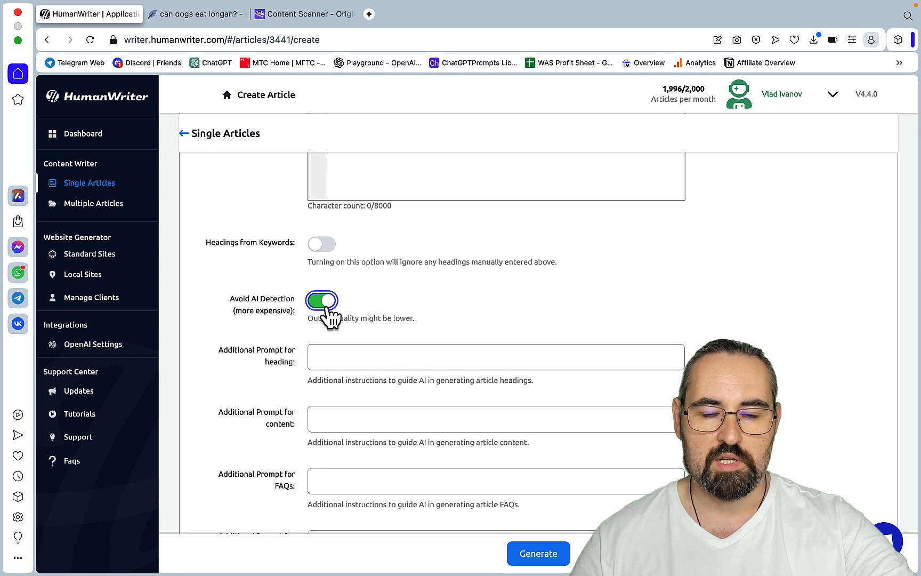
{"action": "mouse_move", "coordinate": [418, 311]}
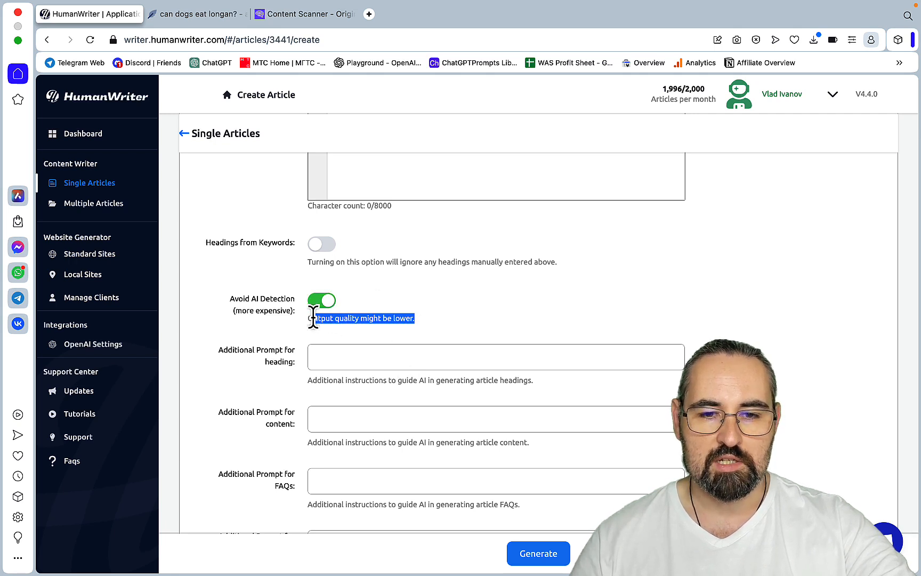
{"action": "mouse_move", "coordinate": [485, 332]}
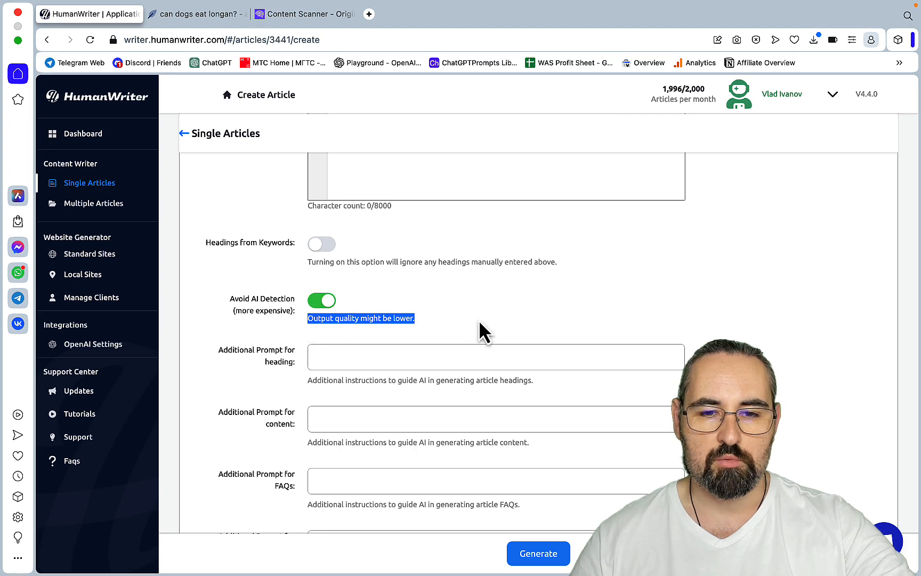
{"action": "left_click", "coordinate": [321, 300]}
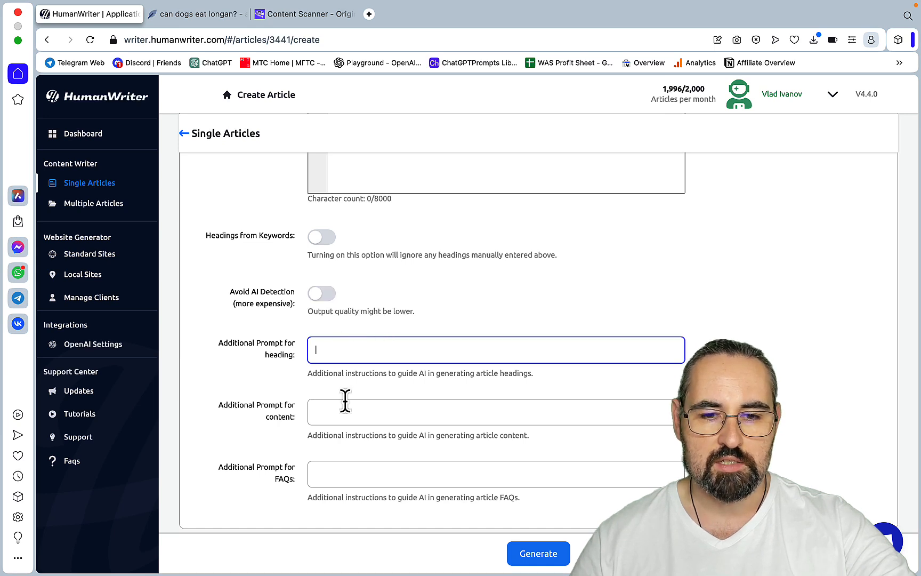
{"action": "left_click", "coordinate": [491, 411]}
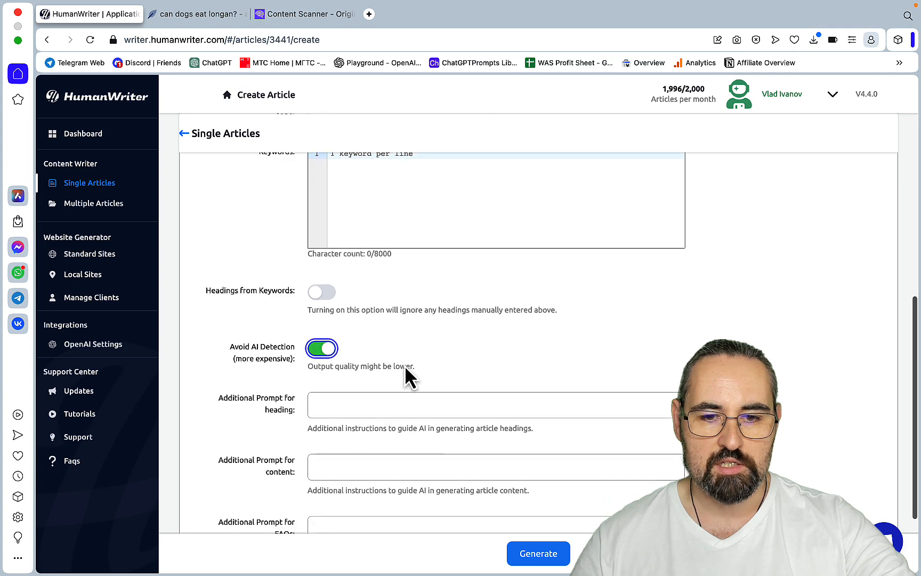
{"action": "scroll", "scroll_direction": "down", "scroll_amount": 3}
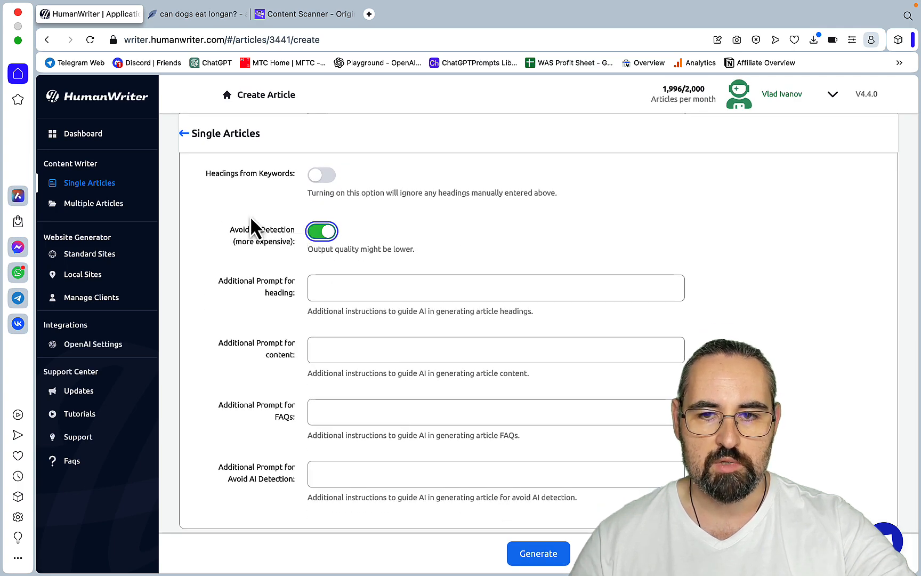
{"action": "left_click", "coordinate": [183, 133]}
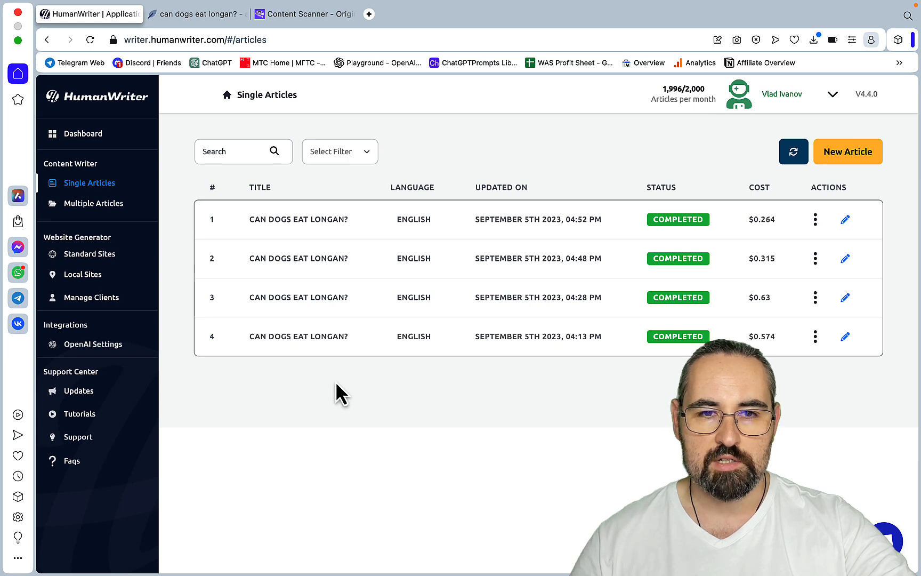
{"action": "mouse_move", "coordinate": [322, 341]}
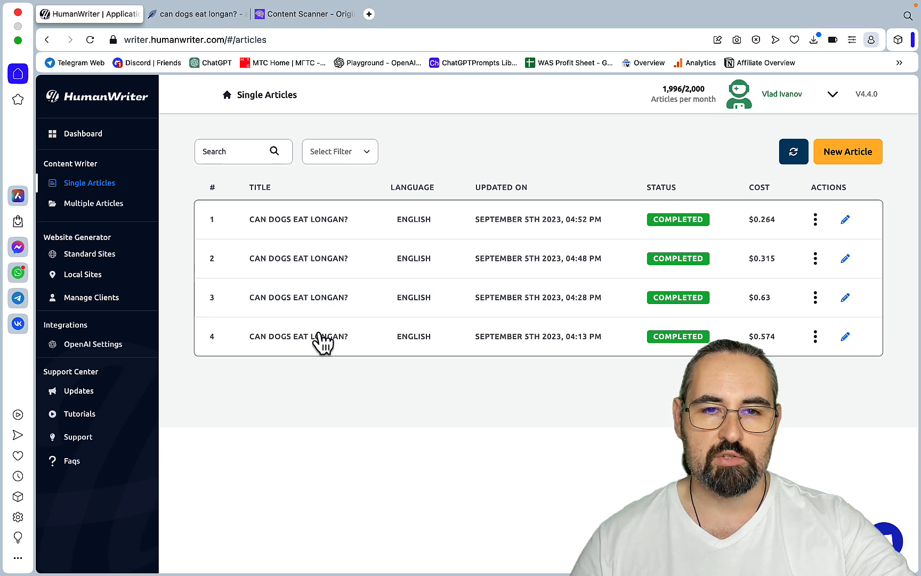
{"action": "mouse_move", "coordinate": [306, 14]}
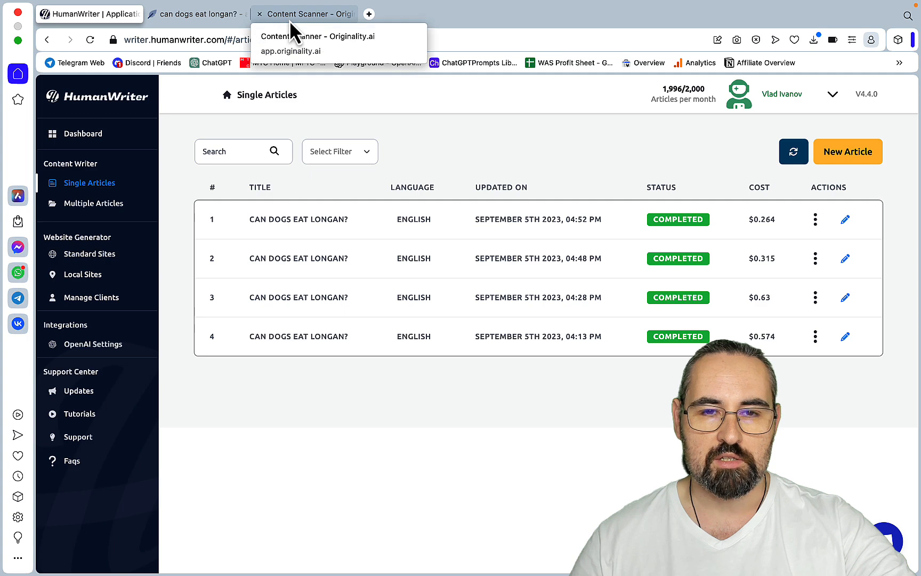
{"action": "mouse_move", "coordinate": [308, 350]}
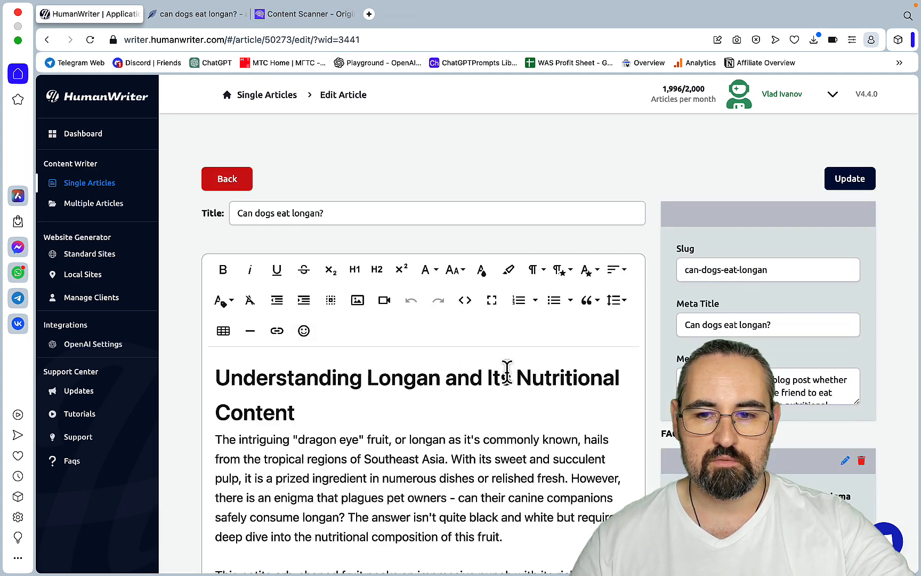
Step: Inspect the article's slug and meta title, scroll through its body, then switch to NeuronWriter
{"action": "left_click", "coordinate": [763, 268]}
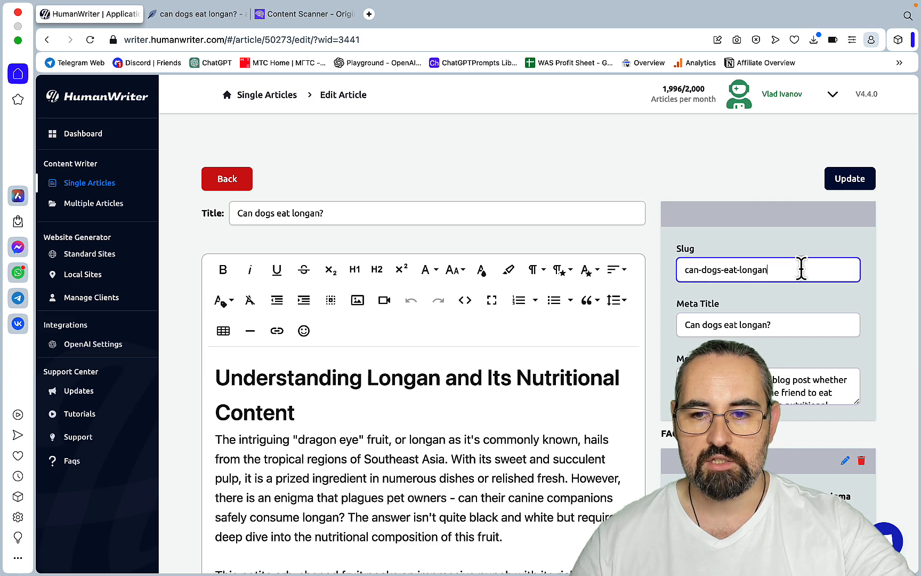
{"action": "left_click", "coordinate": [768, 324]}
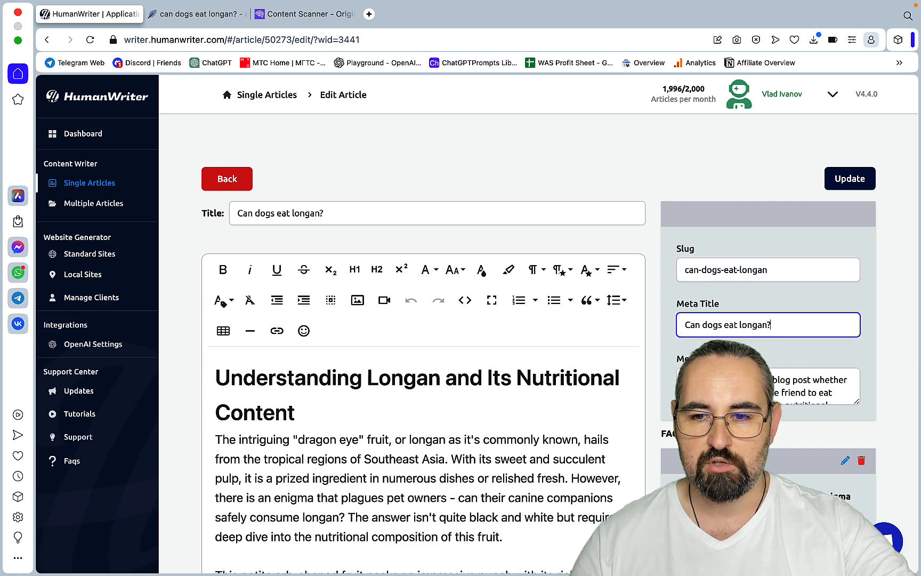
{"action": "scroll", "scroll_direction": "down", "scroll_amount": 3}
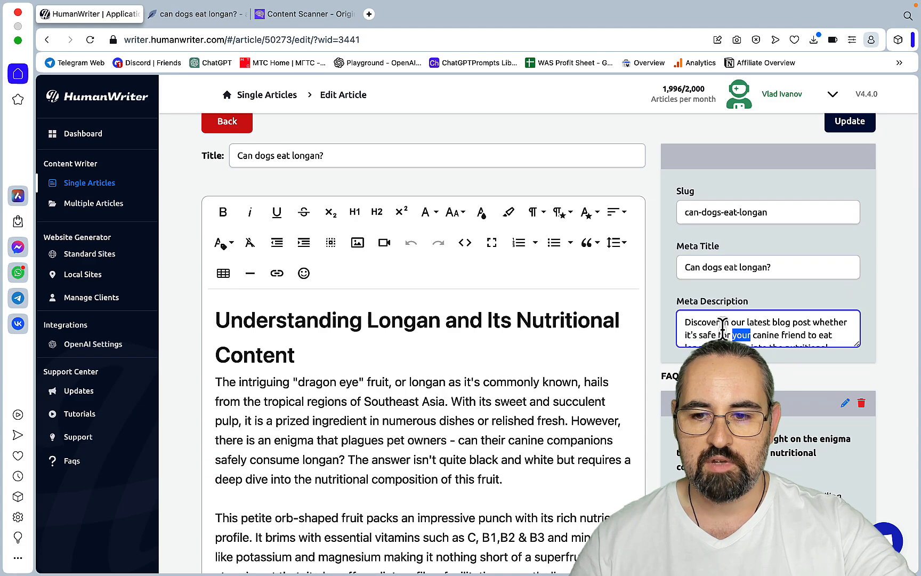
{"action": "scroll", "scroll_direction": "down", "scroll_amount": 3}
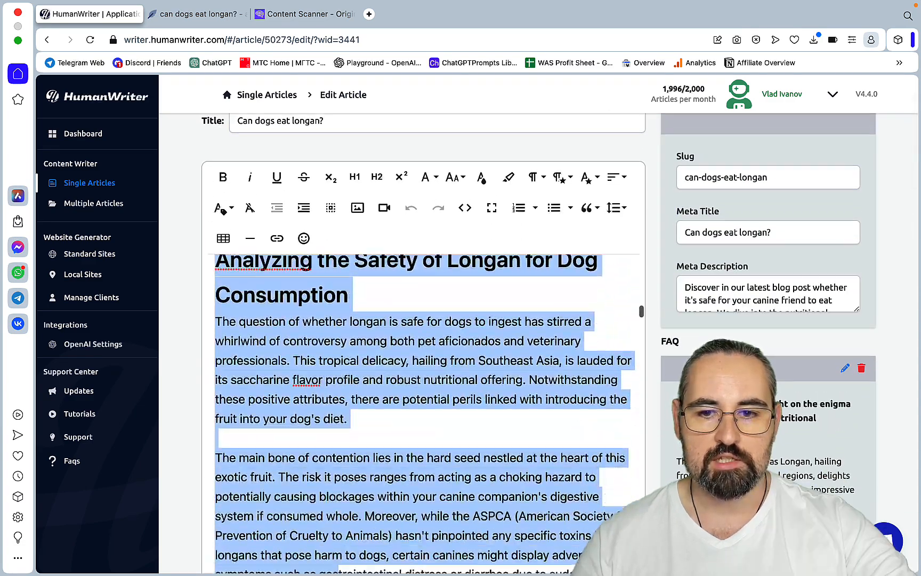
{"action": "scroll", "scroll_direction": "down", "scroll_amount": 3}
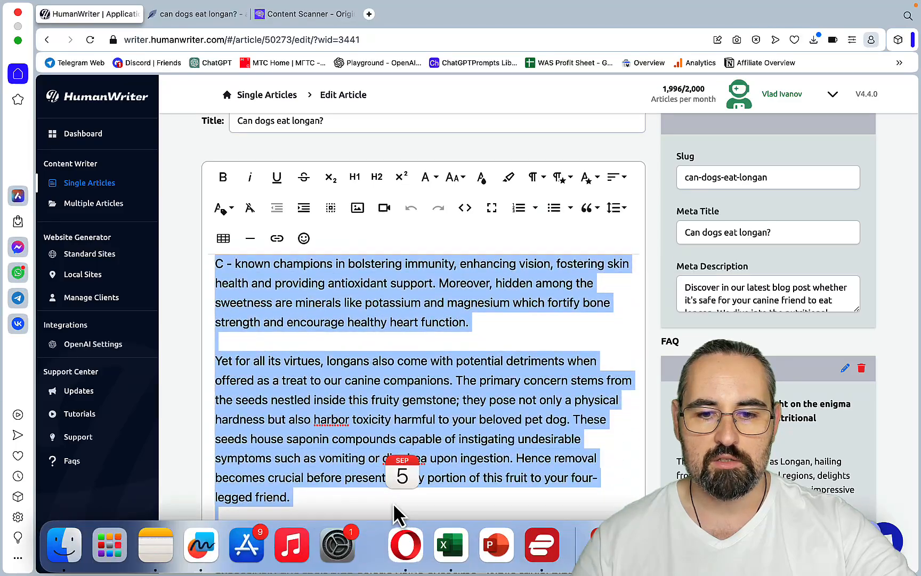
{"action": "scroll", "scroll_direction": "down", "scroll_amount": 3}
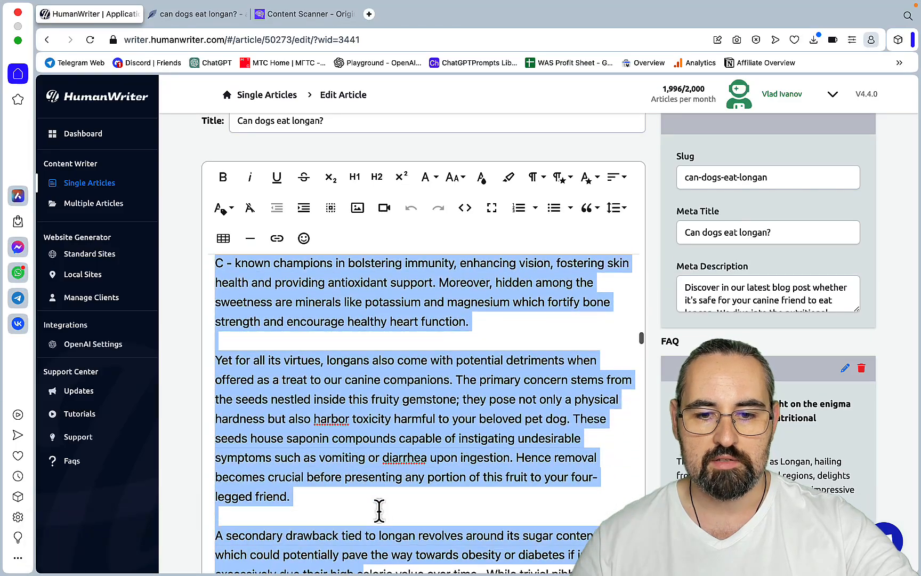
{"action": "scroll", "scroll_direction": "down", "scroll_amount": 3}
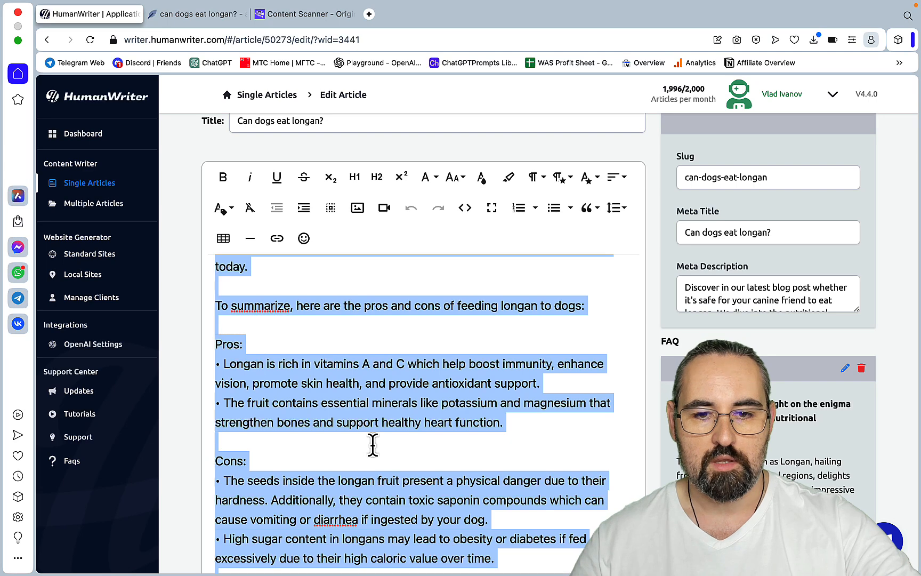
{"action": "left_click", "coordinate": [197, 14]}
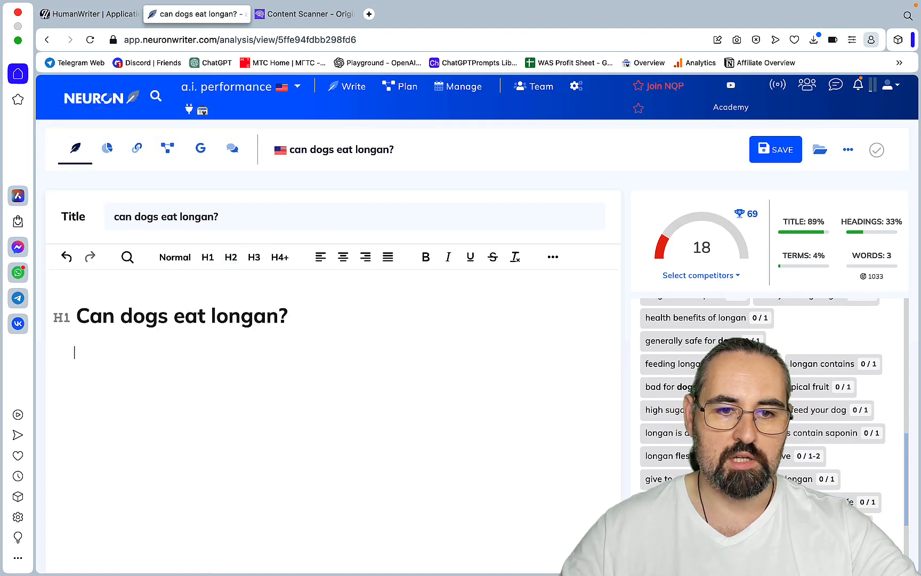
Step: Scroll through the pasted article in NeuronWriter to its score of 52, then return to HumanWriter
{"action": "scroll", "scroll_direction": "down", "scroll_amount": 3}
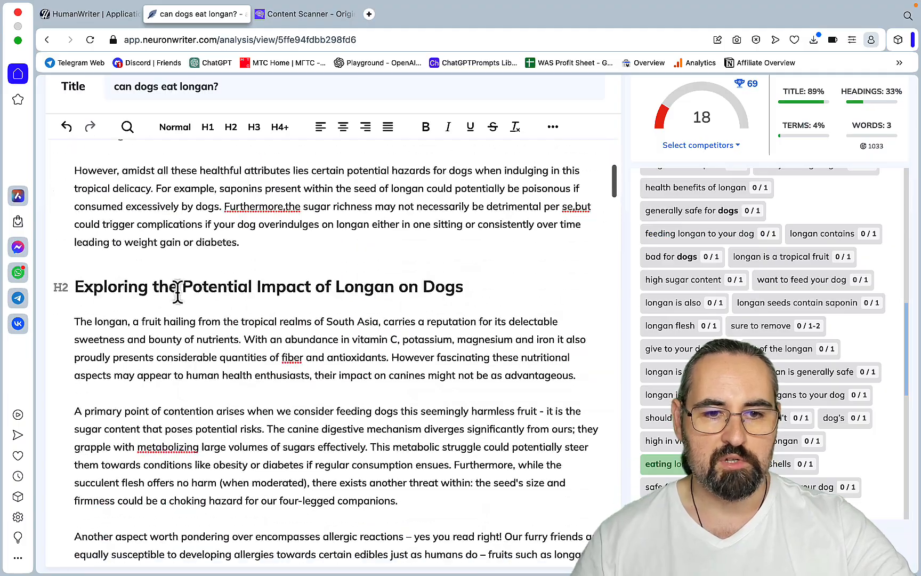
{"action": "scroll", "scroll_direction": "down", "scroll_amount": 3}
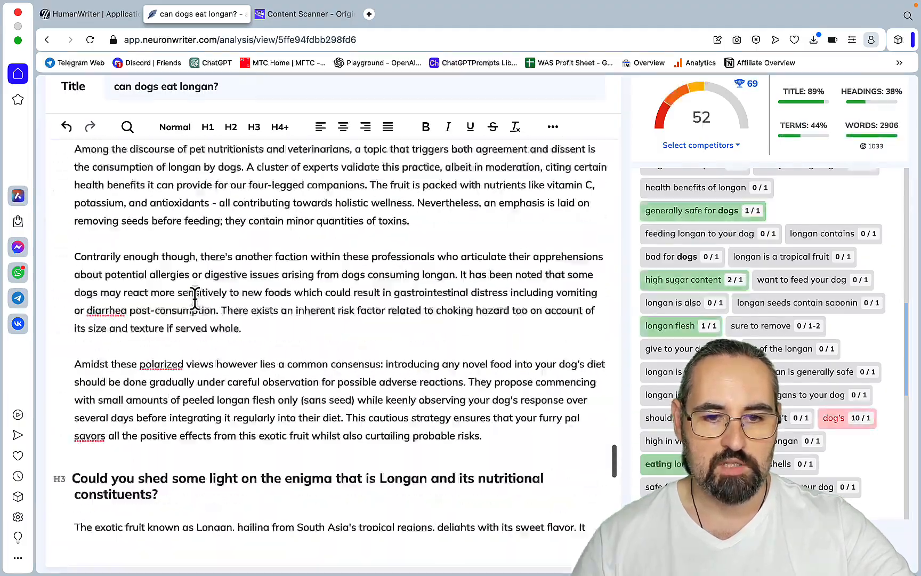
{"action": "scroll", "scroll_direction": "down", "scroll_amount": 3}
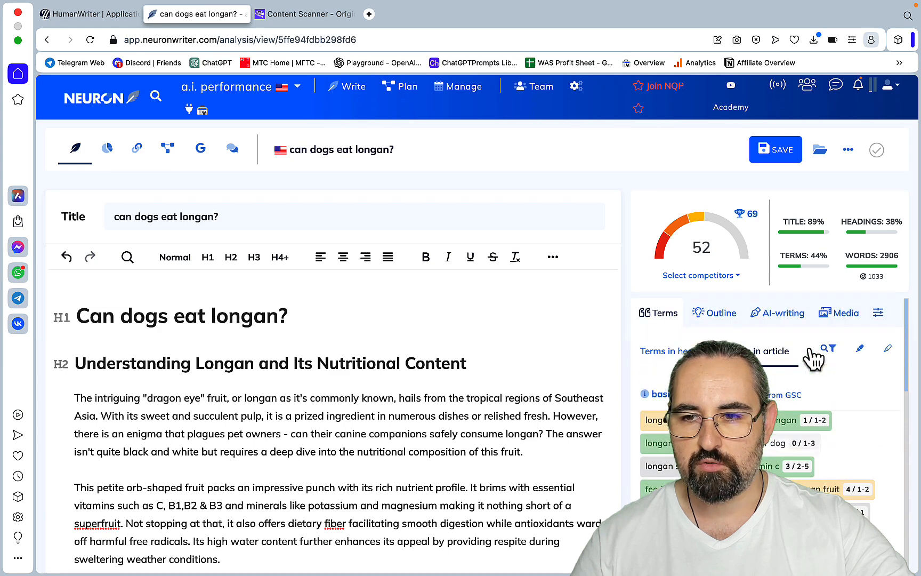
{"action": "mouse_move", "coordinate": [873, 260]}
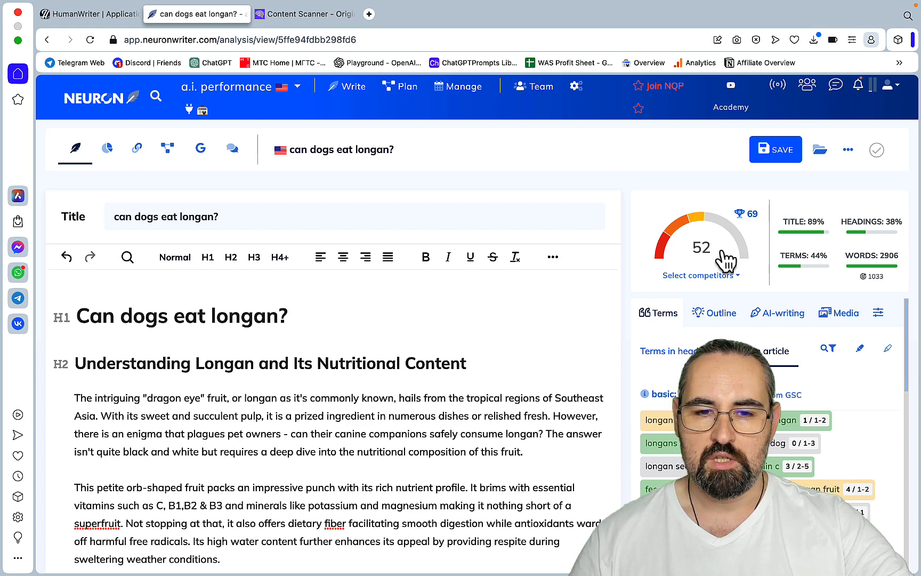
{"action": "mouse_move", "coordinate": [748, 214]}
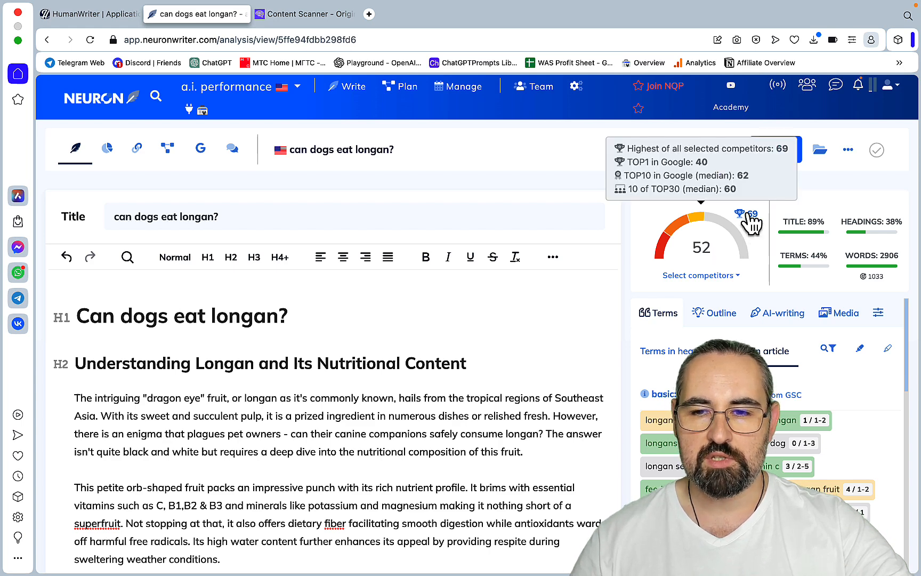
{"action": "scroll", "scroll_direction": "down", "scroll_amount": 3}
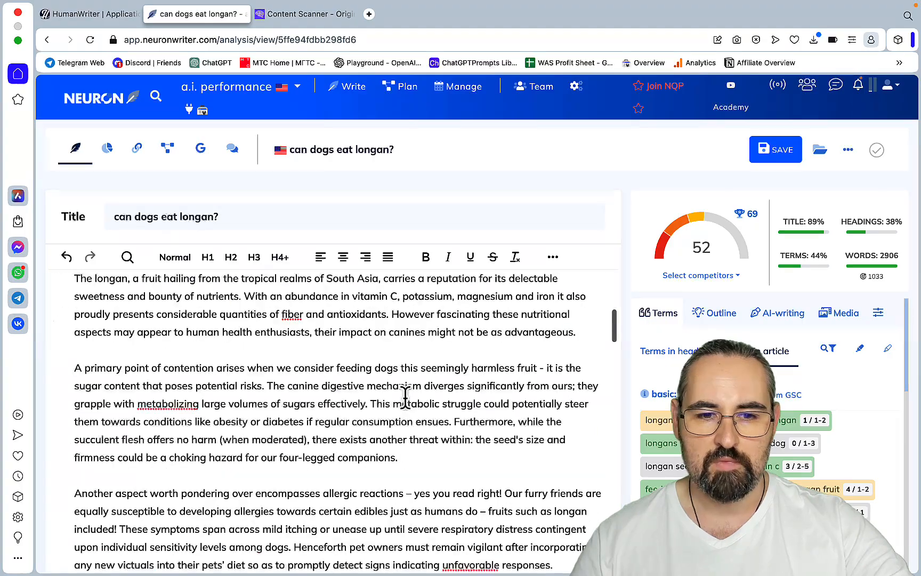
{"action": "scroll", "scroll_direction": "down", "scroll_amount": 3}
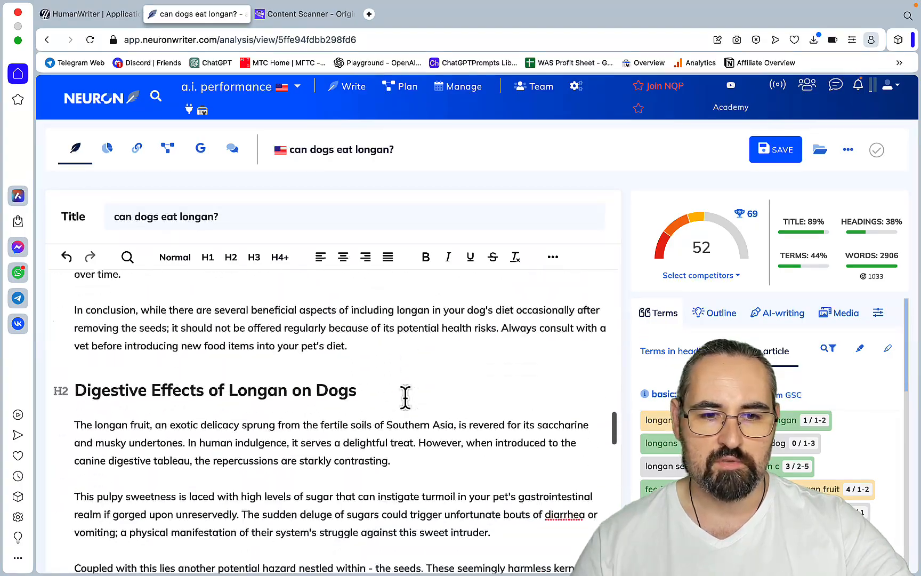
{"action": "scroll", "scroll_direction": "down", "scroll_amount": 3}
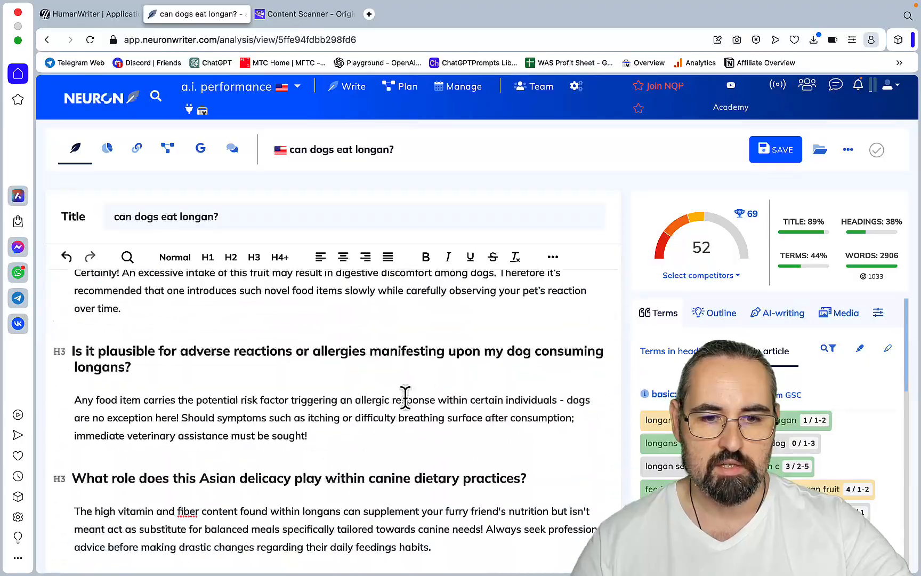
{"action": "scroll", "scroll_direction": "down", "scroll_amount": 3}
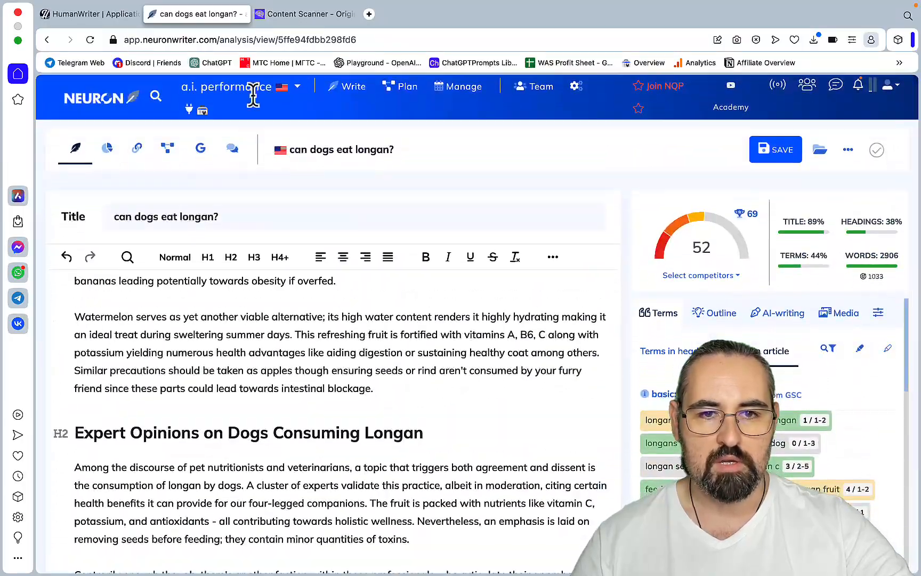
{"action": "left_click", "coordinate": [88, 14]}
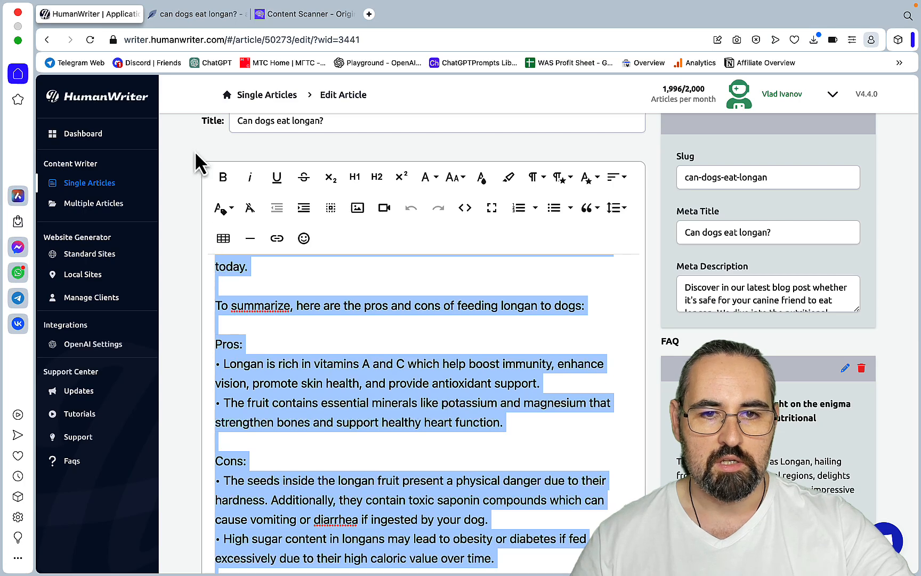
Step: Recheck the NeuronWriter score, come back to HumanWriter and go to its Dashboard
{"action": "left_click", "coordinate": [196, 14]}
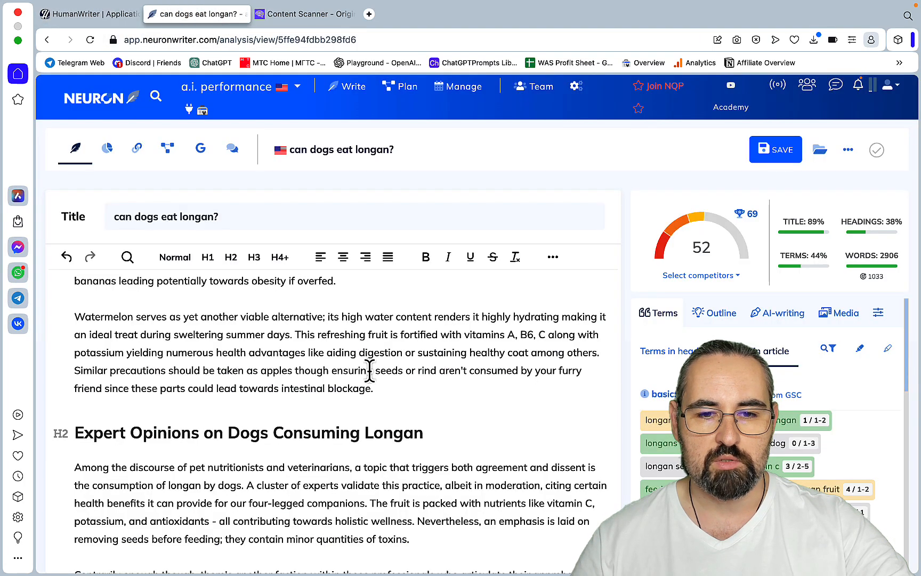
{"action": "left_click", "coordinate": [89, 14]}
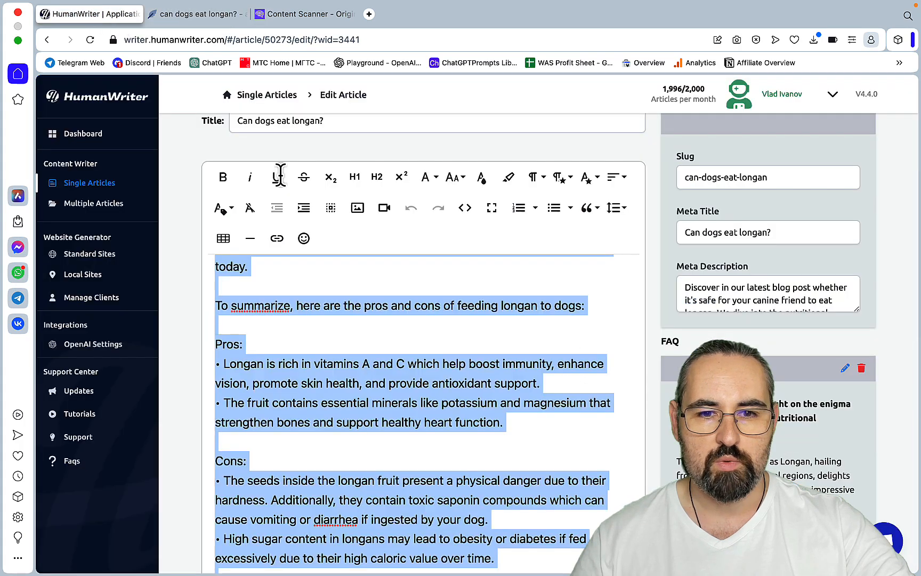
{"action": "scroll", "scroll_direction": "up", "scroll_amount": 3}
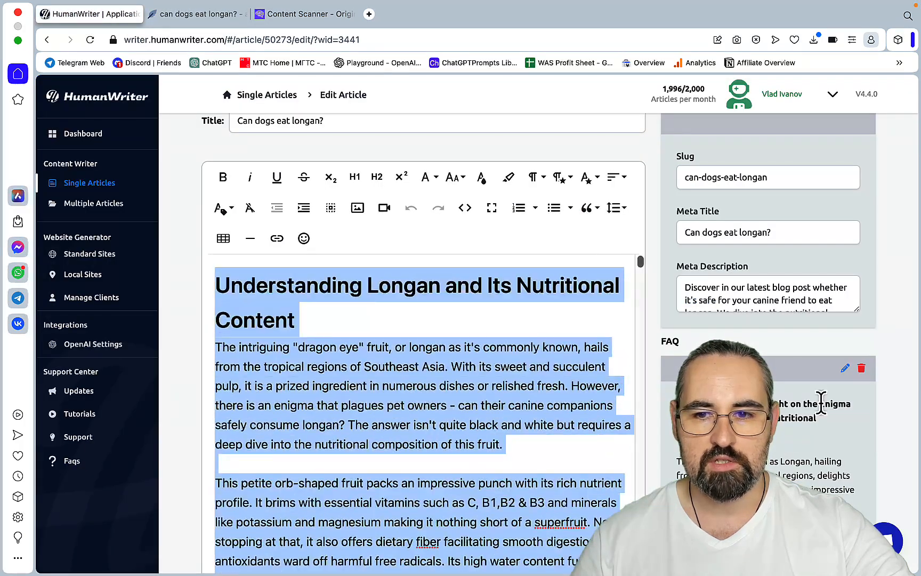
{"action": "left_click", "coordinate": [83, 134]}
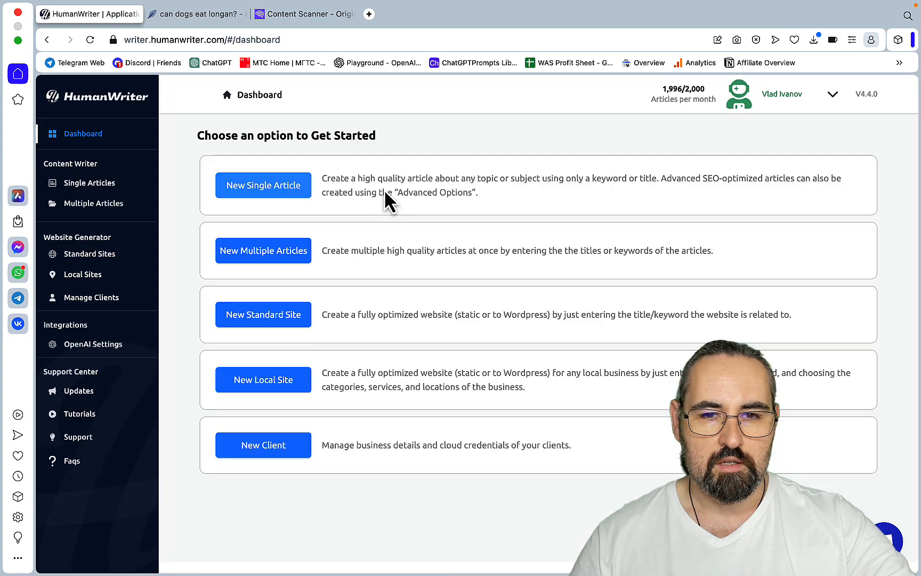
Step: Start a new single article titled 'Can dogs eat longan?' with keyword 'can dogs eat longan'
{"action": "left_click", "coordinate": [263, 185]}
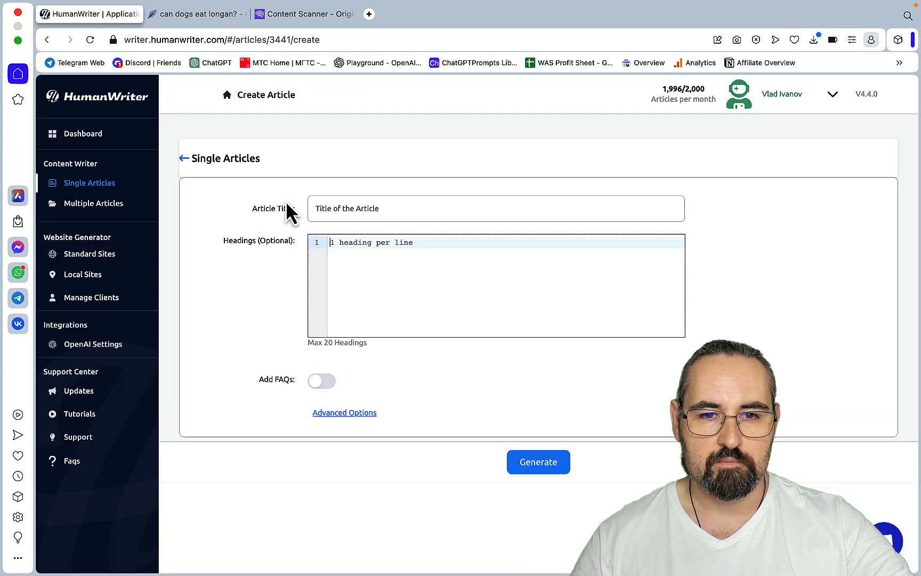
{"action": "type", "text": "Can d"}
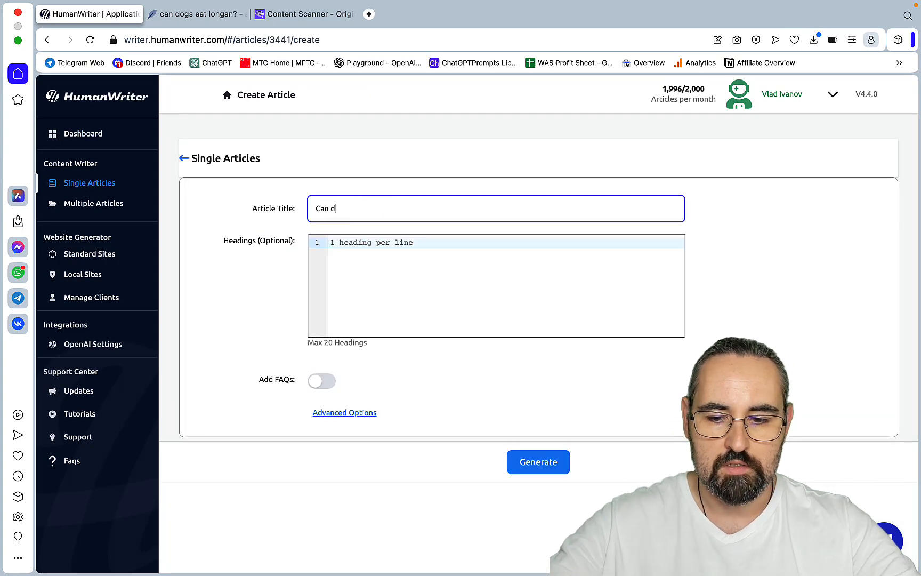
{"action": "type", "text": "ogs eat l"}
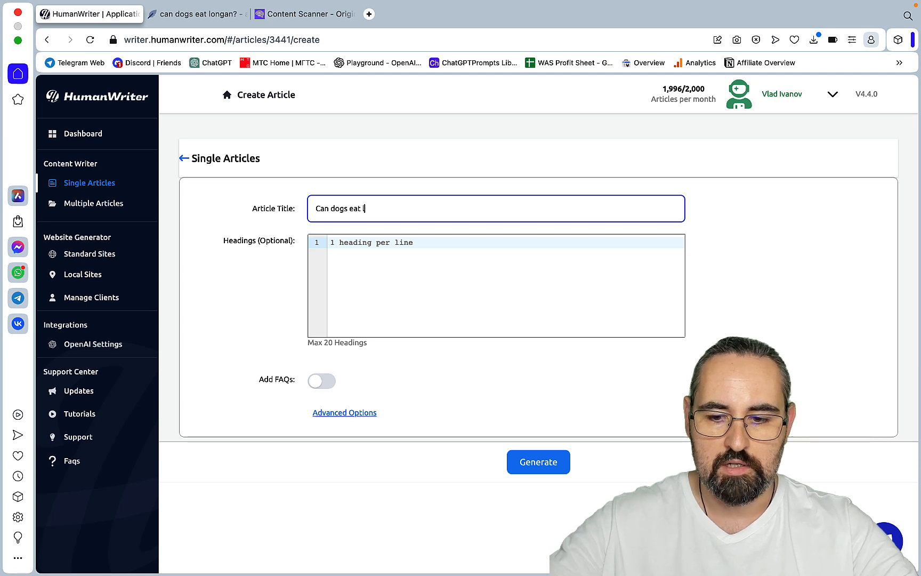
{"action": "type", "text": "longa"}
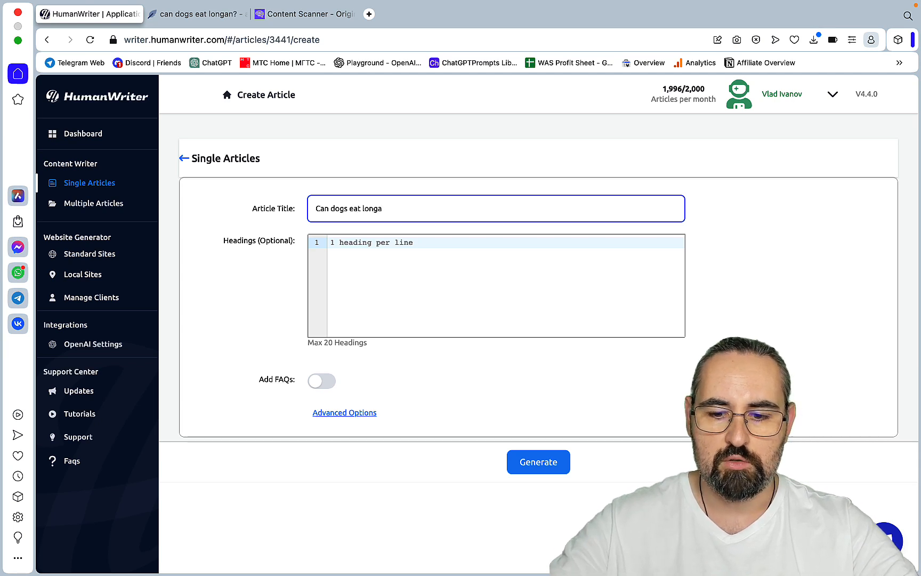
{"action": "type", "text": "n?"}
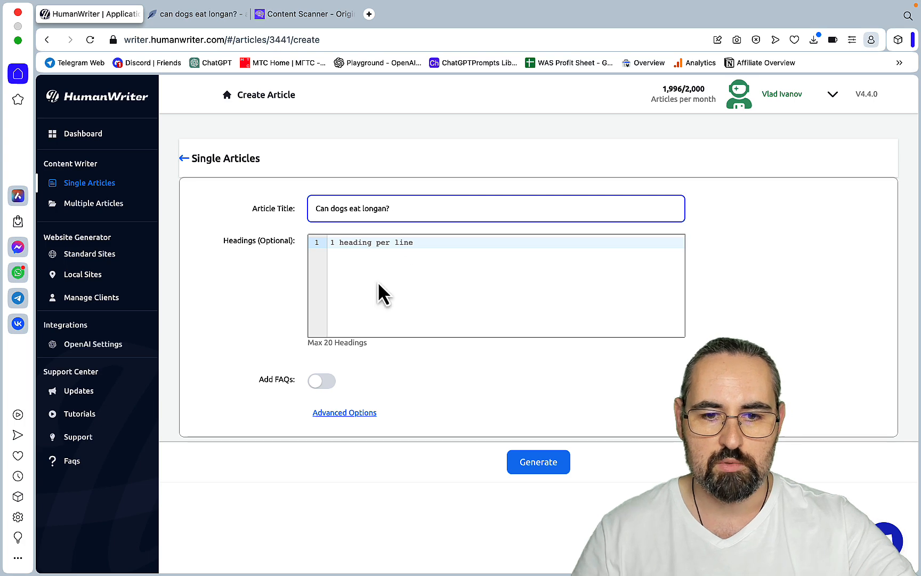
{"action": "mouse_move", "coordinate": [345, 412]}
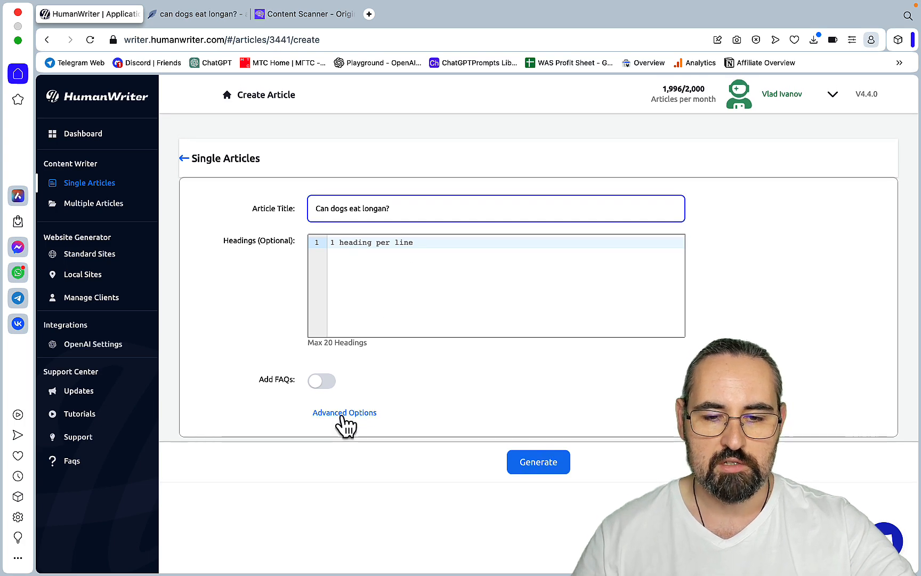
{"action": "left_click", "coordinate": [345, 411]}
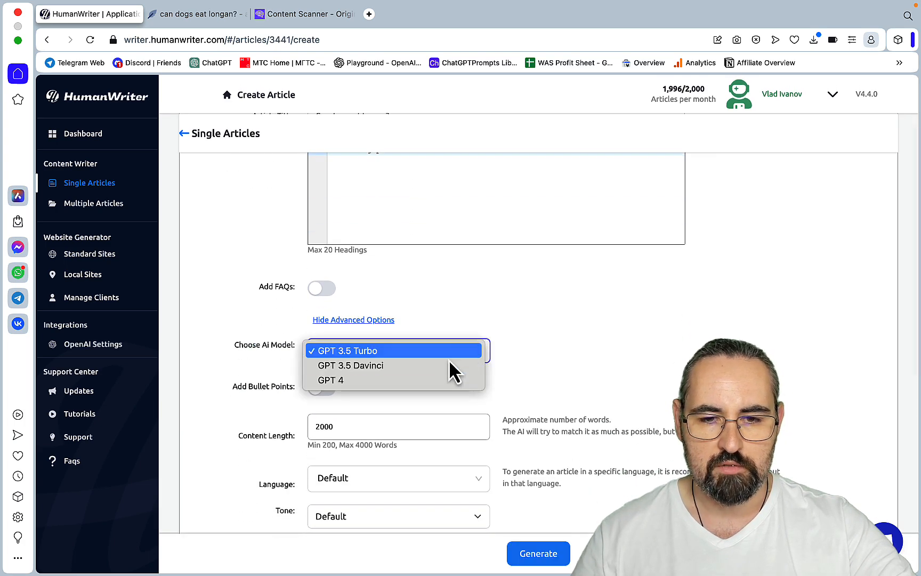
{"action": "scroll", "scroll_direction": "down", "scroll_amount": 3}
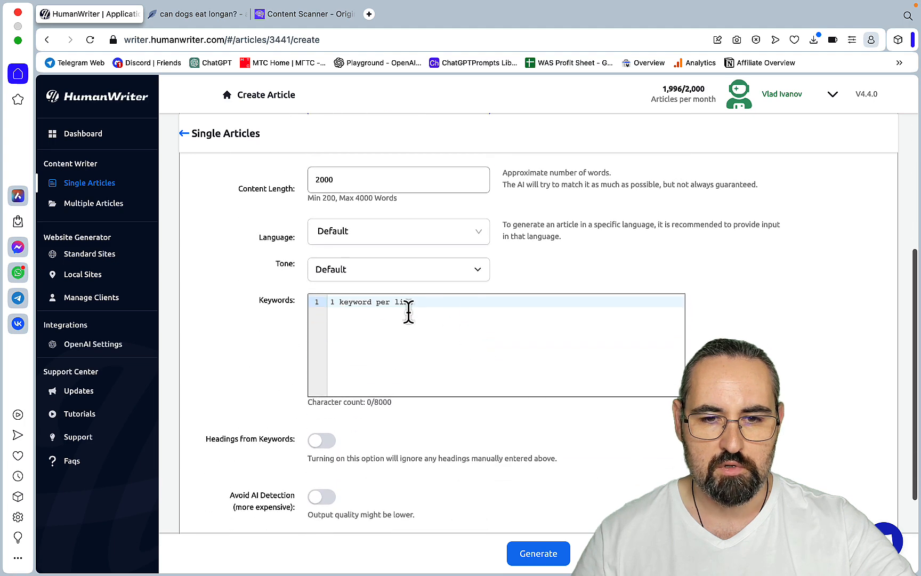
{"action": "scroll", "scroll_direction": "down", "scroll_amount": 3}
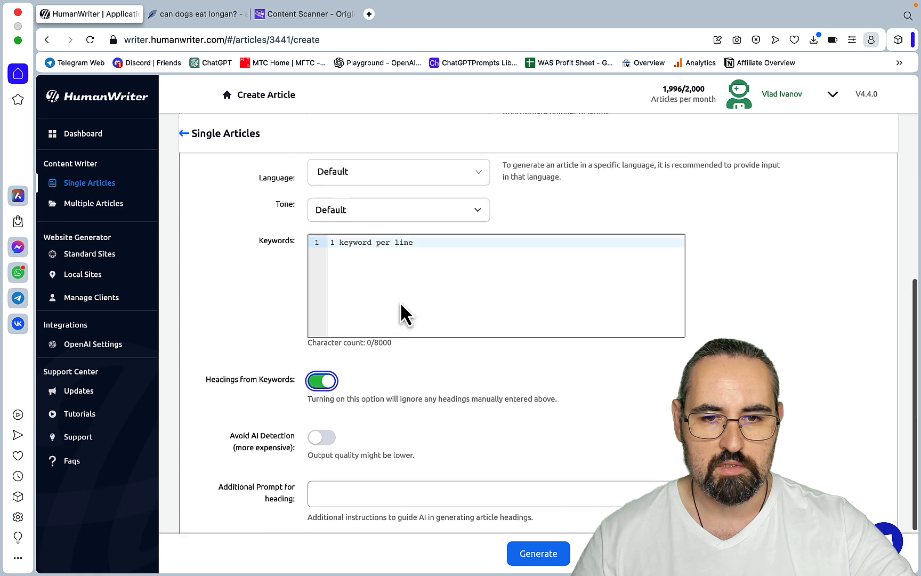
{"action": "type", "text": "can d"}
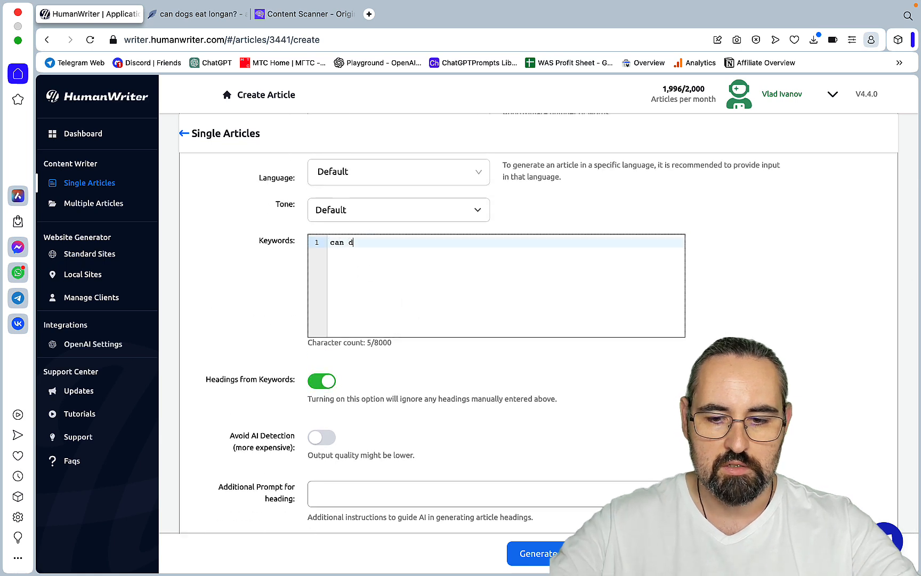
{"action": "type", "text": "ogs e"}
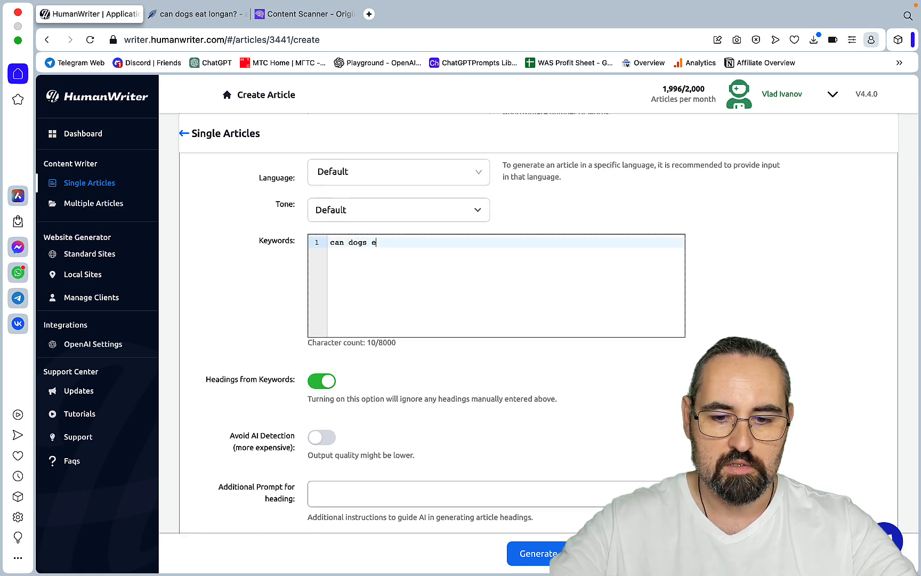
{"action": "type", "text": "at longan"}
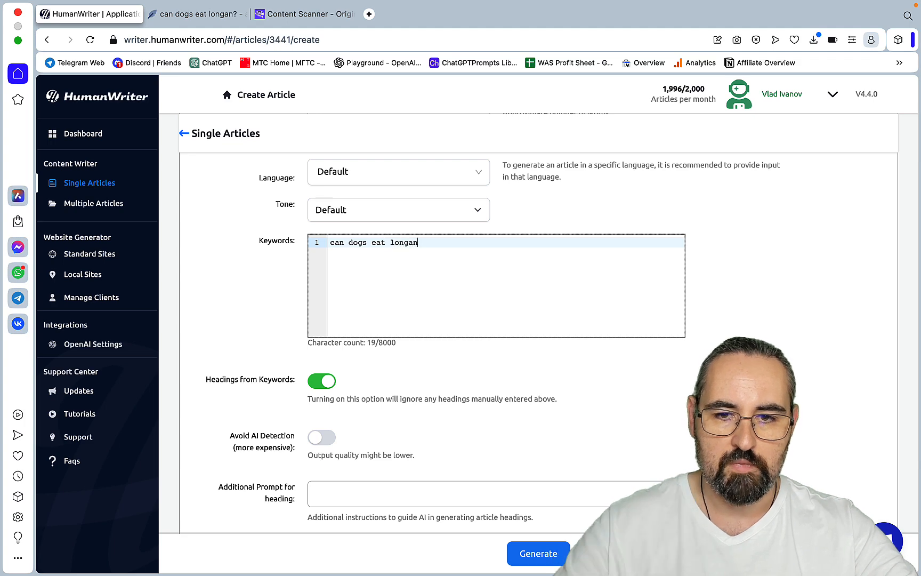
Step: Write an additional content prompt asking for bolded words, lists, tables, good-natured humour and personal anecdotes
{"action": "scroll", "scroll_direction": "down", "scroll_amount": 3}
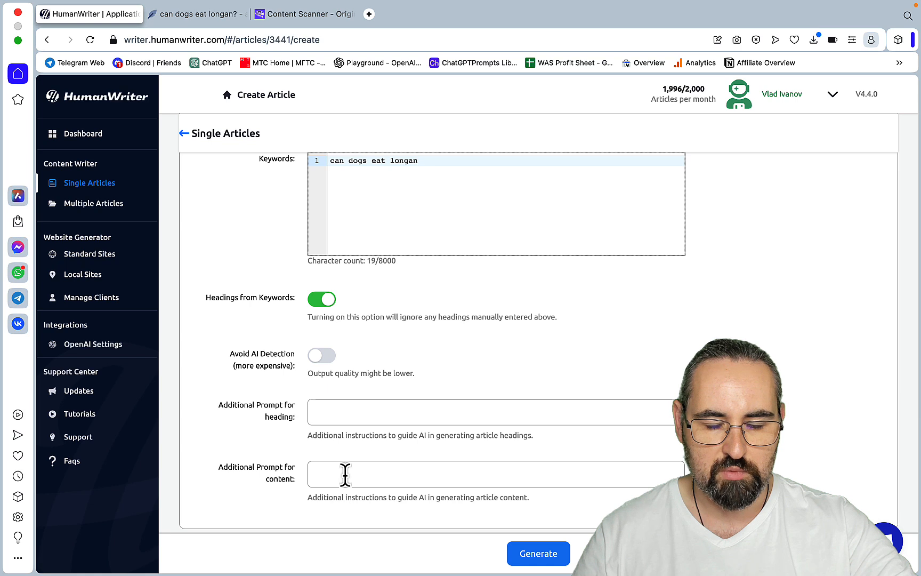
{"action": "type", "text": "use bolded"}
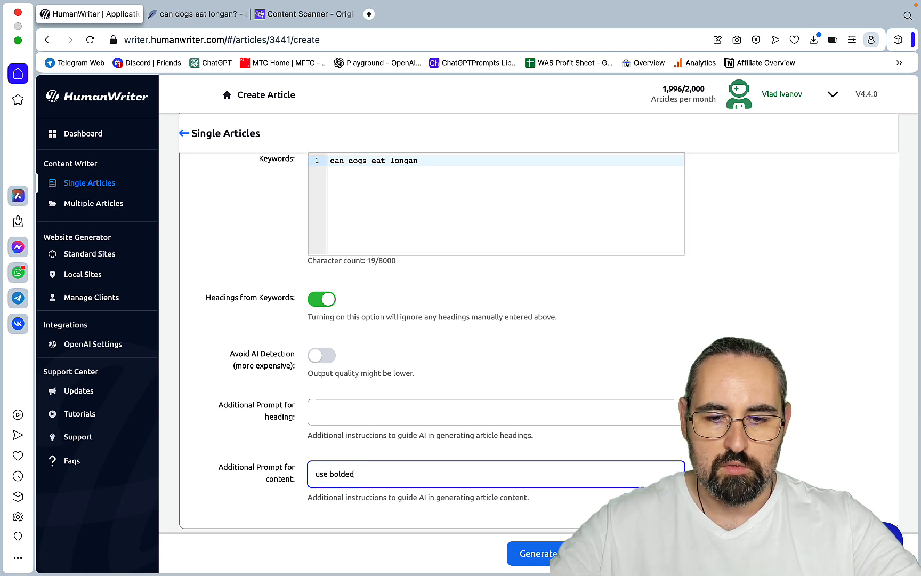
{"action": "type", "text": "words, lists and tab"}
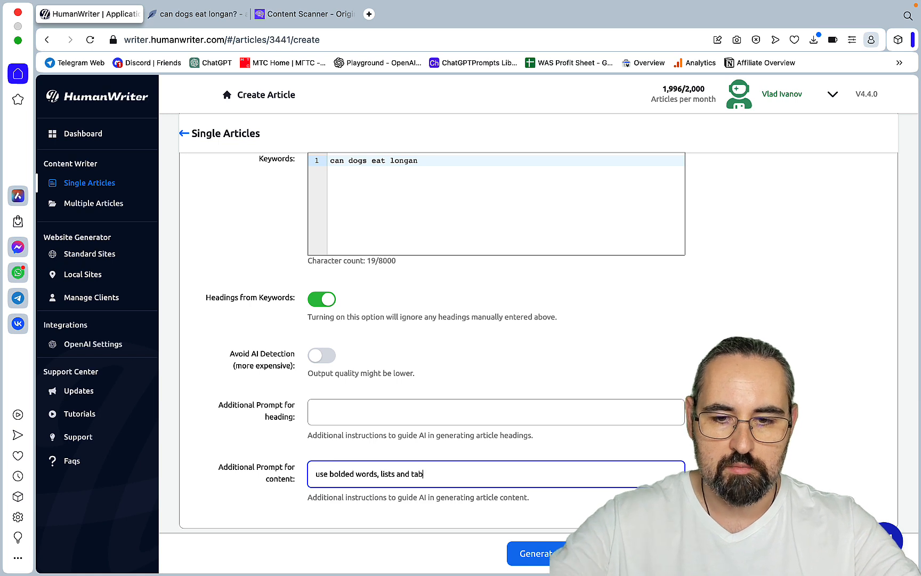
{"action": "type", "text": "les, as"}
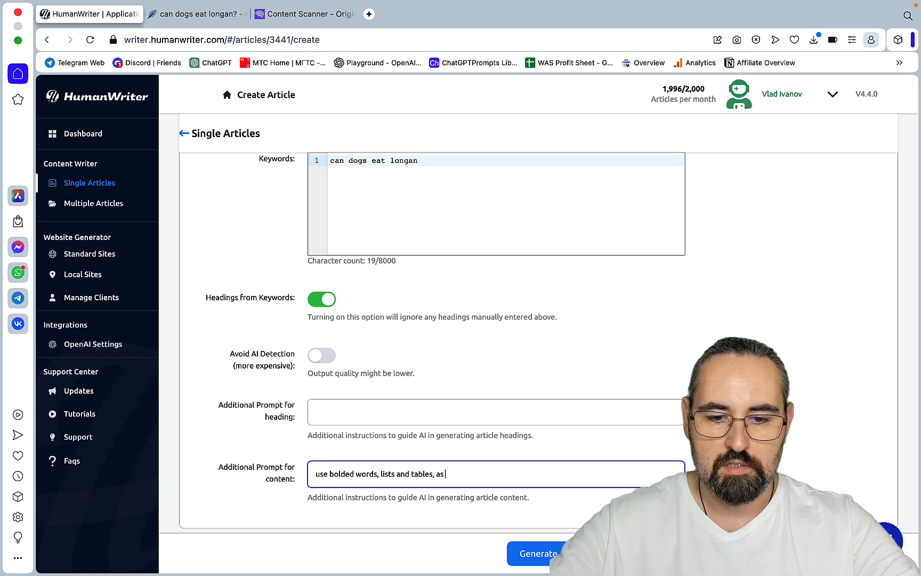
{"action": "type", "text": "well as"}
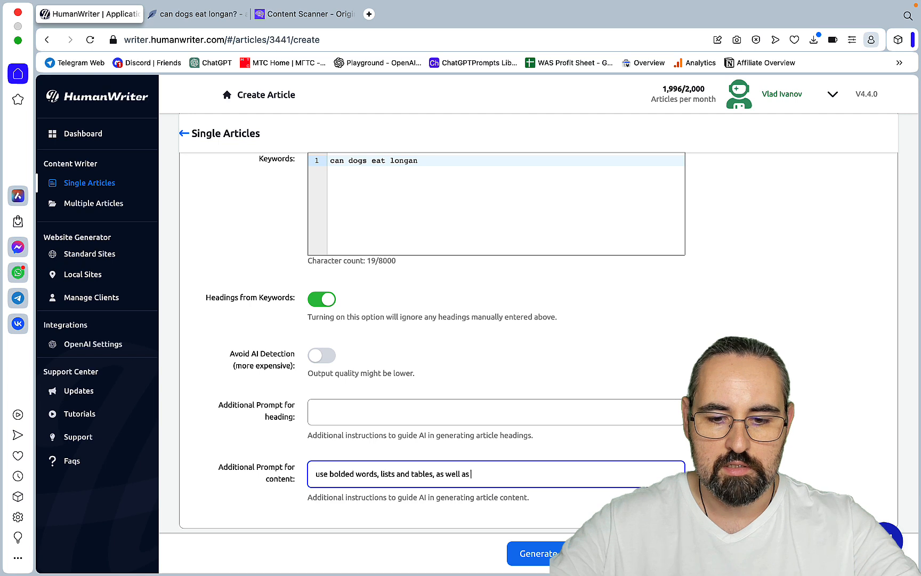
{"action": "type", "text": "good"}
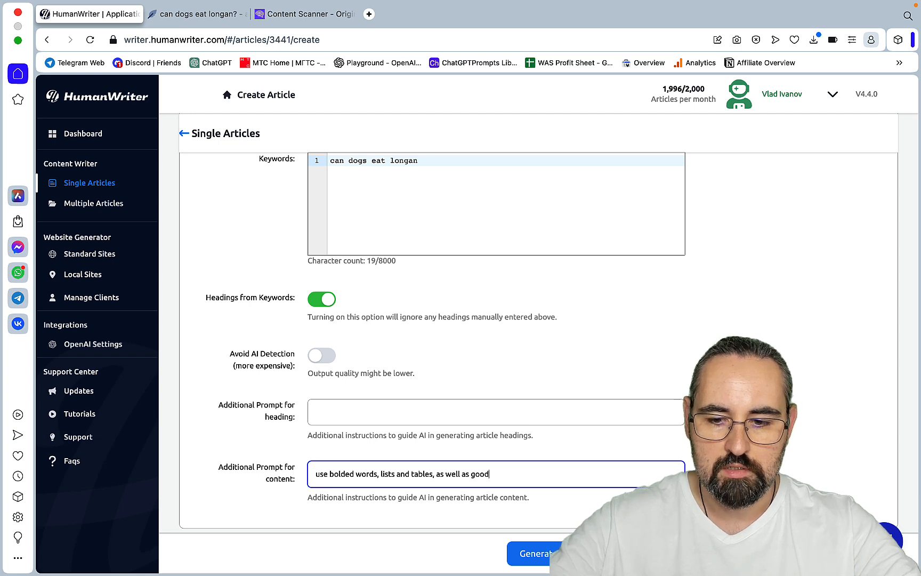
{"action": "type", "text": "0natured"}
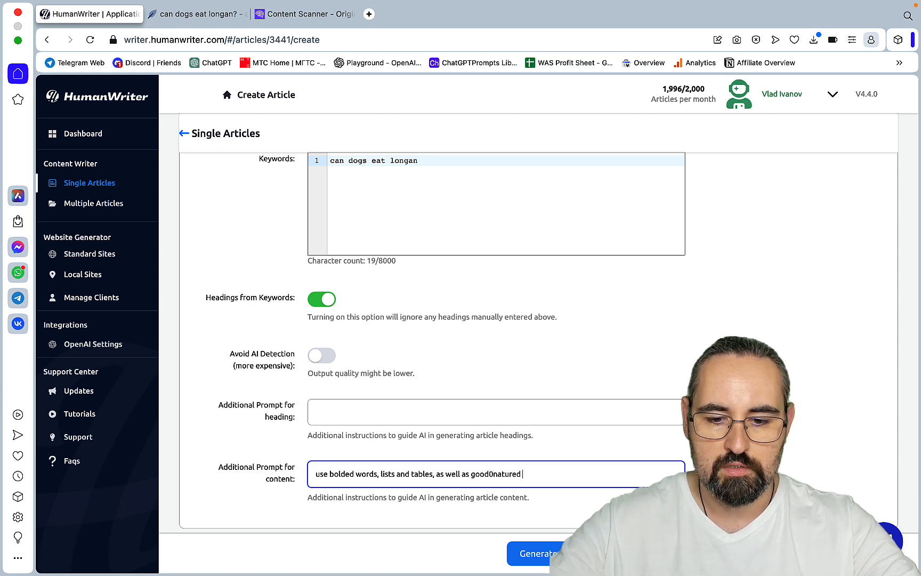
{"action": "type", "text": "humour and p"}
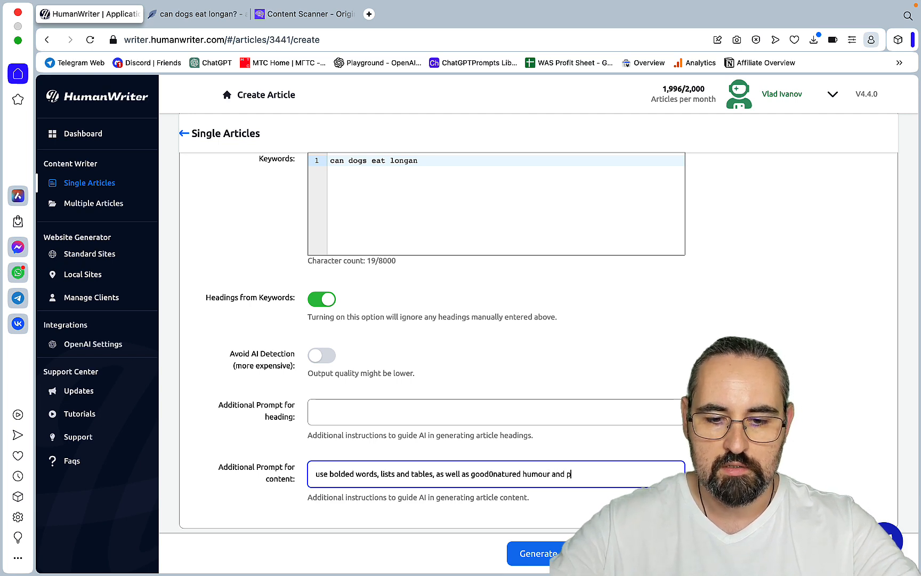
{"action": "type", "text": "ersonal aned"}
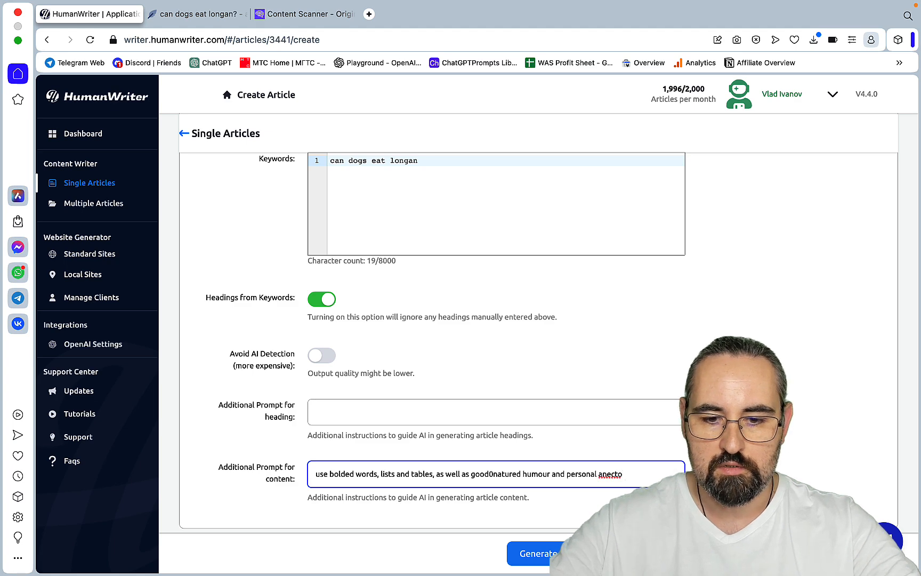
Step: Set the tone to Casual and generate the article
{"action": "scroll", "scroll_direction": "up", "scroll_amount": 3}
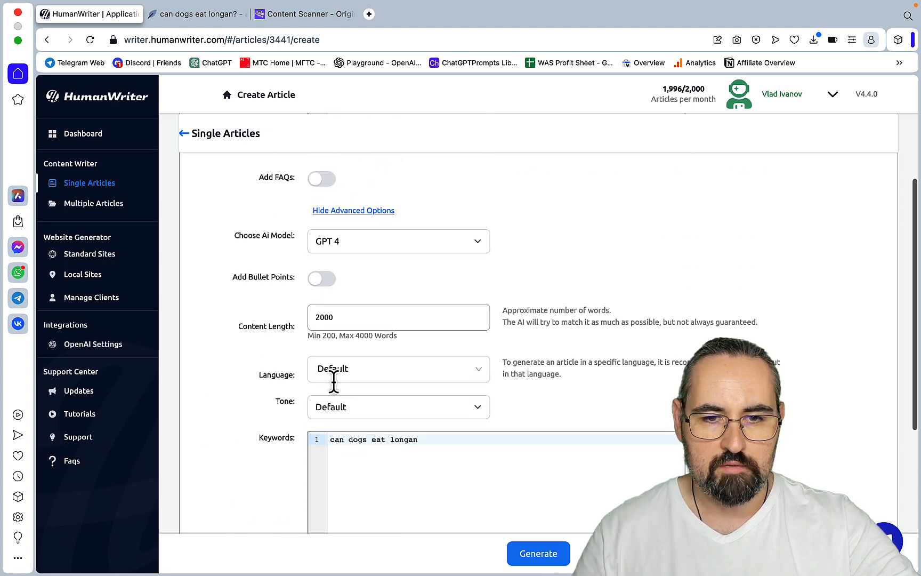
{"action": "scroll", "scroll_direction": "up", "scroll_amount": 3}
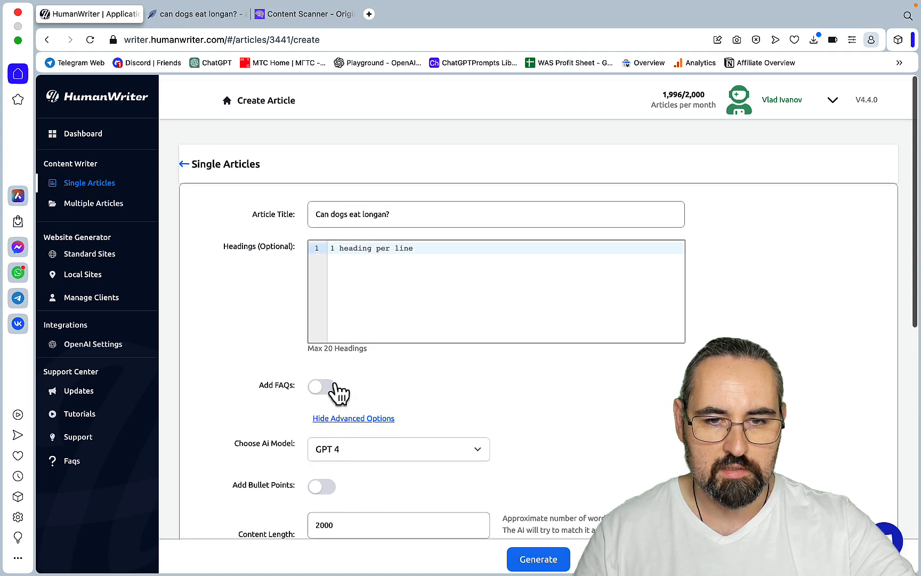
{"action": "scroll", "scroll_direction": "down", "scroll_amount": 3}
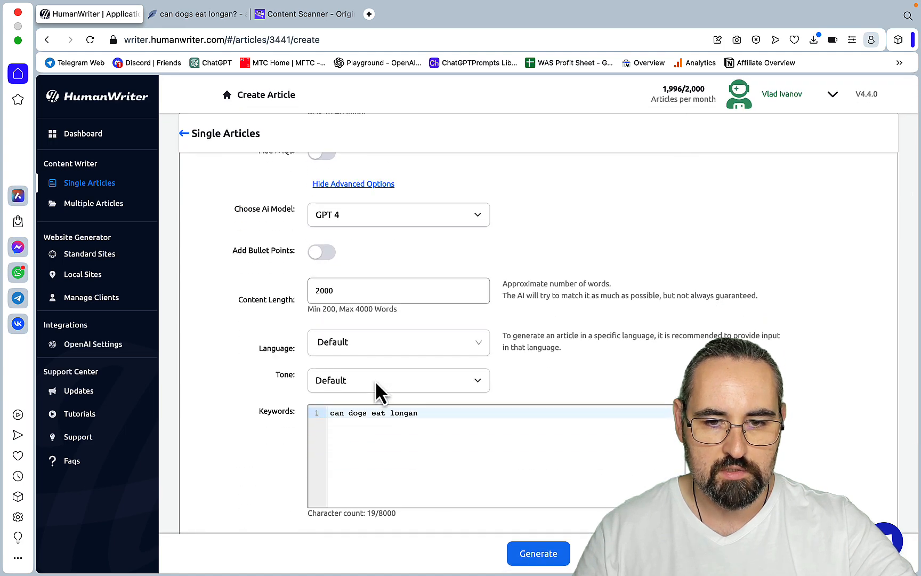
{"action": "left_click", "coordinate": [398, 381]}
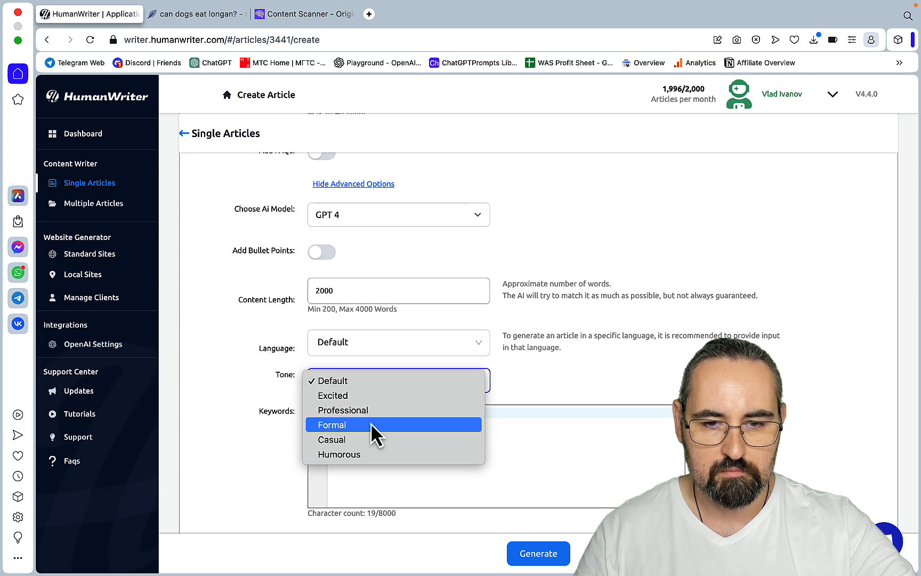
{"action": "mouse_move", "coordinate": [393, 439]}
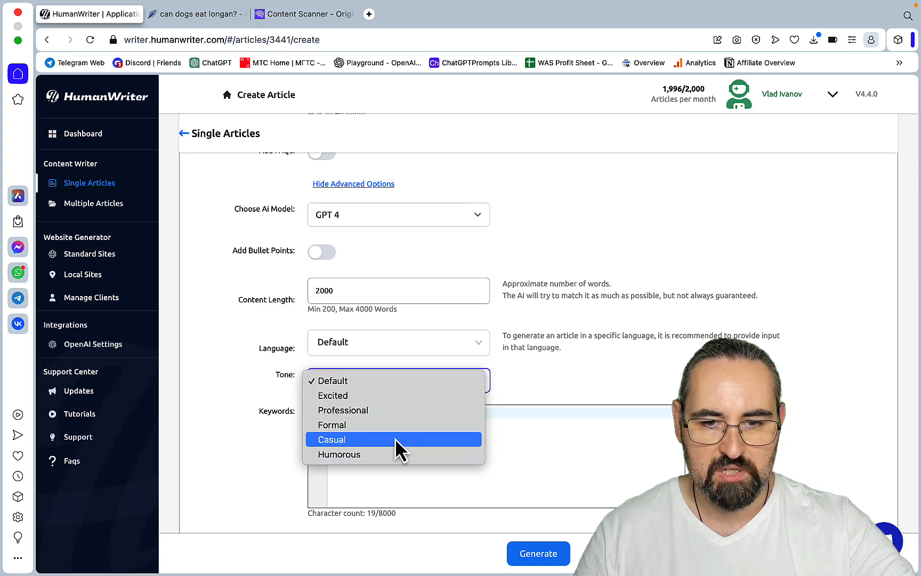
{"action": "left_click", "coordinate": [330, 439]}
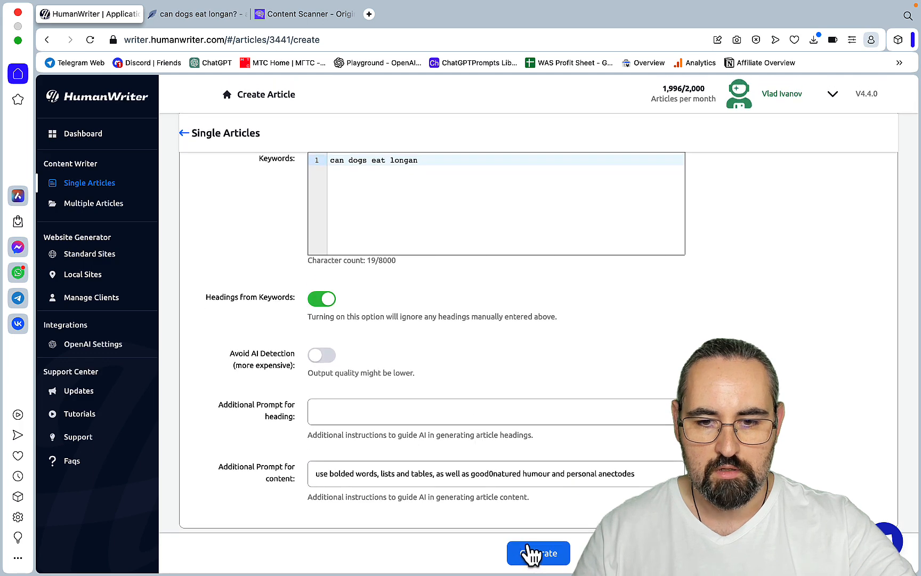
{"action": "left_click", "coordinate": [539, 553]}
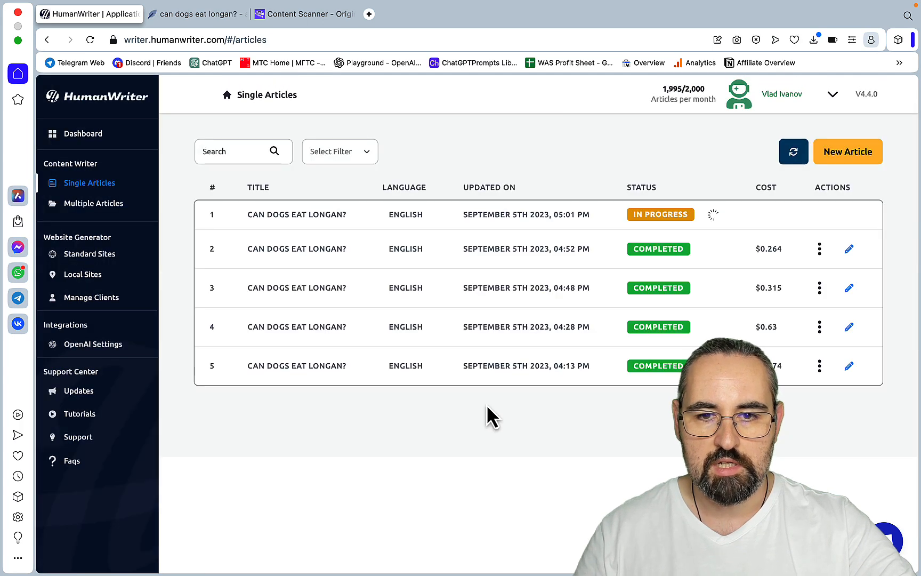
{"action": "mouse_move", "coordinate": [576, 241]}
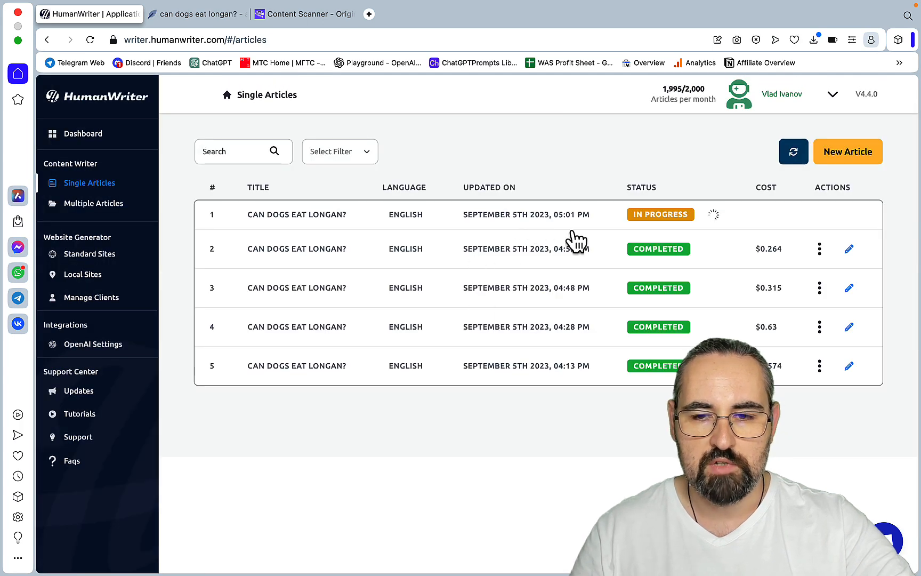
{"action": "mouse_move", "coordinate": [209, 92]}
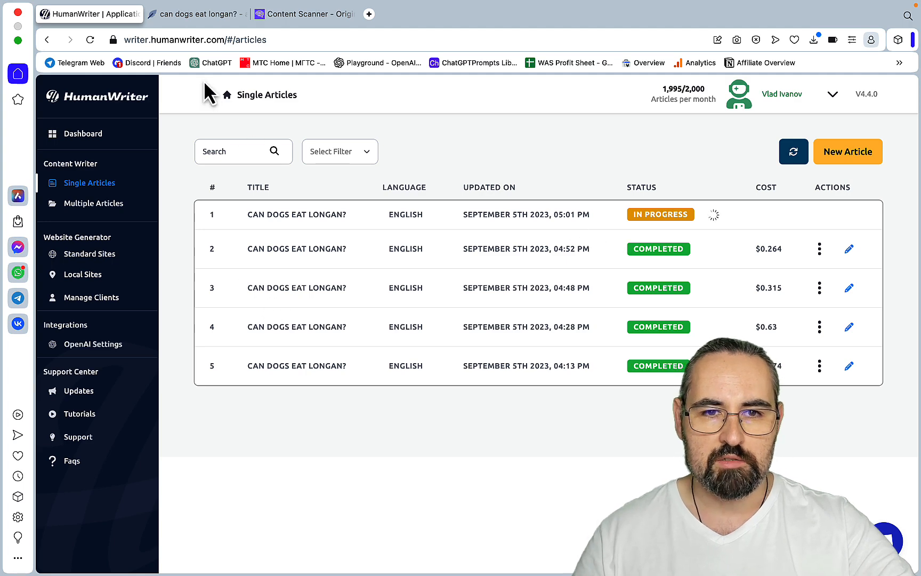
Step: Switch to the NeuronWriter editor for 'can dogs eat longan?'
{"action": "left_click", "coordinate": [197, 14]}
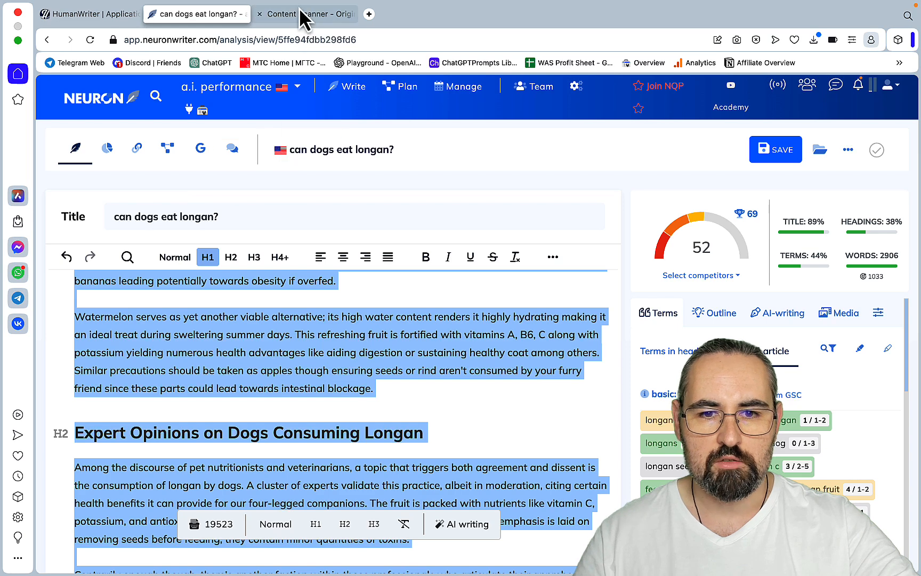
Step: Scan the article in Originality.ai and review its AI, plagiarism and readability results, then return to NeuronWriter
{"action": "left_click", "coordinate": [304, 14]}
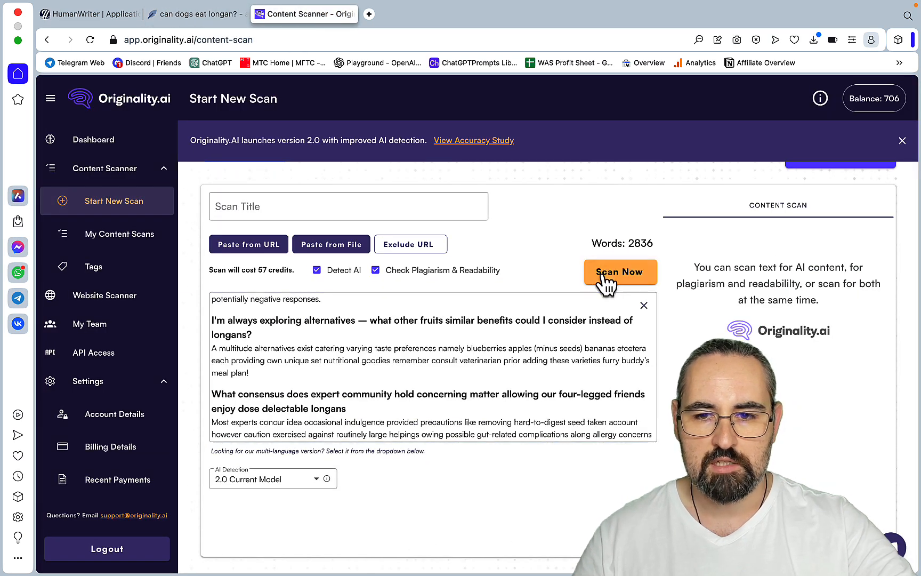
{"action": "left_click", "coordinate": [620, 272]}
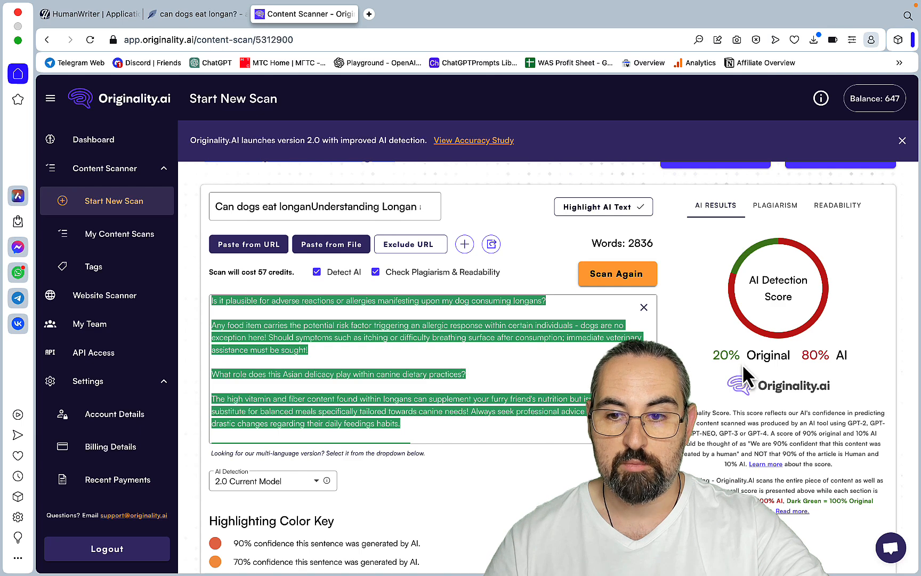
{"action": "mouse_move", "coordinate": [797, 252]}
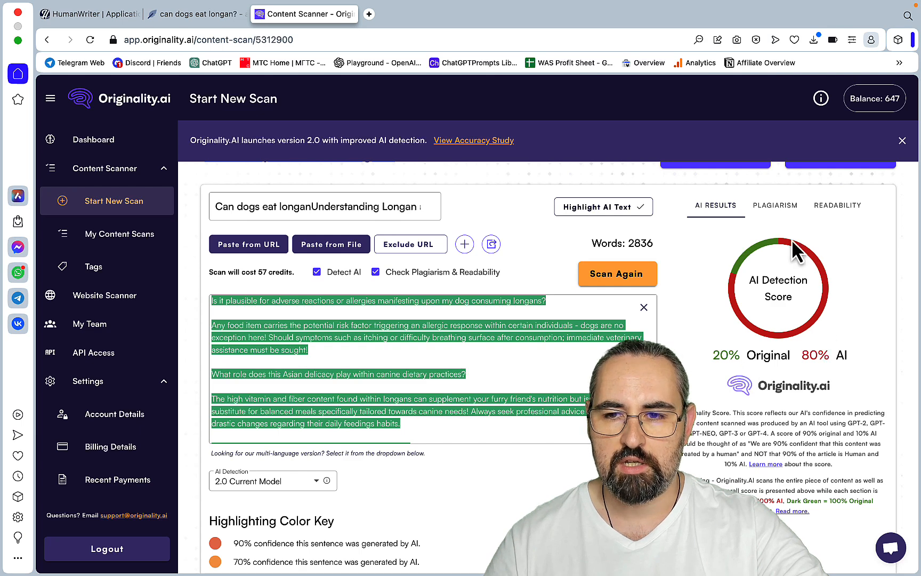
{"action": "left_click", "coordinate": [775, 205]}
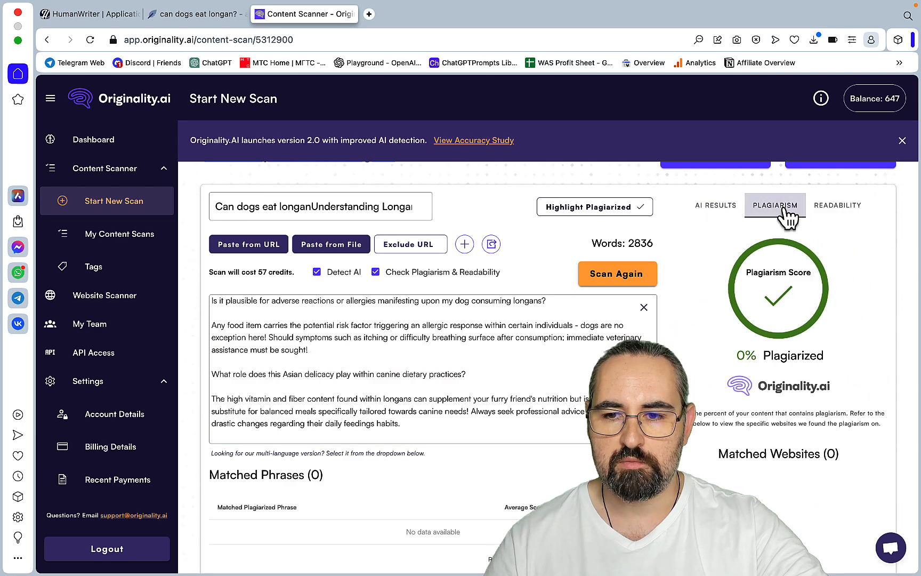
{"action": "left_click", "coordinate": [837, 205]}
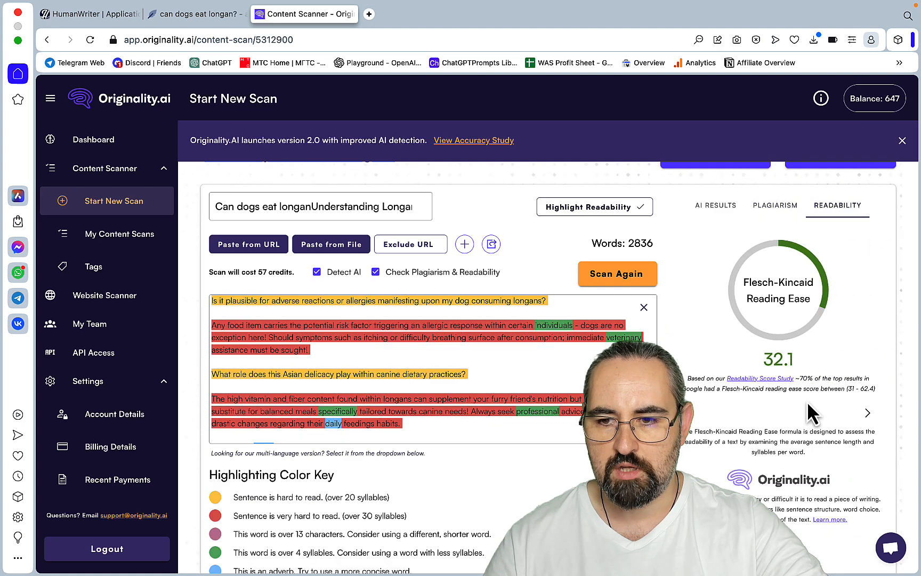
{"action": "mouse_move", "coordinate": [834, 411]}
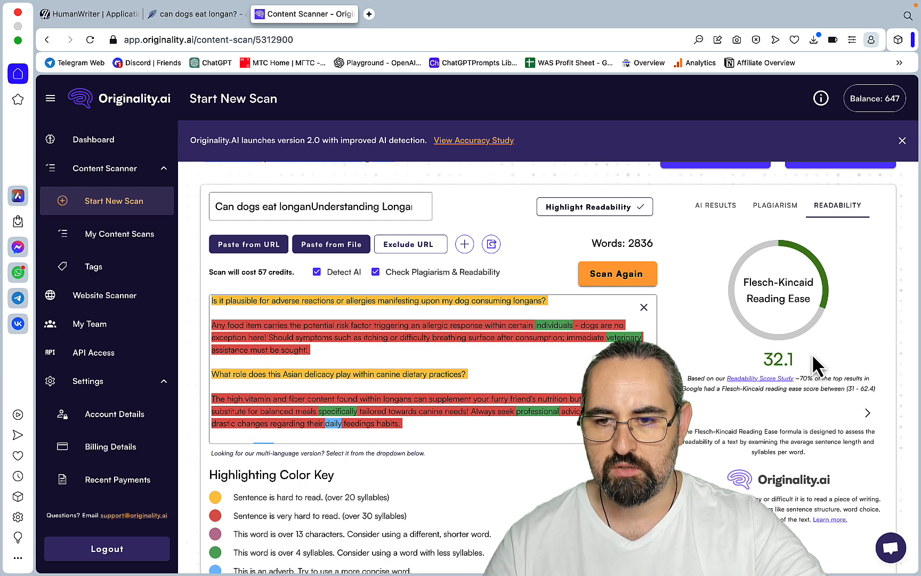
{"action": "double_click", "coordinate": [778, 359]}
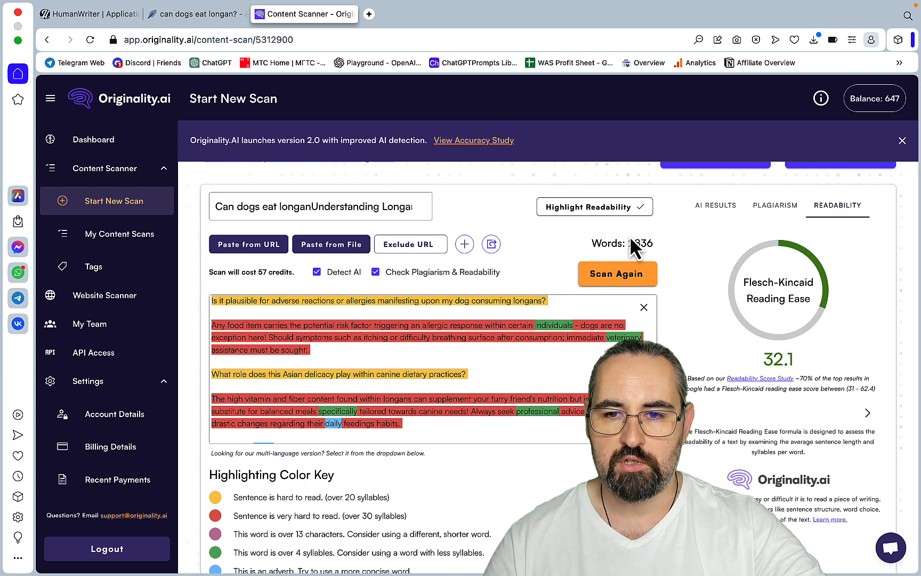
{"action": "left_click", "coordinate": [716, 205]}
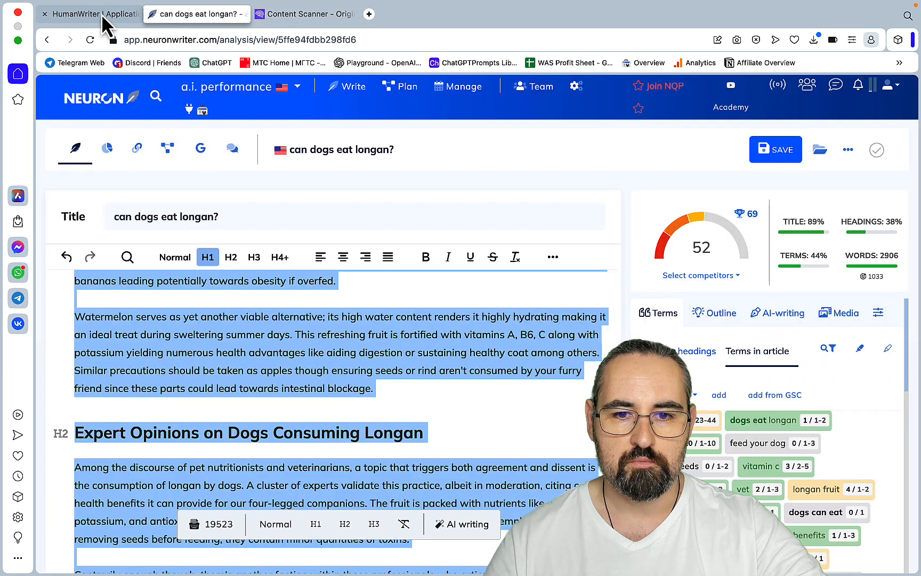
Step: Check the generated article in HumanWriter and review NeuronWriter's content score panel
{"action": "left_click", "coordinate": [89, 14]}
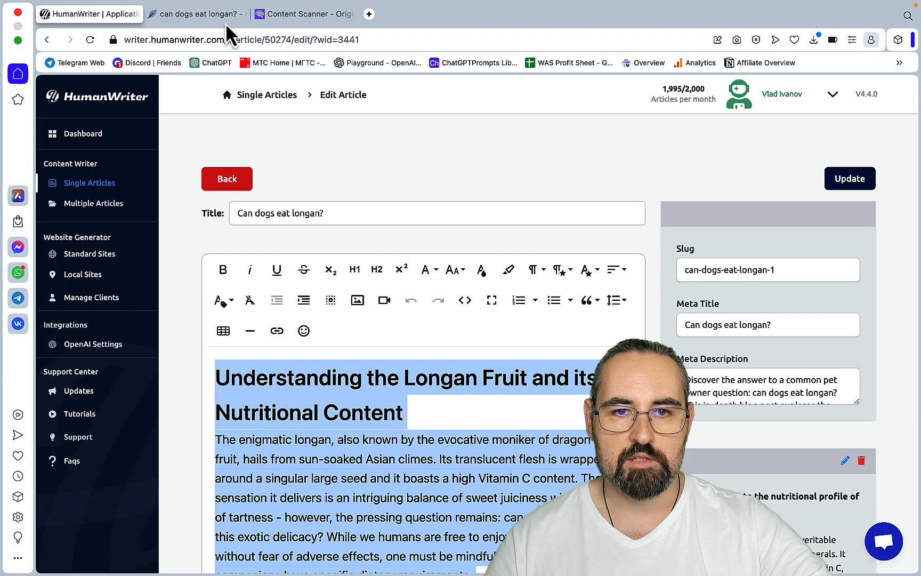
{"action": "left_click", "coordinate": [197, 14]}
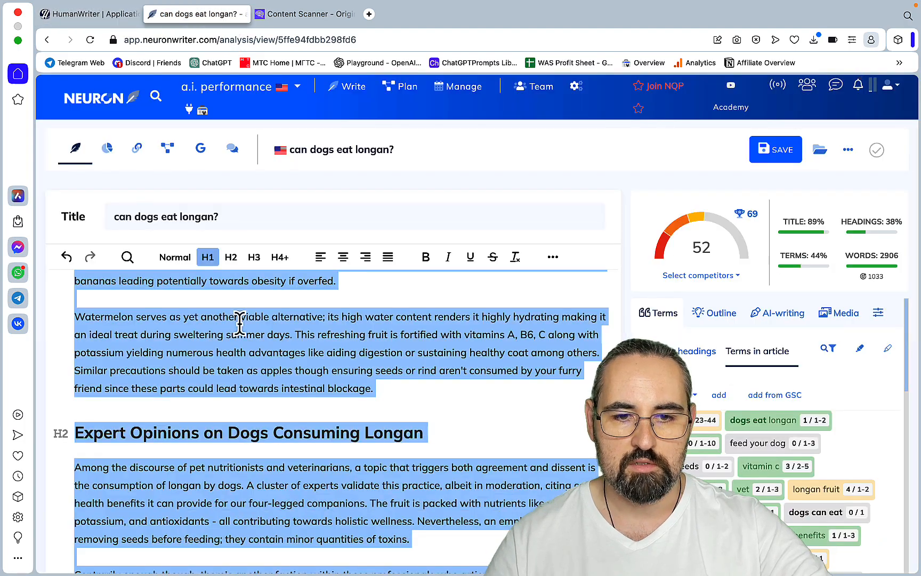
{"action": "scroll", "scroll_direction": "up", "scroll_amount": 3}
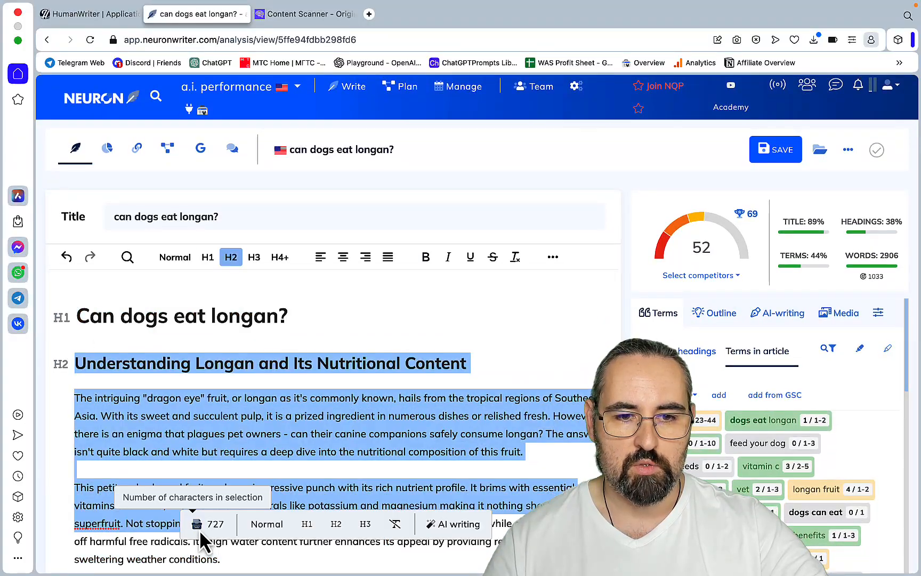
{"action": "scroll", "scroll_direction": "down", "scroll_amount": 3}
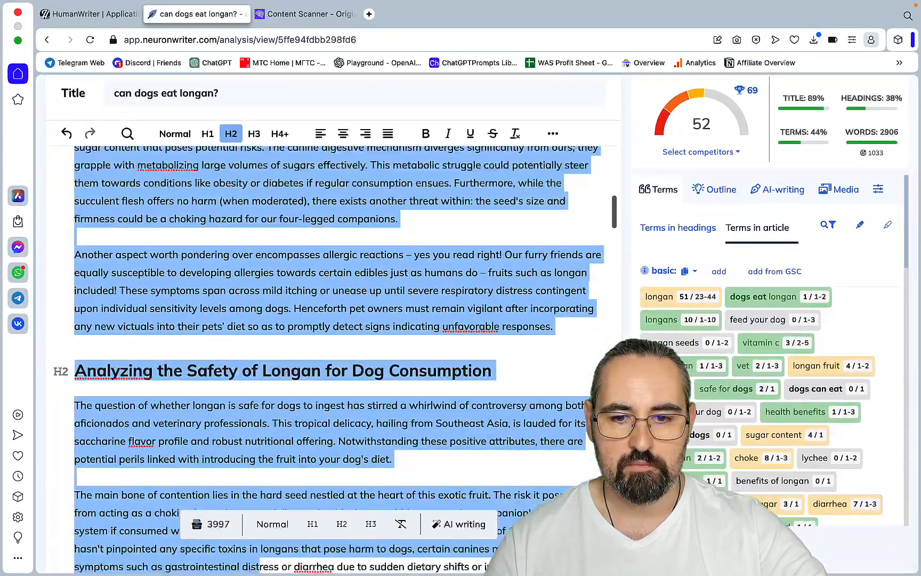
{"action": "scroll", "scroll_direction": "down", "scroll_amount": 3}
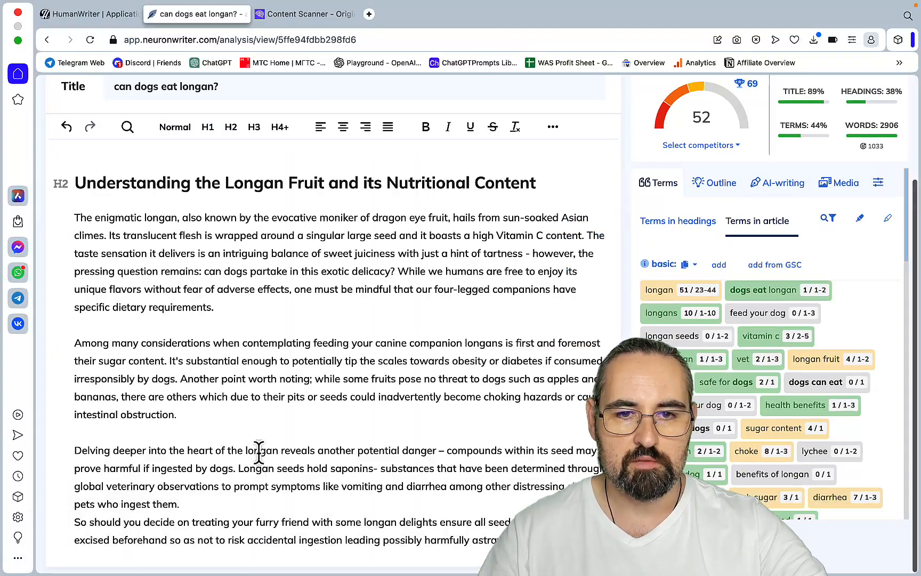
{"action": "scroll", "scroll_direction": "up", "scroll_amount": 3}
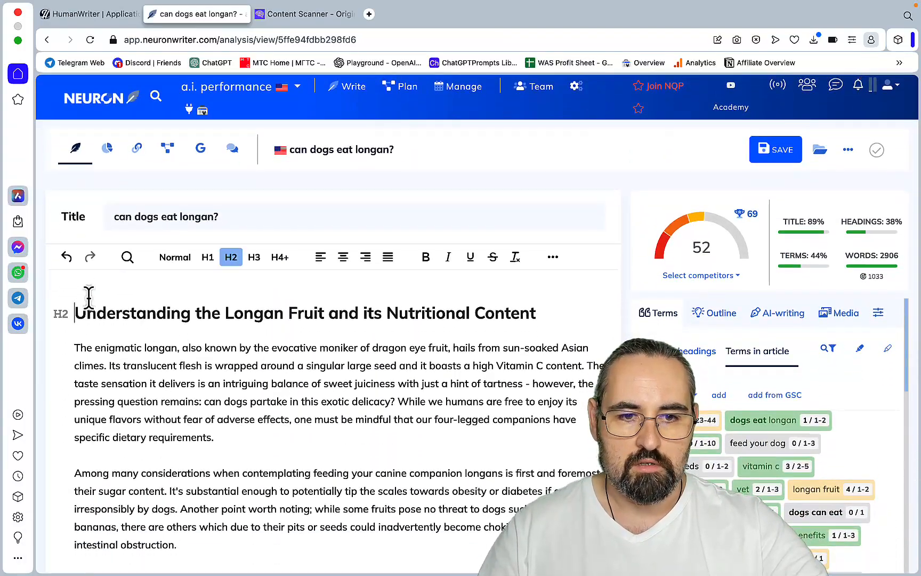
Step: Add a 'Can dogs eat longan?' heading atop the NeuronWriter article, lifting the score to 62
{"action": "type", "text": "Ca"}
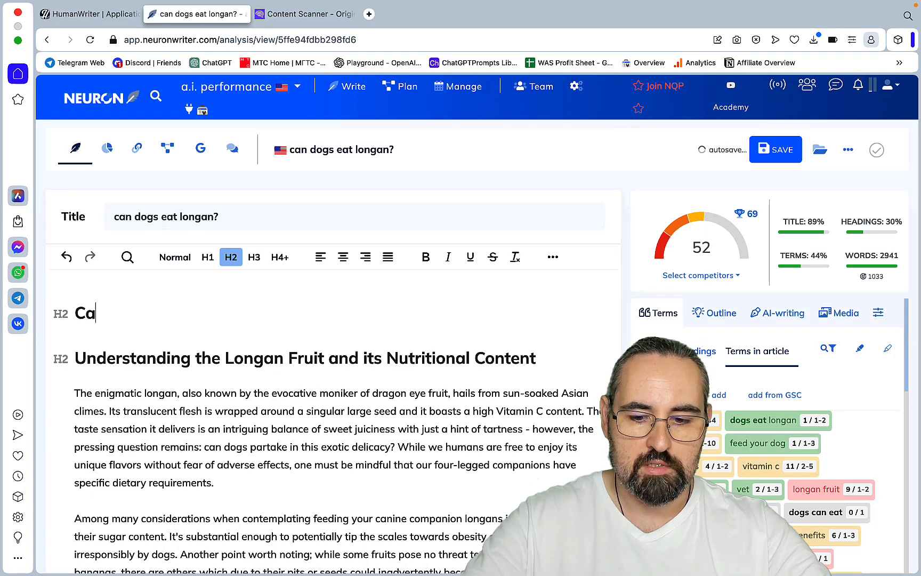
{"action": "type", "text": "n dogs eat"}
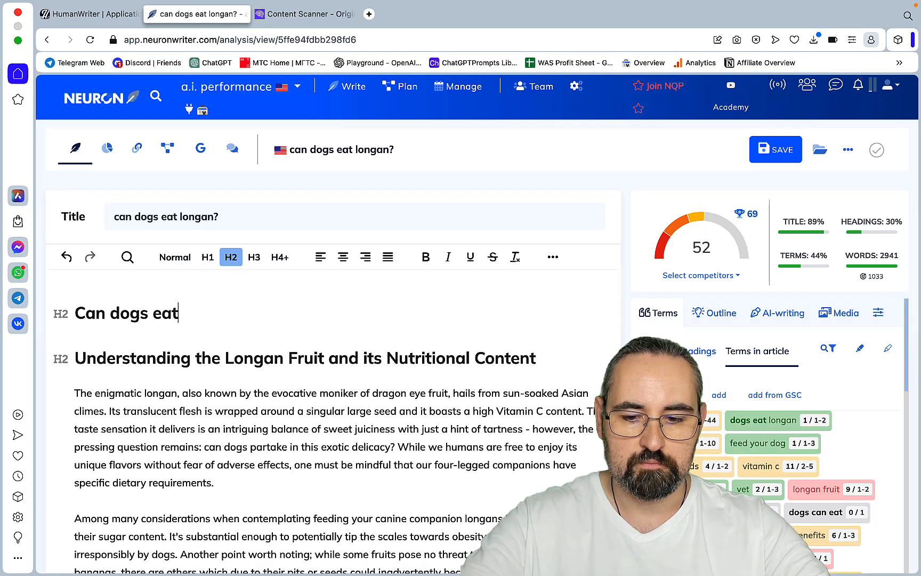
{"action": "type", "text": "longan?"}
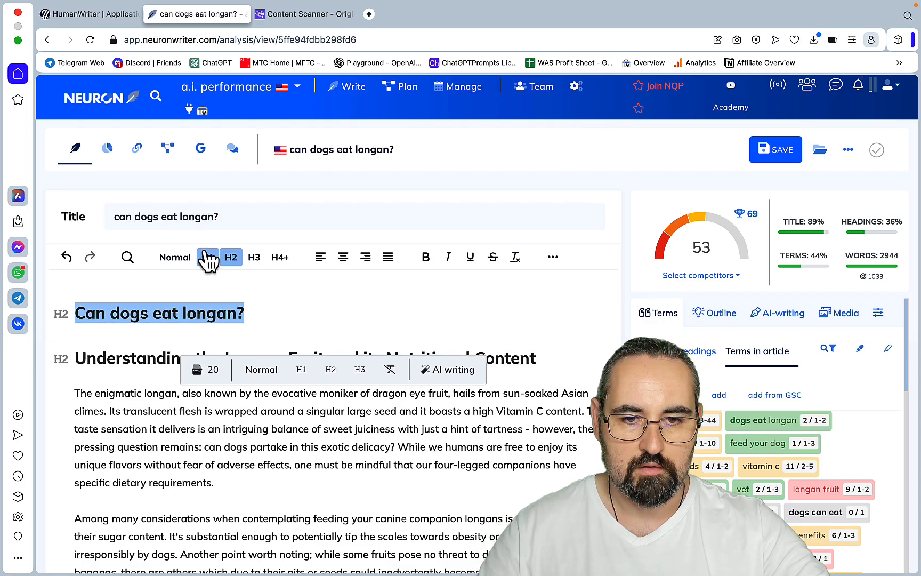
{"action": "scroll", "scroll_direction": "down", "scroll_amount": 3}
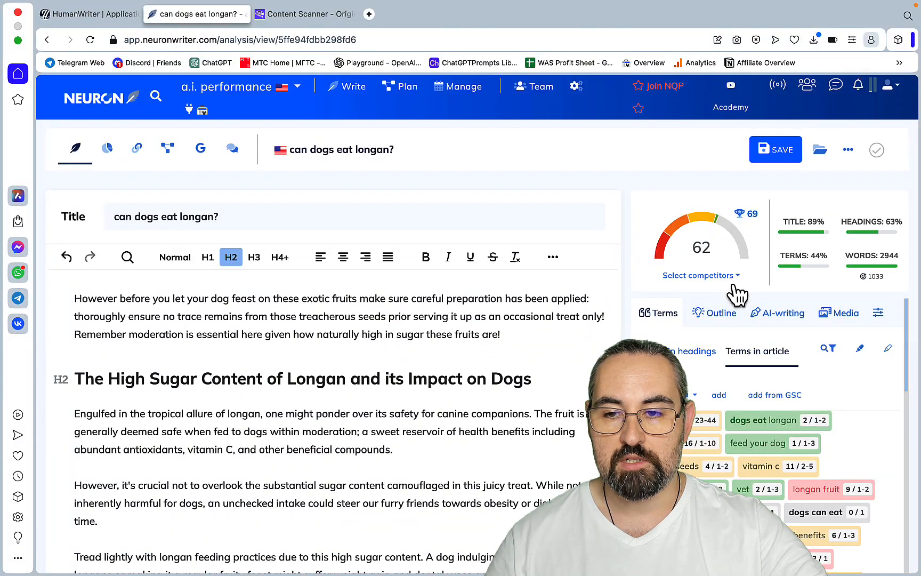
{"action": "mouse_move", "coordinate": [462, 423]}
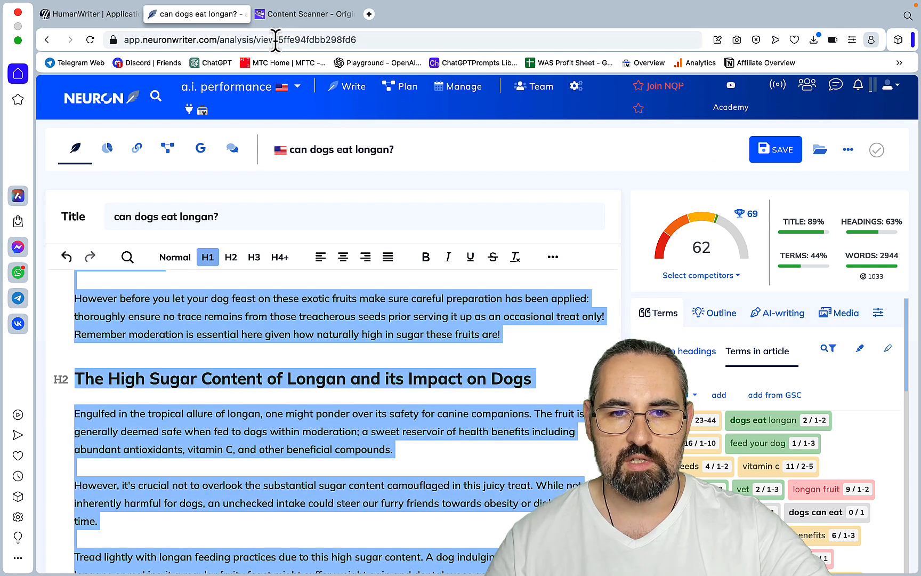
Step: Rescan the 2873-word article in Originality.ai, checking NeuronWriter while it runs
{"action": "left_click", "coordinate": [304, 14]}
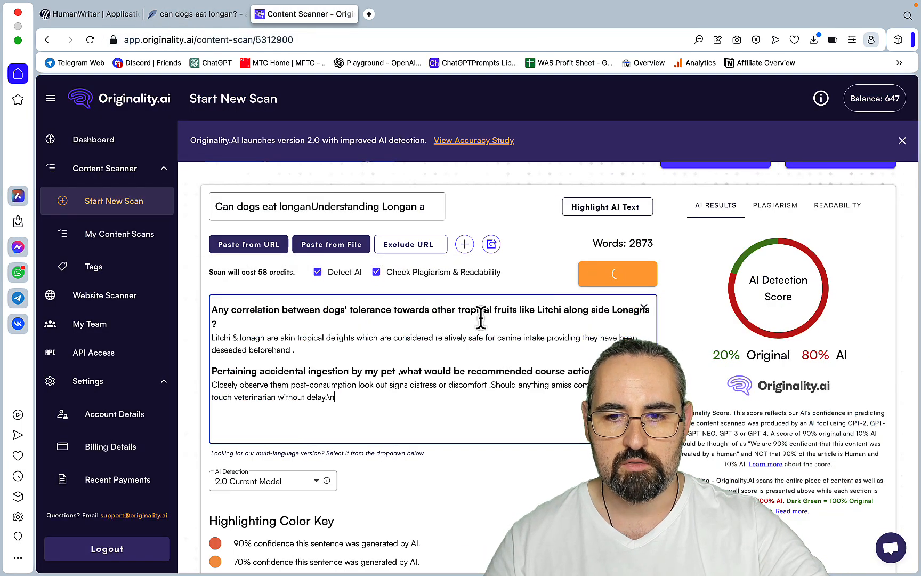
{"action": "left_click", "coordinate": [617, 274]}
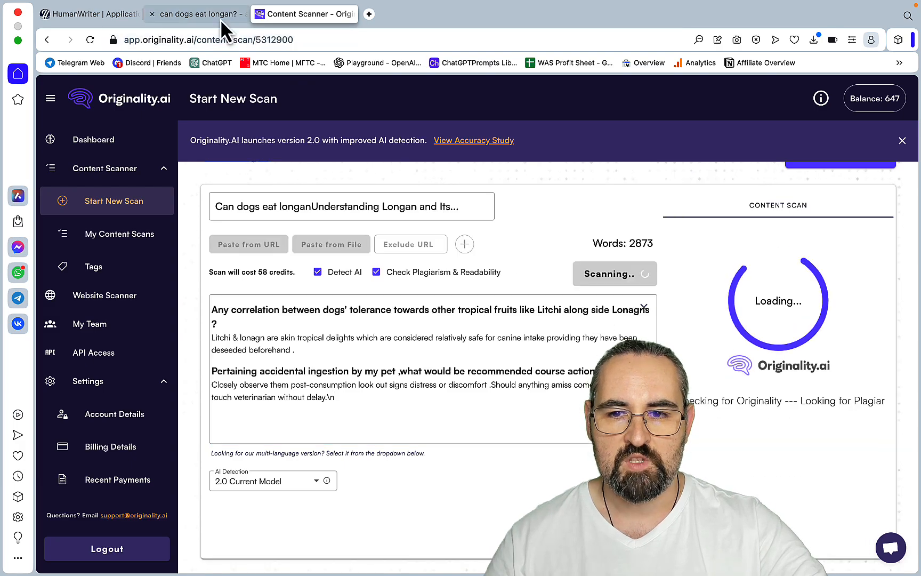
{"action": "left_click", "coordinate": [195, 14]}
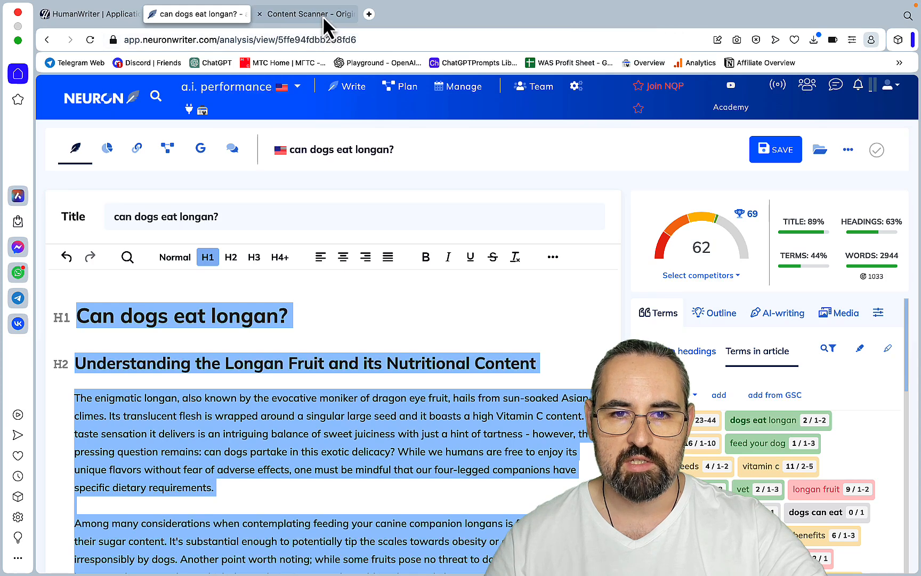
{"action": "left_click", "coordinate": [306, 14]}
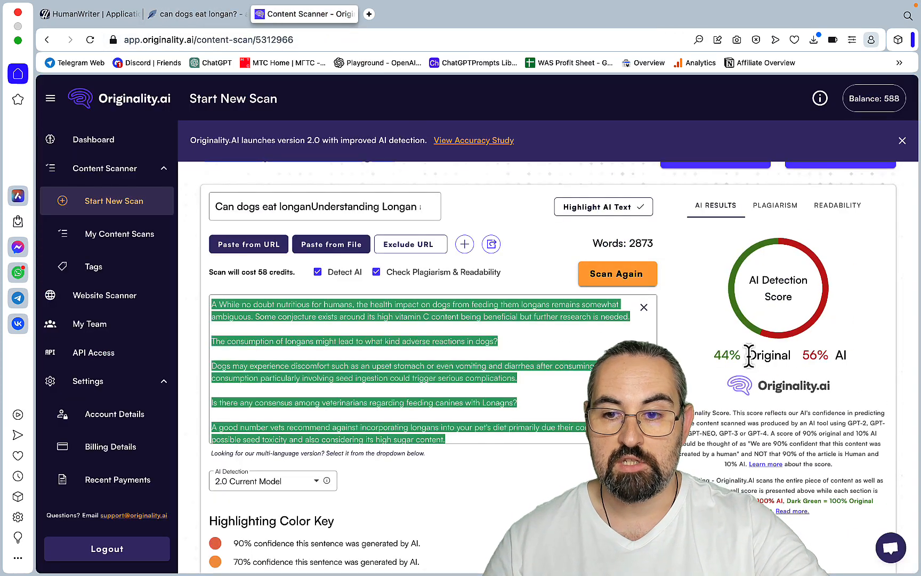
Step: Review the 0% plagiarism and 38.1 readability results, then go to the HumanWriter article
{"action": "left_click", "coordinate": [774, 205]}
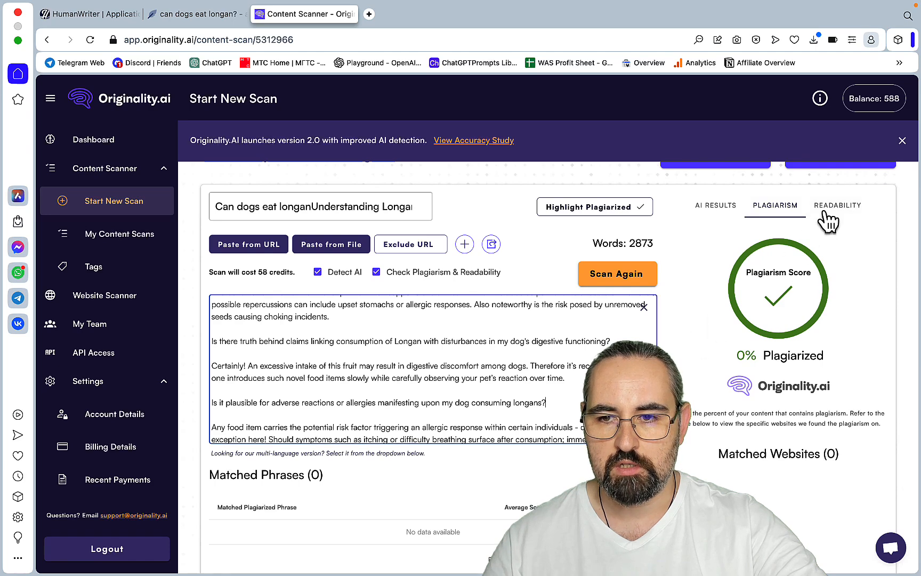
{"action": "left_click", "coordinate": [837, 205]}
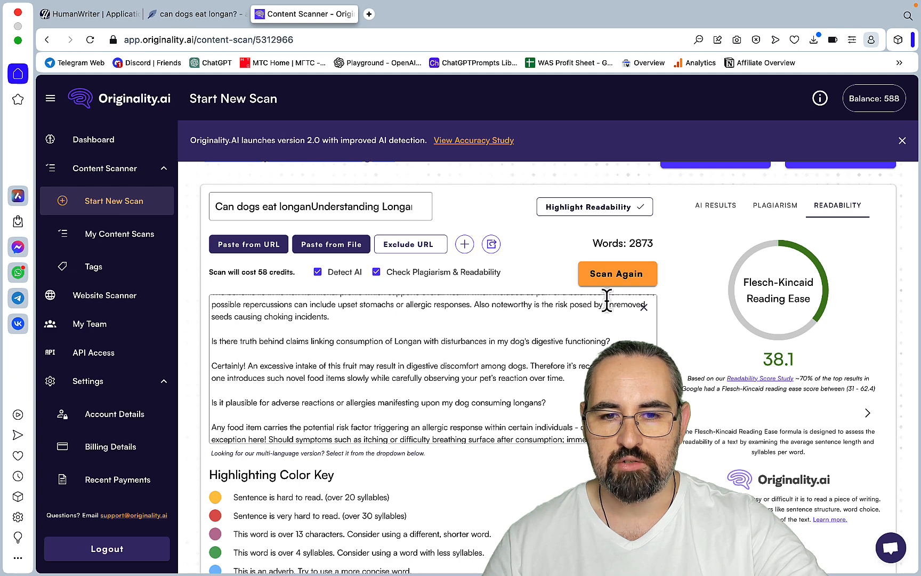
{"action": "mouse_move", "coordinate": [448, 384]}
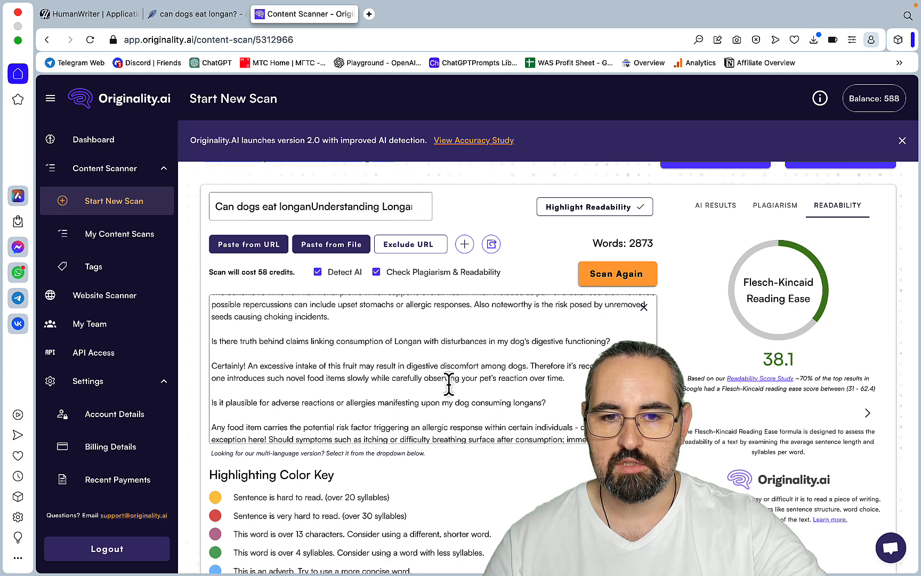
{"action": "left_click", "coordinate": [89, 14]}
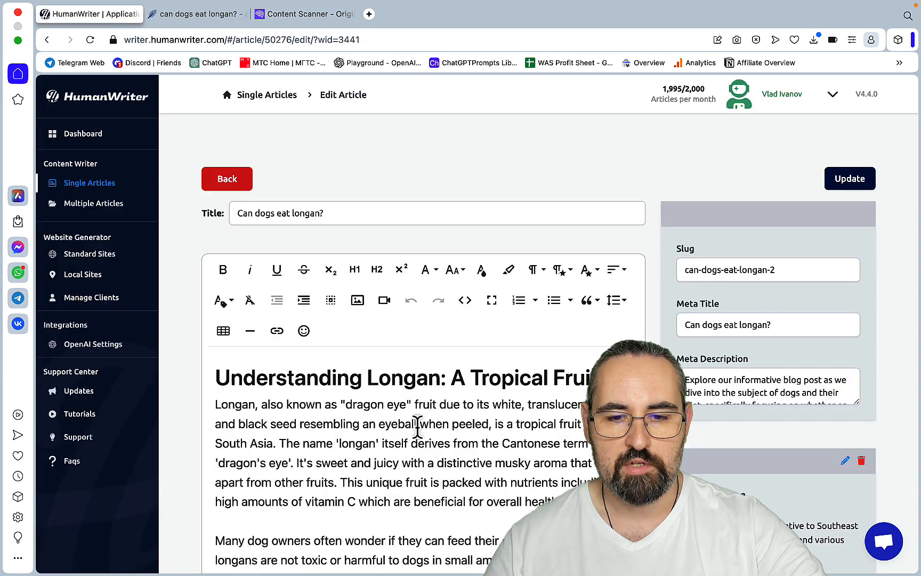
Step: Paste the Tropical Fruit article into NeuronWriter, which scores it 81 with 85% terms and 2722 words
{"action": "key", "text": "ctrl+a"}
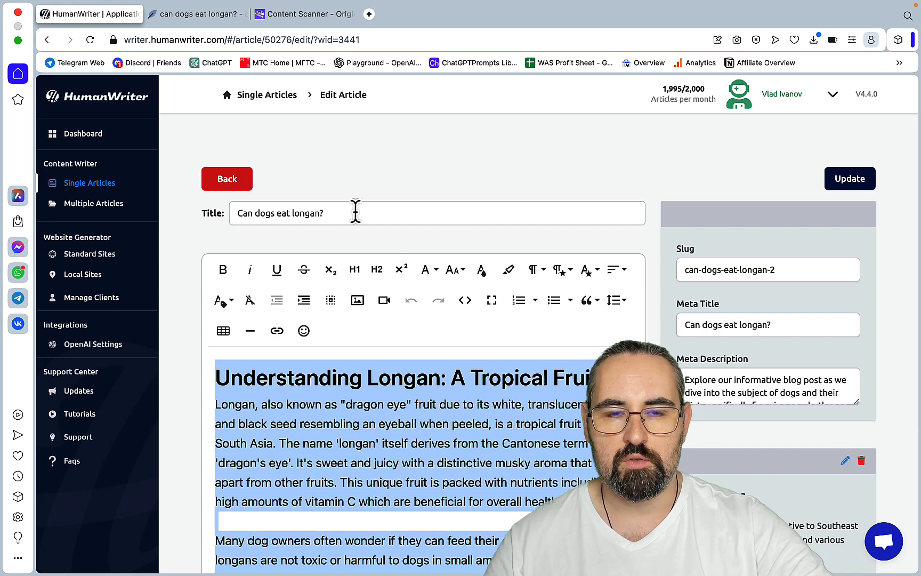
{"action": "left_click", "coordinate": [196, 14]}
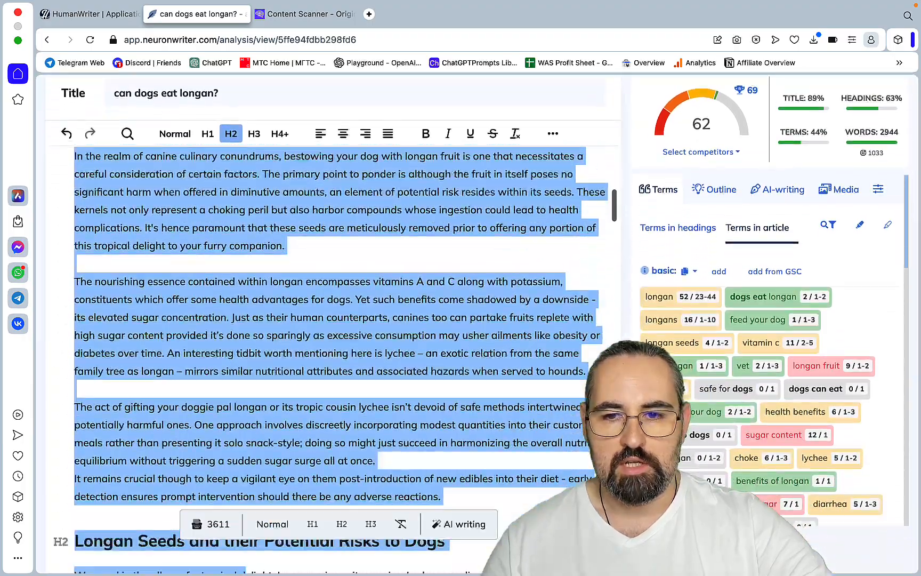
{"action": "scroll", "scroll_direction": "down", "scroll_amount": 3}
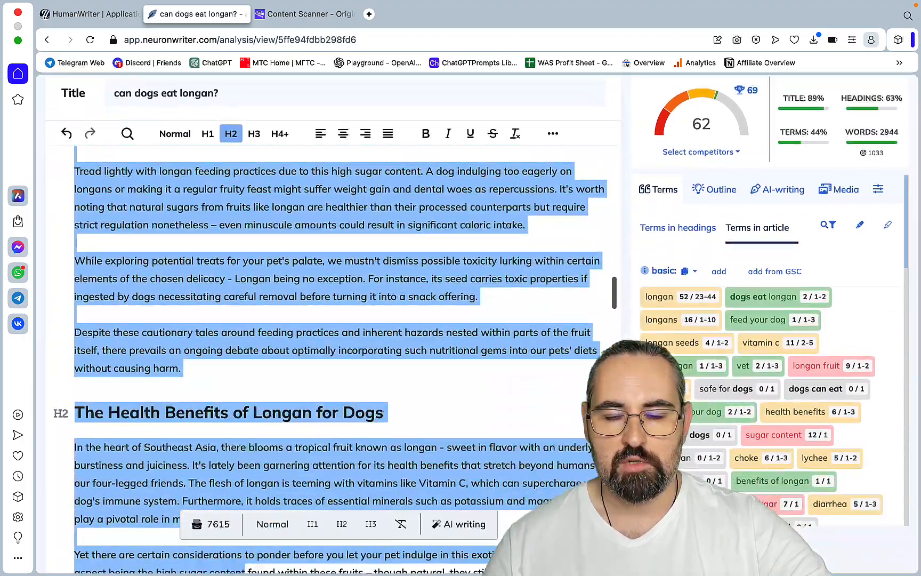
{"action": "scroll", "scroll_direction": "down", "scroll_amount": 3}
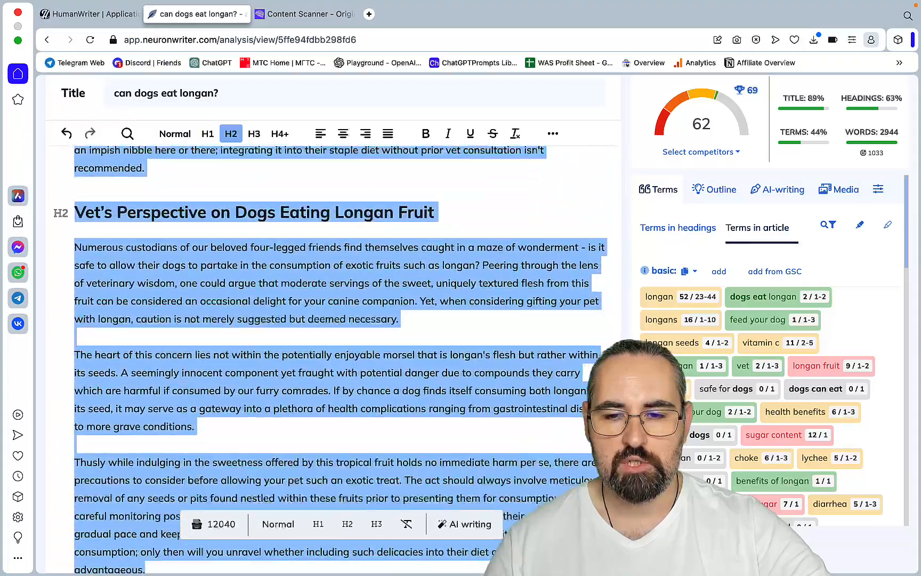
{"action": "scroll", "scroll_direction": "down", "scroll_amount": 3}
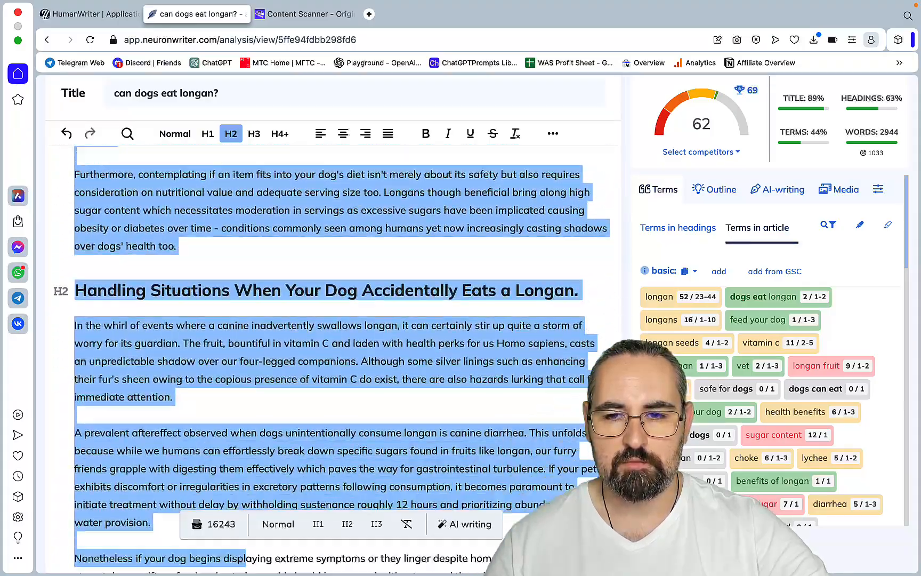
{"action": "scroll", "scroll_direction": "down", "scroll_amount": 3}
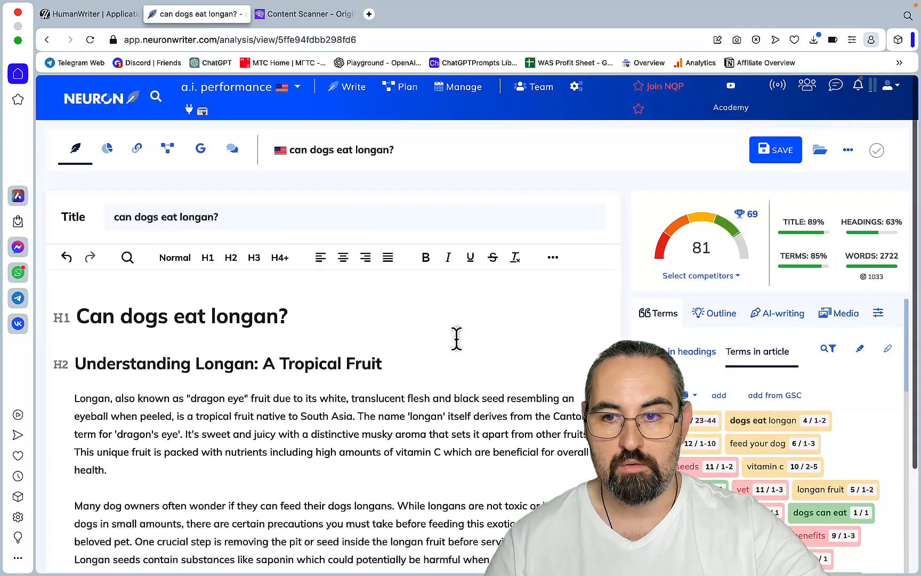
{"action": "mouse_move", "coordinate": [638, 285]}
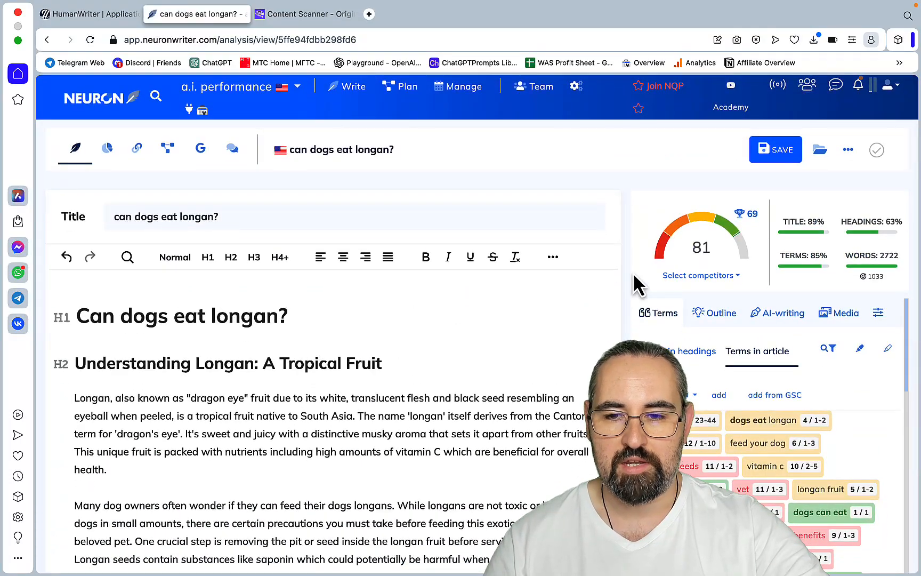
{"action": "left_click", "coordinate": [303, 14]}
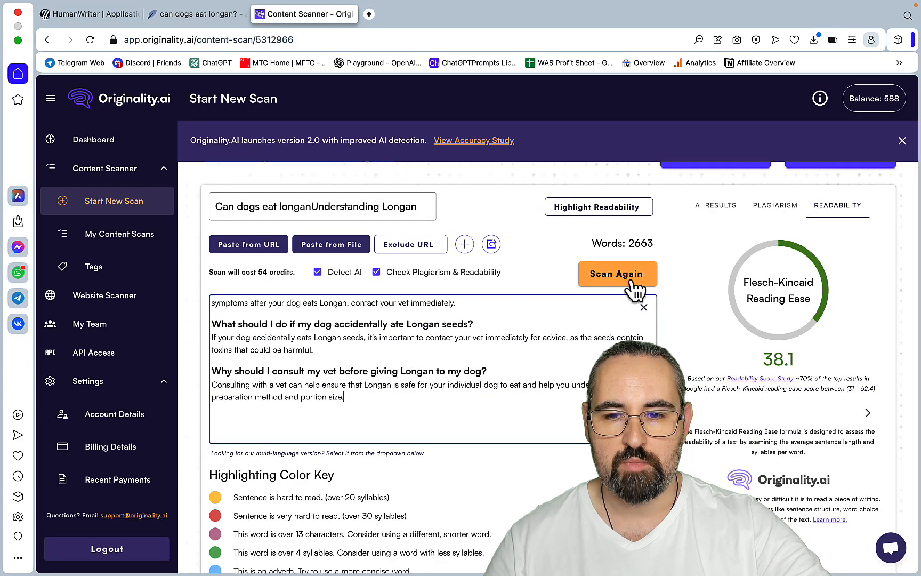
Step: Rescan the 2663-word article: 47% original, 53% AI, 2% plagiarized, readability 53
{"action": "left_click", "coordinate": [617, 273]}
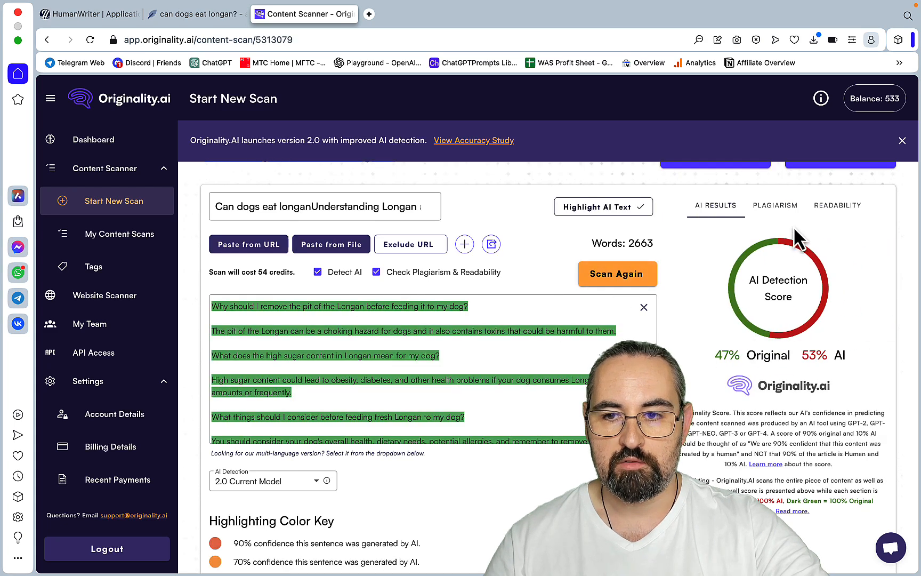
{"action": "left_click", "coordinate": [776, 205]}
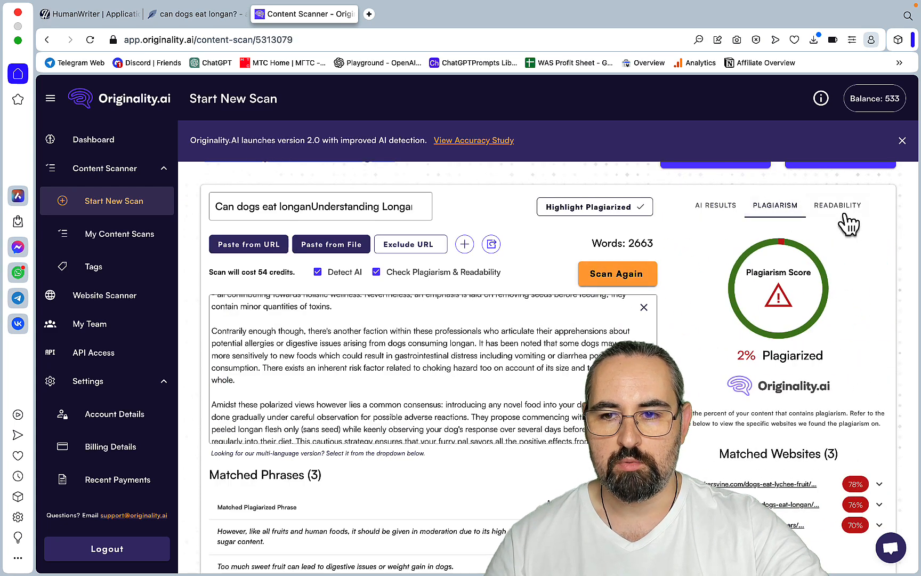
{"action": "left_click", "coordinate": [837, 205]}
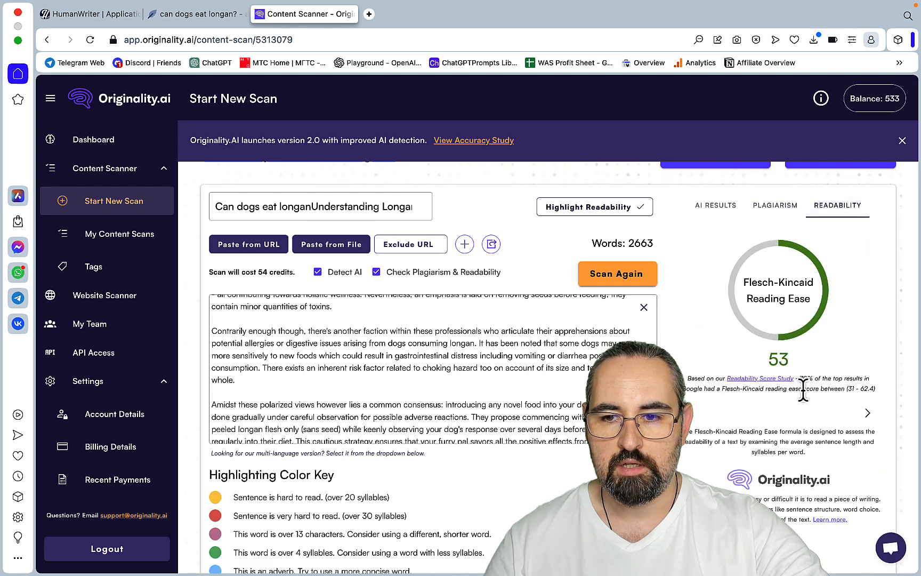
{"action": "double_click", "coordinate": [778, 359]}
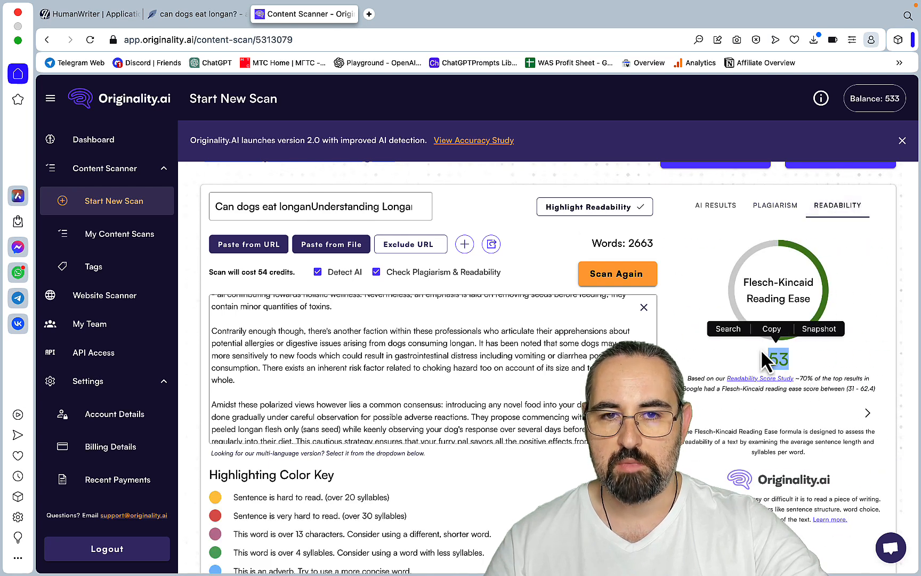
{"action": "mouse_move", "coordinate": [241, 90]}
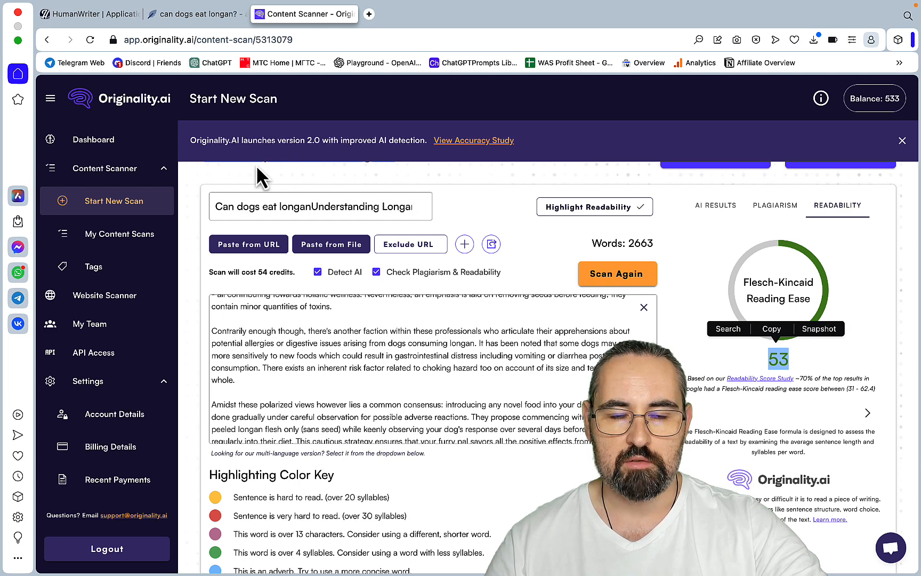
{"action": "left_click", "coordinate": [89, 14]}
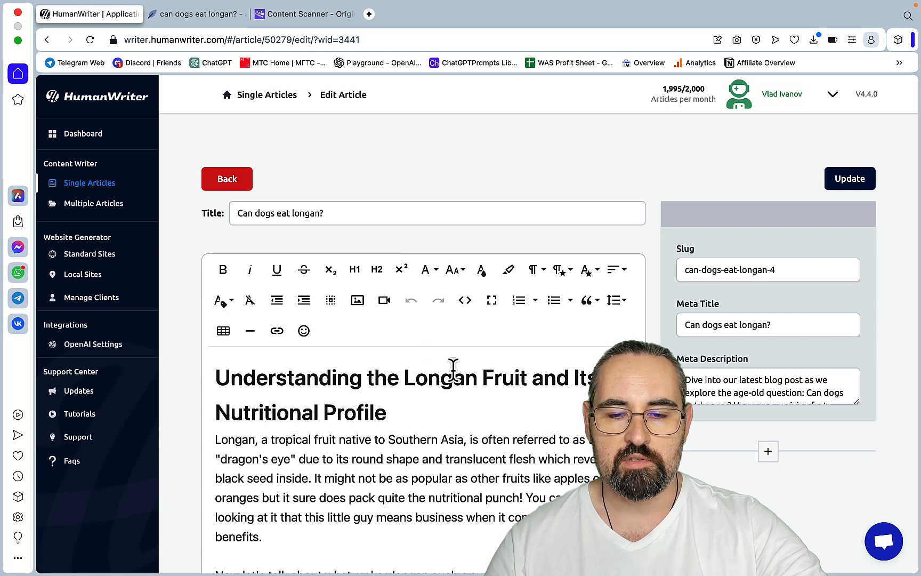
{"action": "mouse_move", "coordinate": [476, 358]}
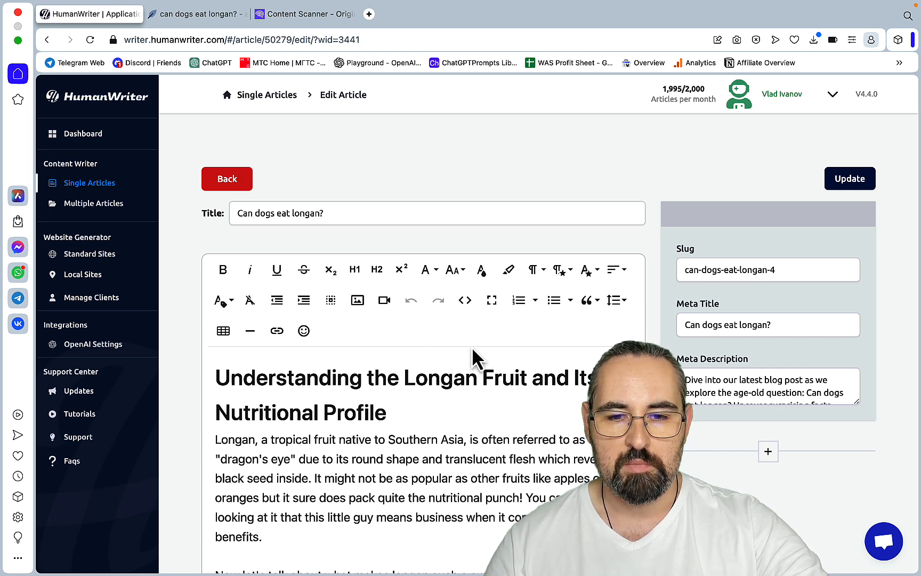
Step: Copy the 'Understanding the Longan Fruit' article and return to the NeuronWriter editor
{"action": "scroll", "scroll_direction": "down", "scroll_amount": 3}
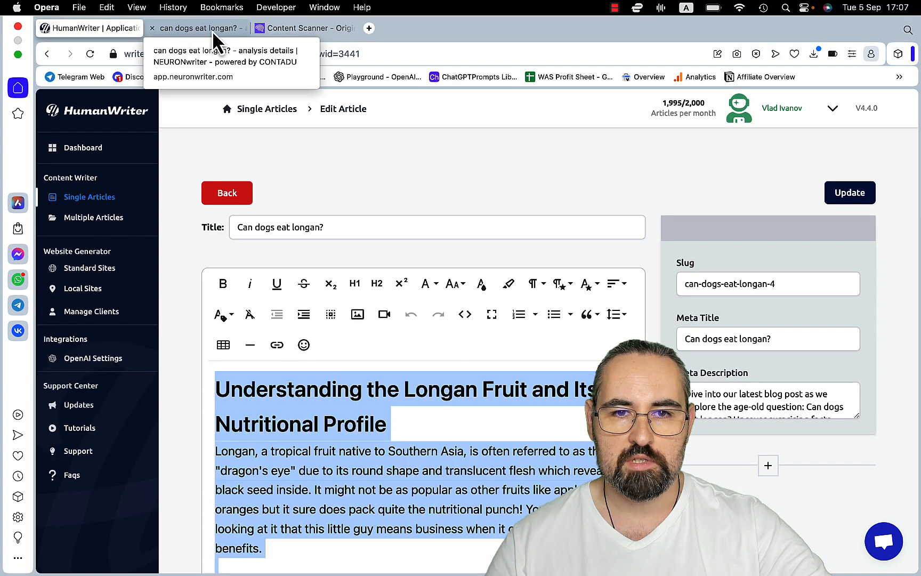
{"action": "left_click", "coordinate": [197, 27]}
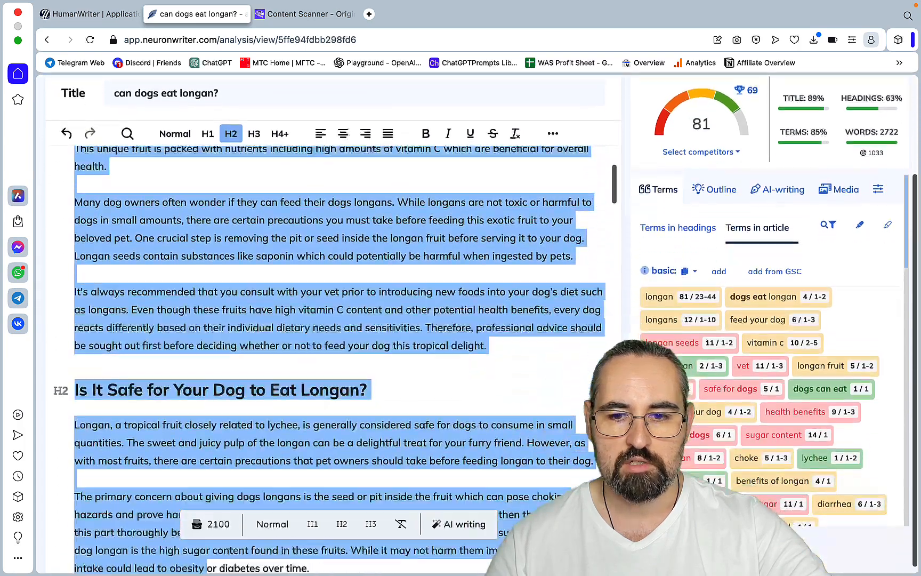
Step: Review the Nutritional Profile article in NeuronWriter: score 65, 52% terms, 2277 words
{"action": "scroll", "scroll_direction": "down", "scroll_amount": 3}
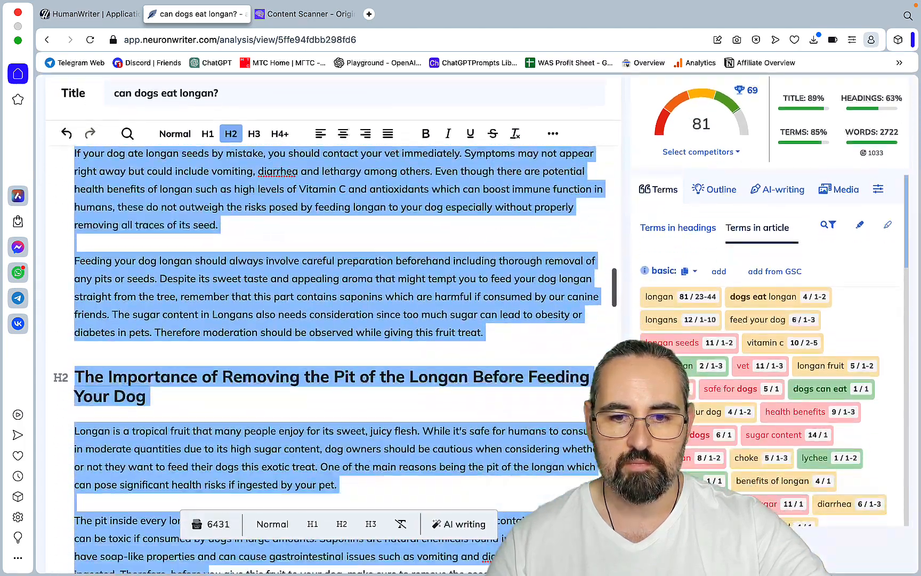
{"action": "scroll", "scroll_direction": "down", "scroll_amount": 3}
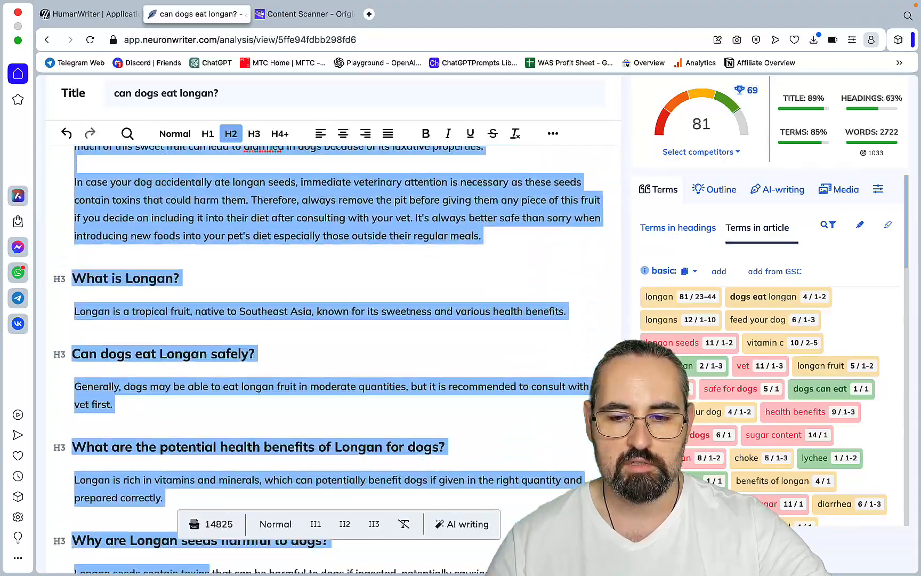
{"action": "scroll", "scroll_direction": "down", "scroll_amount": 3}
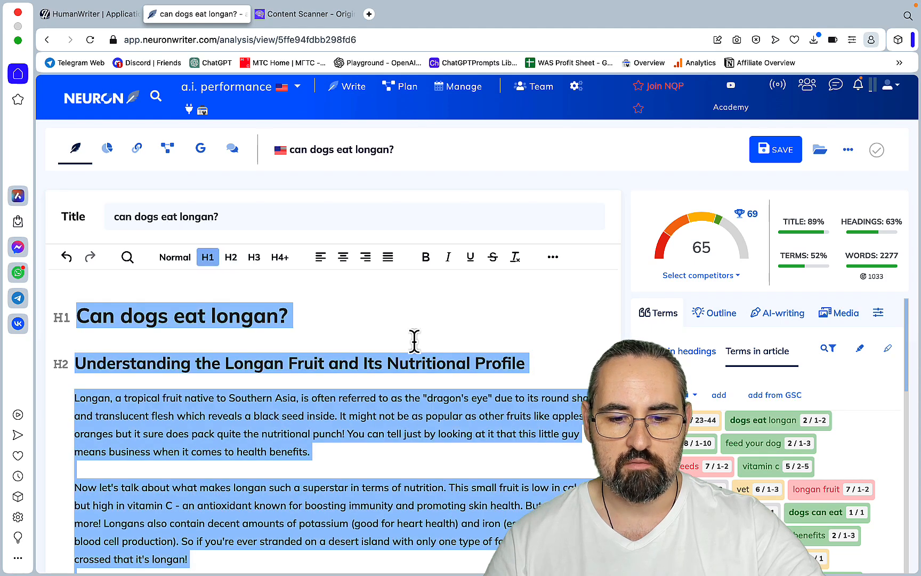
Step: Start an Originality.ai scan of the 2238-word longan article and return to NeuronWriter
{"action": "left_click", "coordinate": [304, 13]}
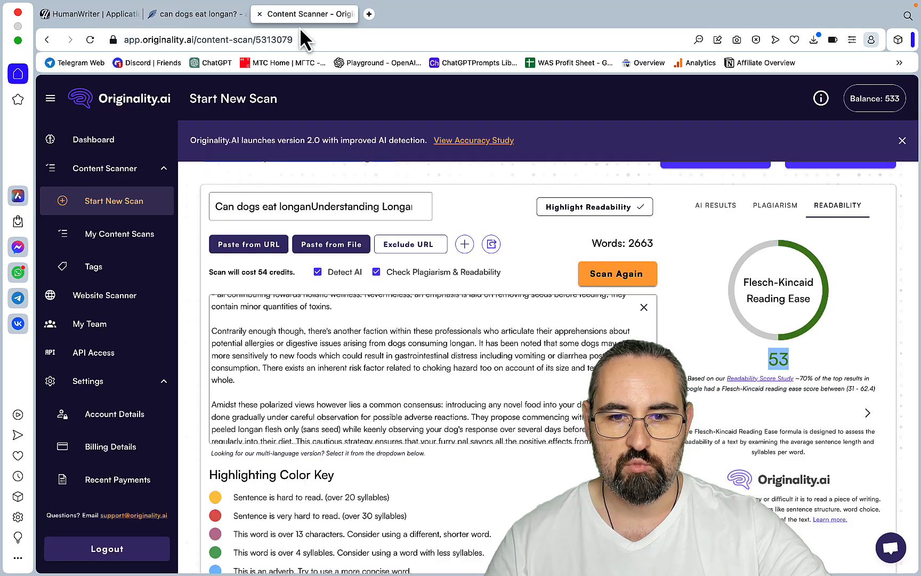
{"action": "left_click", "coordinate": [617, 273]}
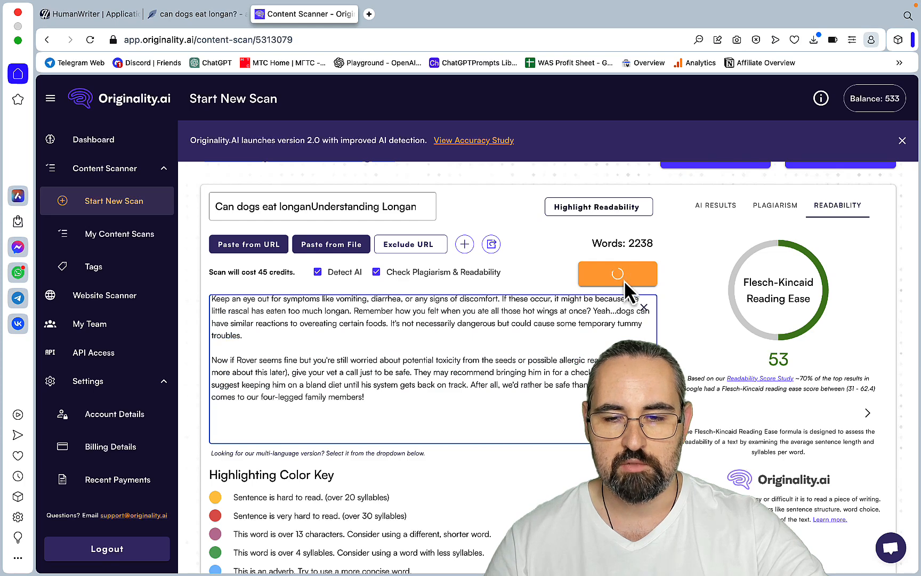
{"action": "left_click", "coordinate": [617, 274]}
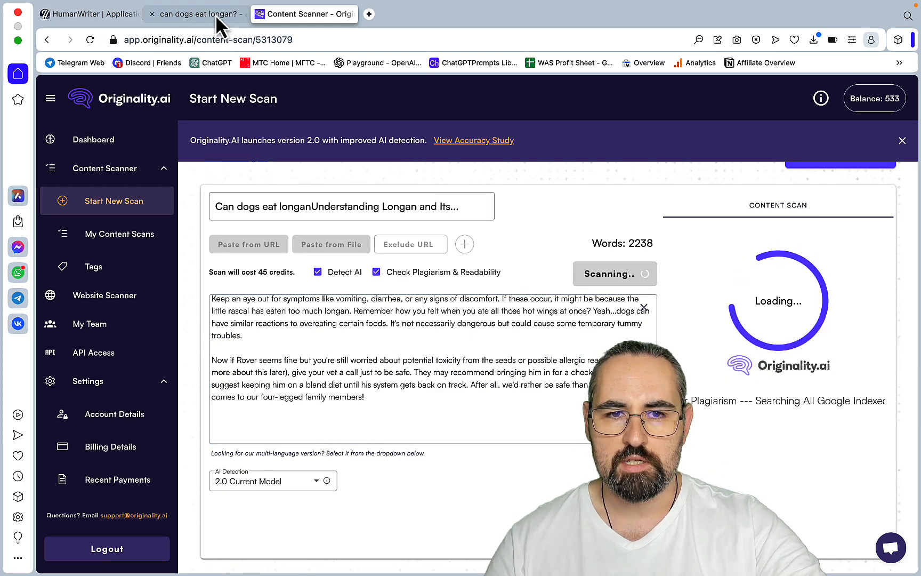
{"action": "left_click", "coordinate": [196, 14]}
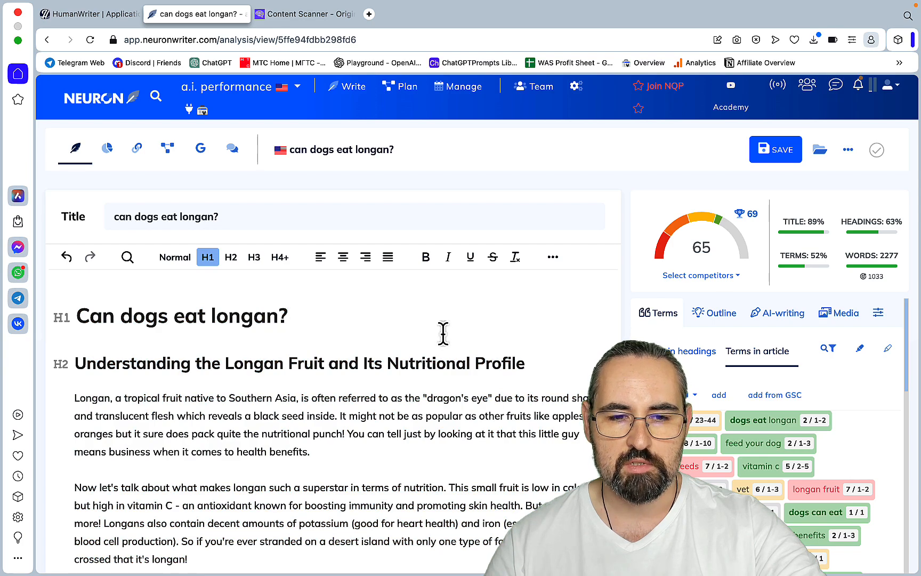
Step: Scroll through the longan article and its 65 score, then return to the Originality.ai results
{"action": "left_click", "coordinate": [286, 316]}
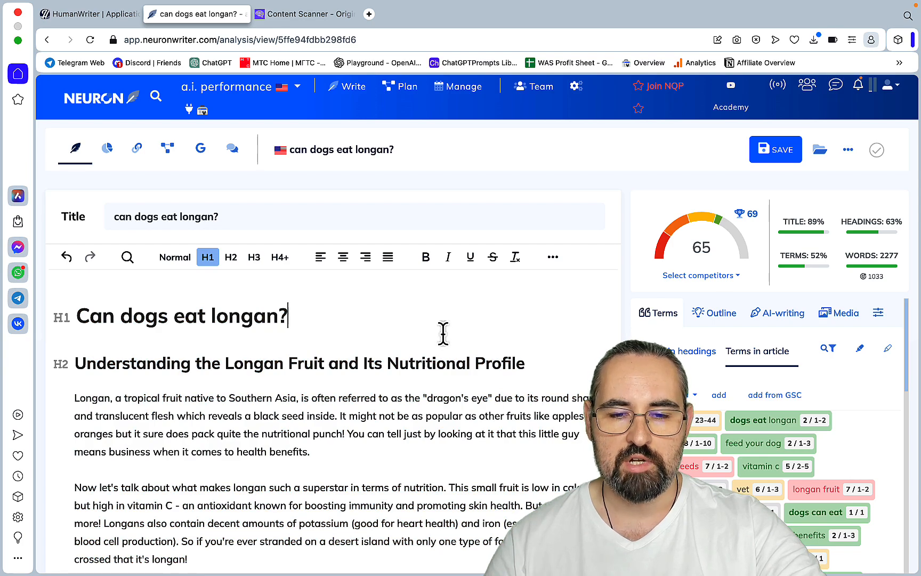
{"action": "scroll", "scroll_direction": "down", "scroll_amount": 3}
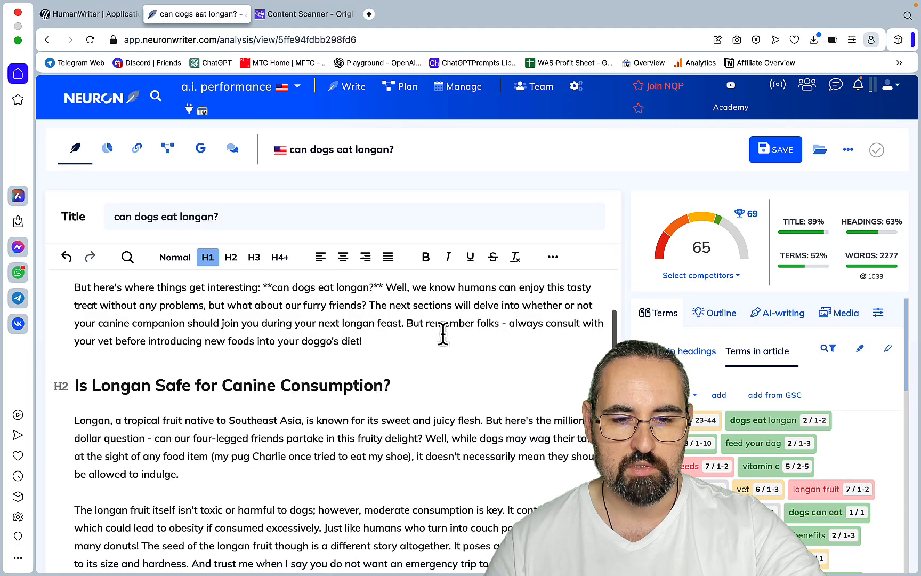
{"action": "scroll", "scroll_direction": "down", "scroll_amount": 3}
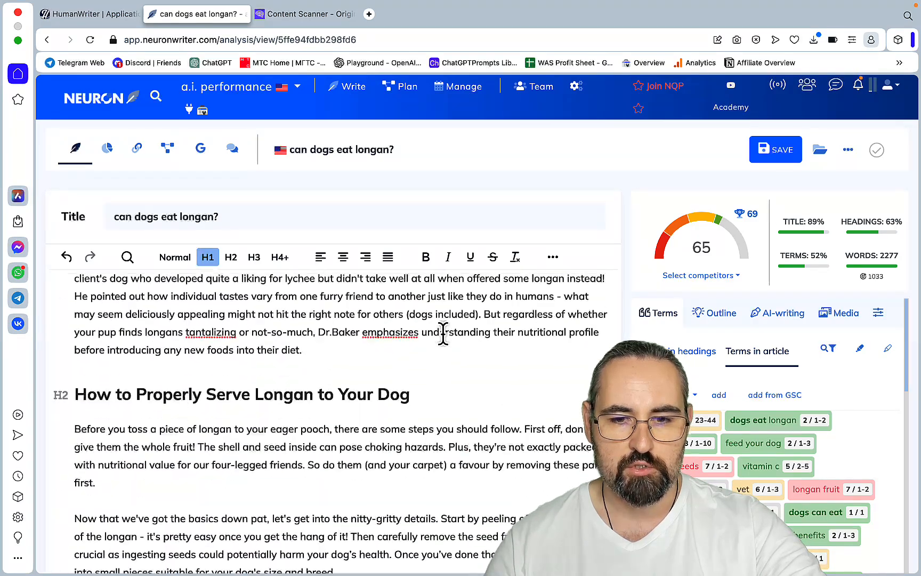
{"action": "scroll", "scroll_direction": "down", "scroll_amount": 3}
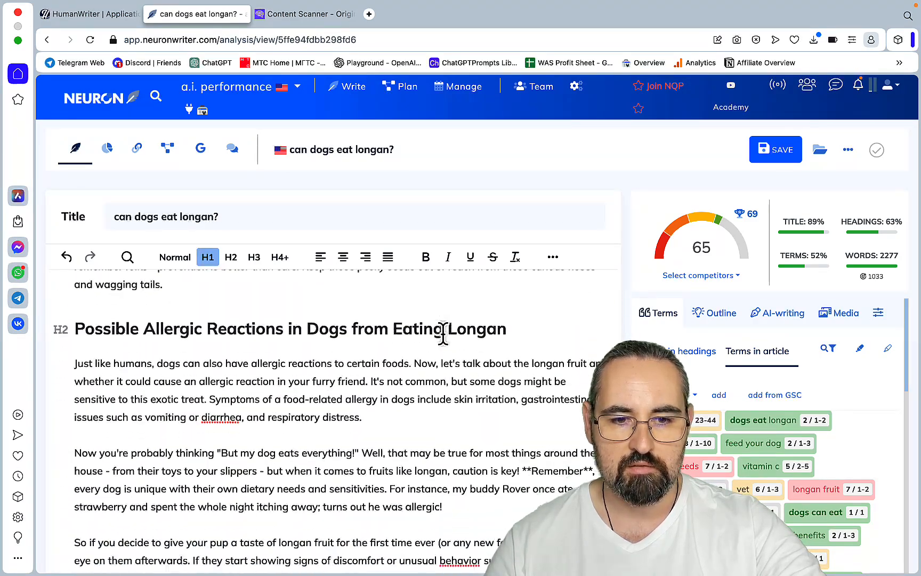
{"action": "scroll", "scroll_direction": "down", "scroll_amount": 3}
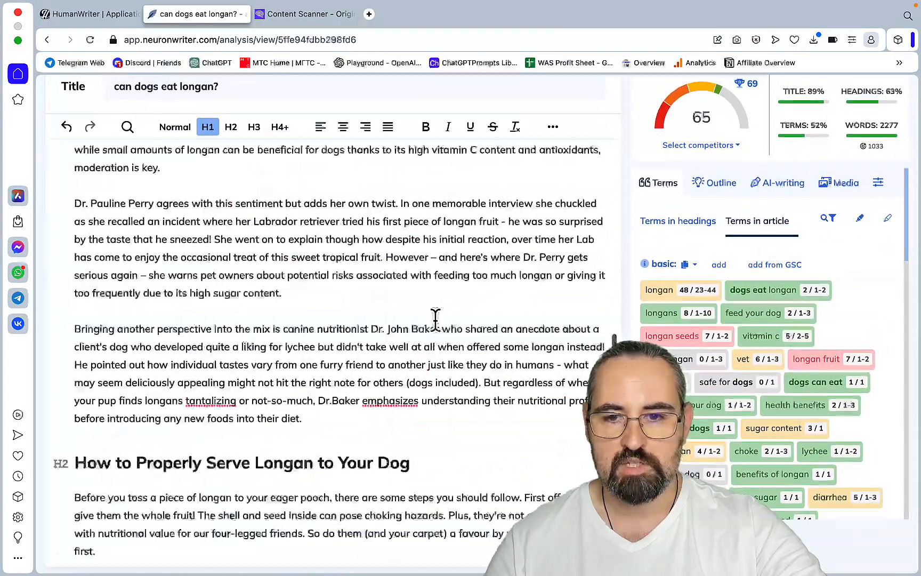
{"action": "scroll", "scroll_direction": "up", "scroll_amount": 3}
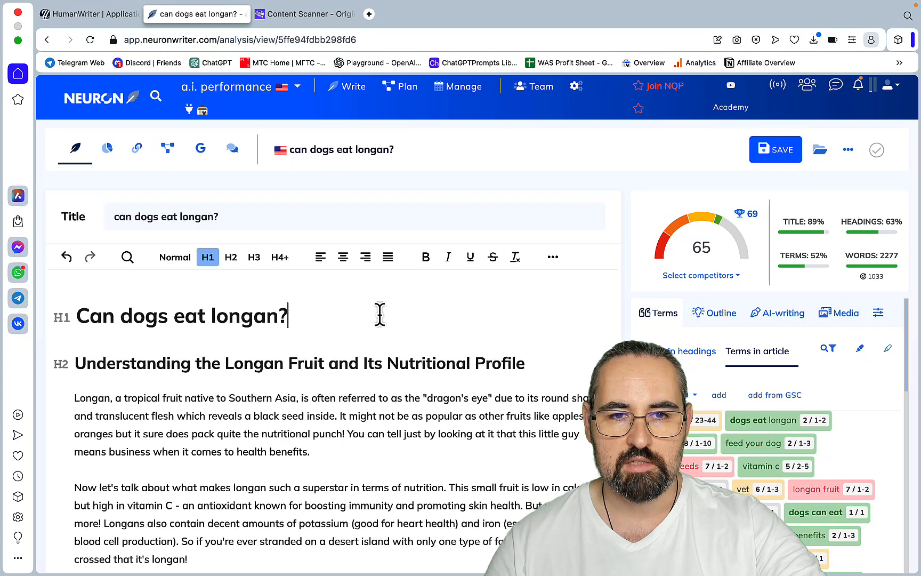
{"action": "left_click", "coordinate": [304, 14]}
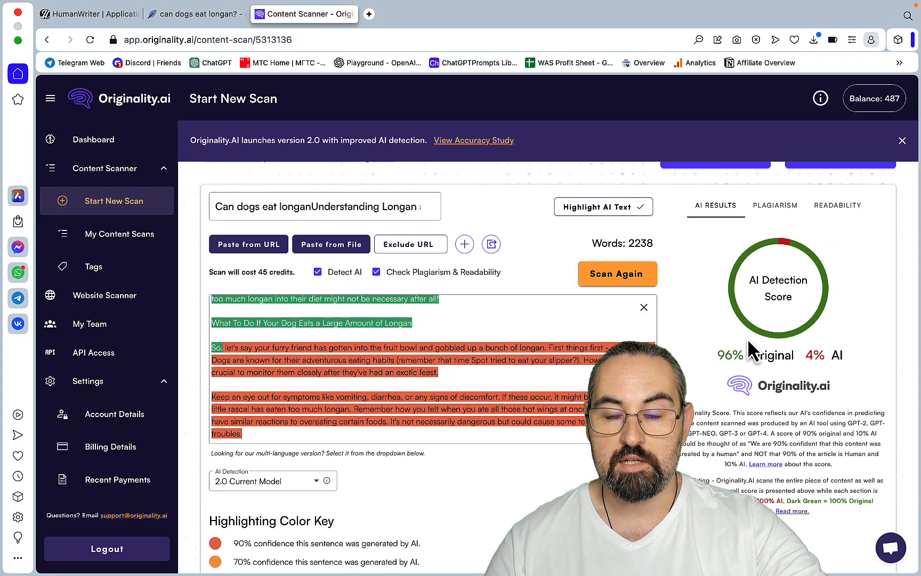
{"action": "mouse_move", "coordinate": [775, 350]}
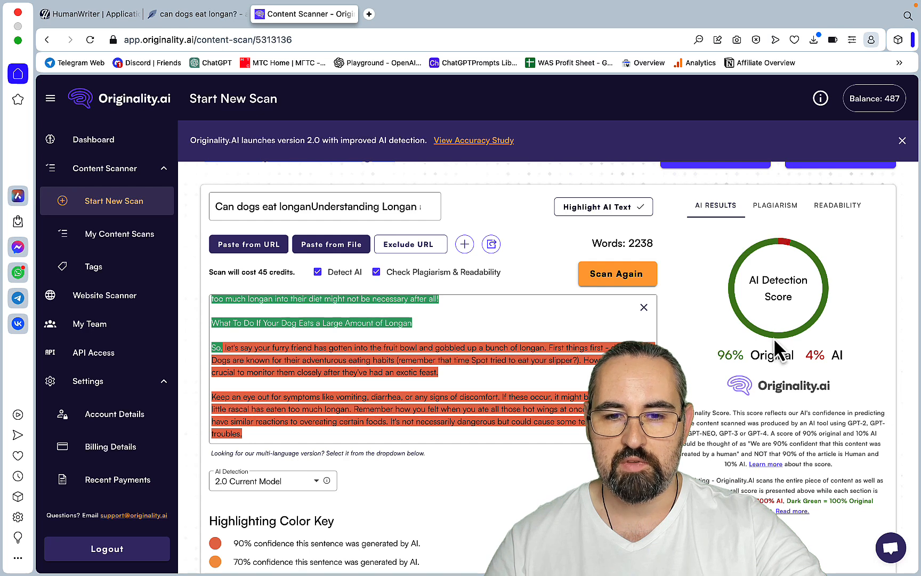
{"action": "mouse_move", "coordinate": [805, 250]}
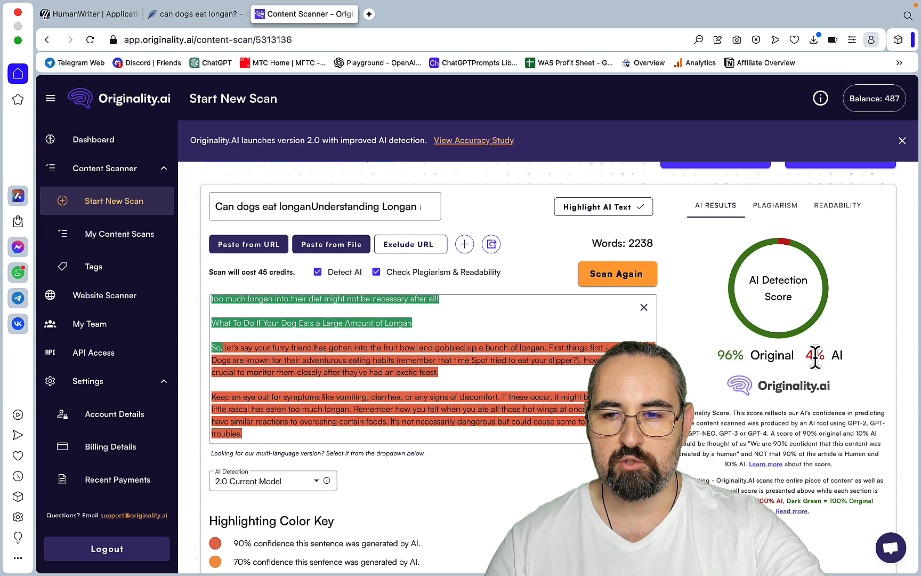
Step: Check the 96% original, 4% AI result and 65.6 Flesch-Kincaid reading ease, then return to HumanWriter
{"action": "left_click", "coordinate": [837, 204]}
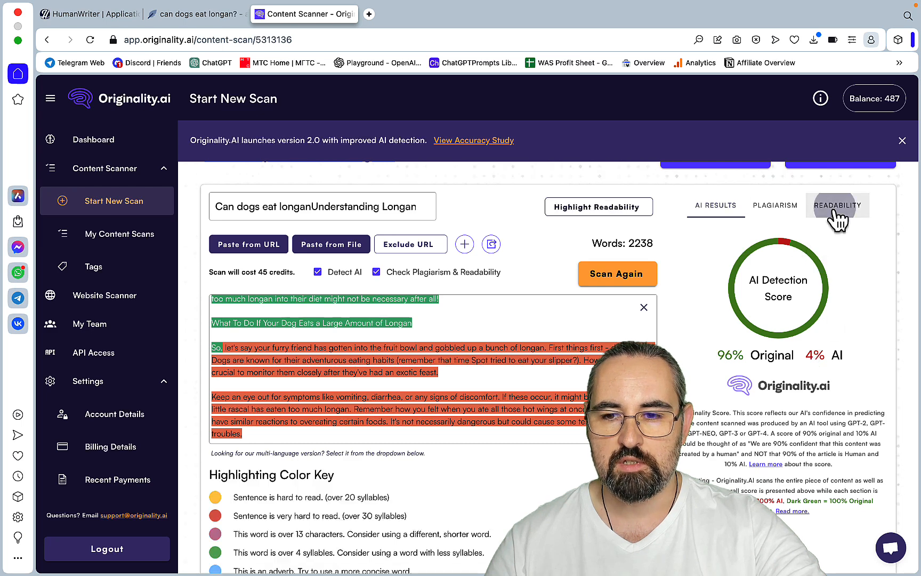
{"action": "left_click", "coordinate": [837, 204]}
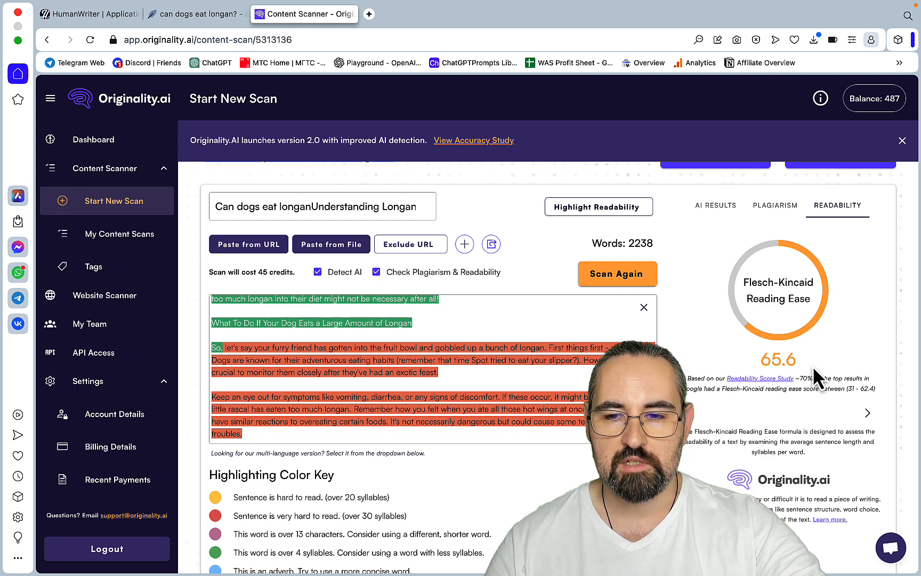
{"action": "mouse_move", "coordinate": [749, 210]}
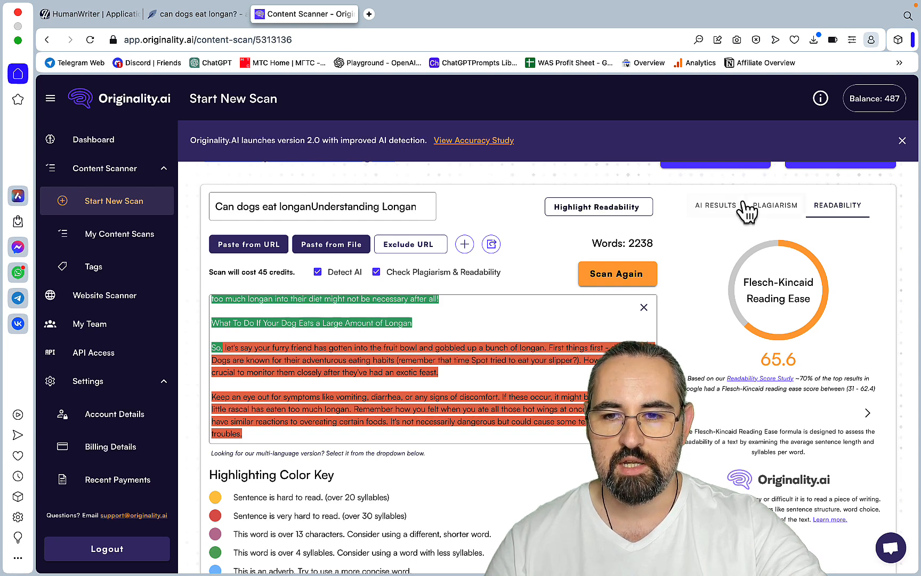
{"action": "left_click", "coordinate": [715, 205]}
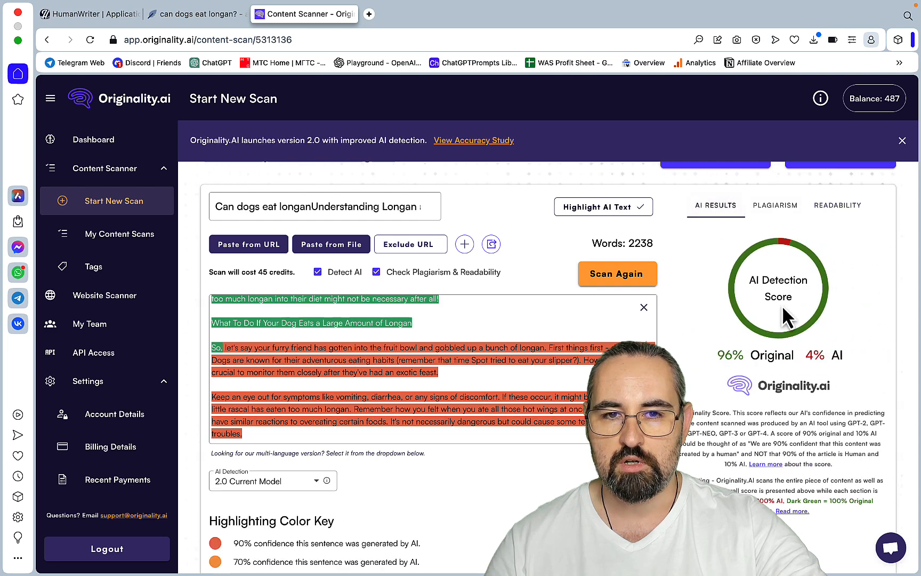
{"action": "left_click", "coordinate": [89, 14]}
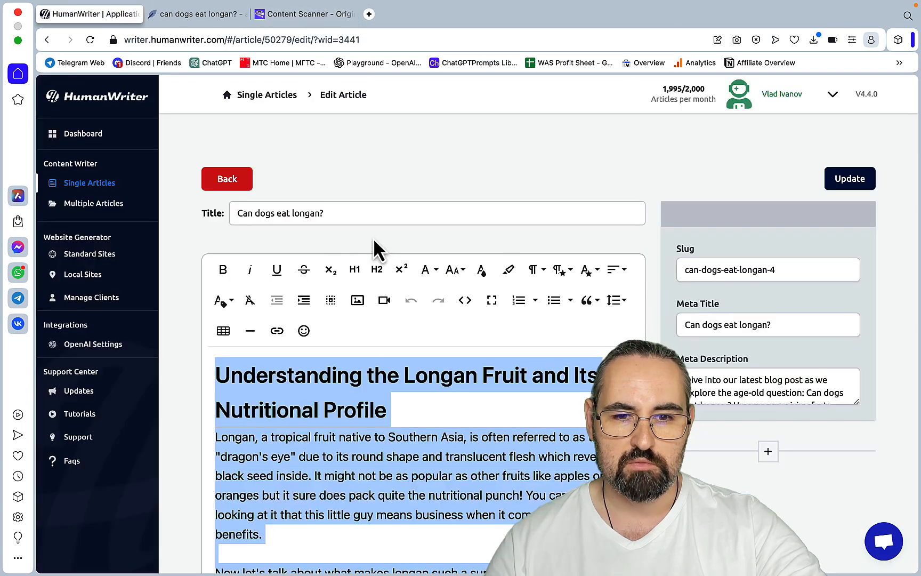
{"action": "scroll", "scroll_direction": "down", "scroll_amount": 3}
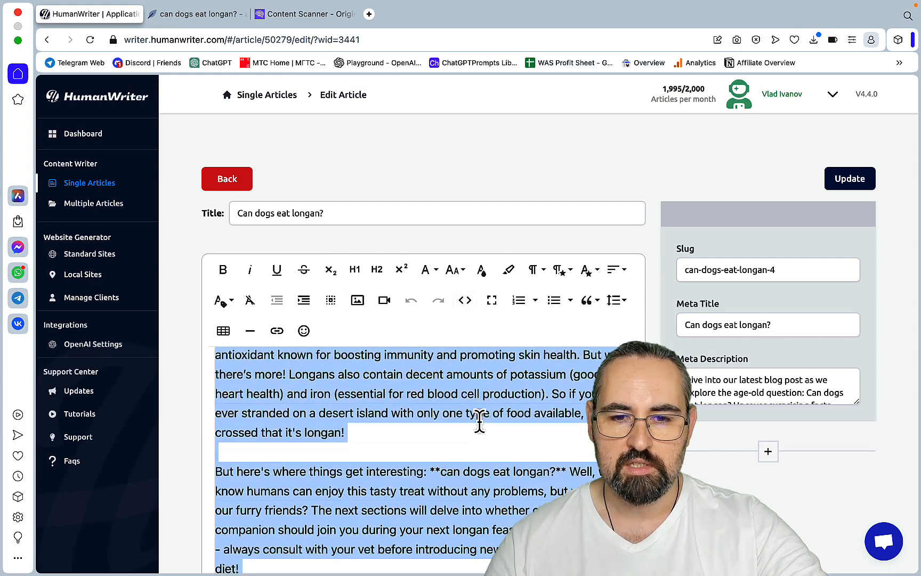
{"action": "scroll", "scroll_direction": "down", "scroll_amount": 3}
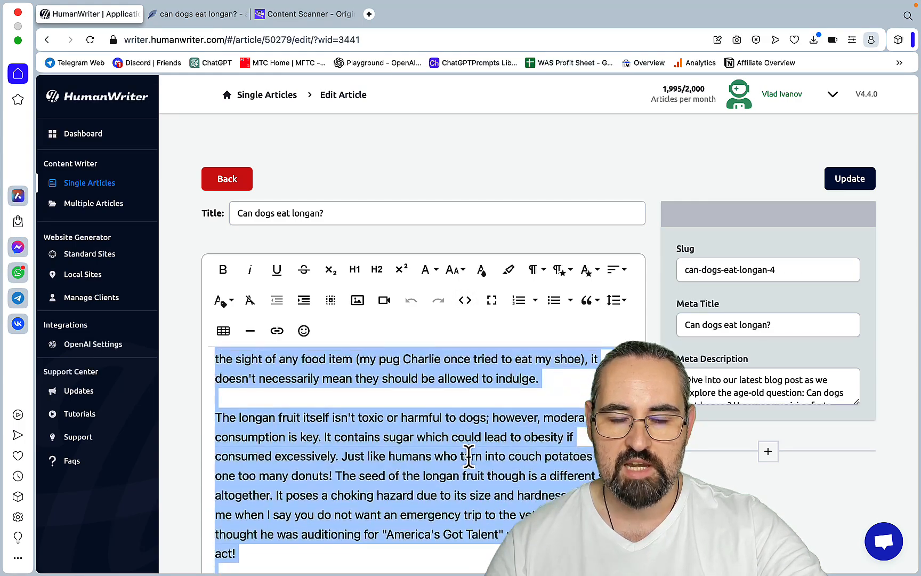
{"action": "scroll", "scroll_direction": "up", "scroll_amount": 3}
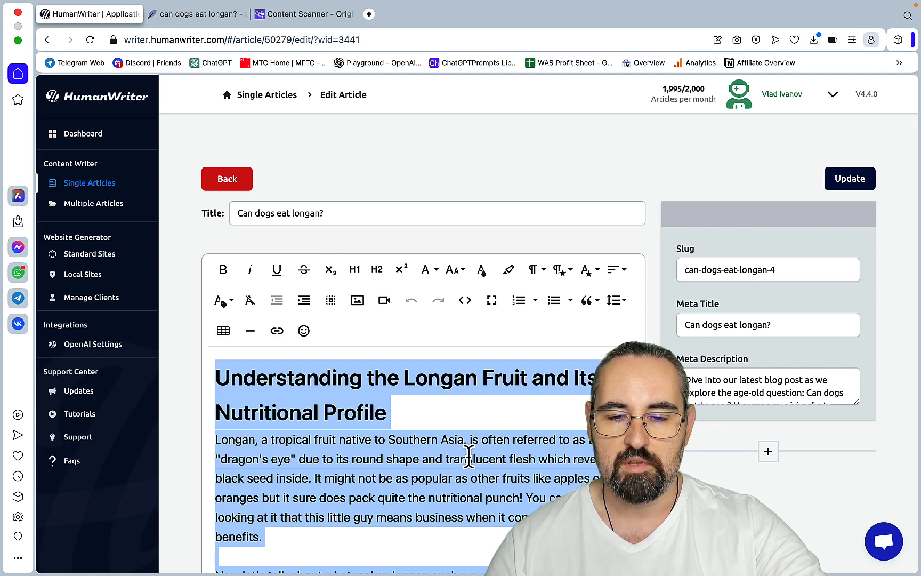
{"action": "mouse_move", "coordinate": [493, 499]}
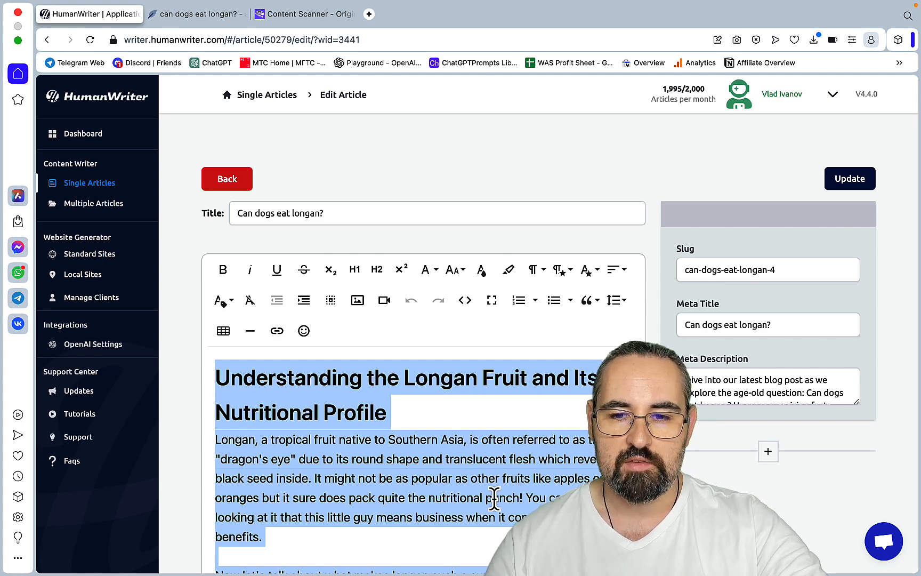
{"action": "mouse_move", "coordinate": [517, 486]}
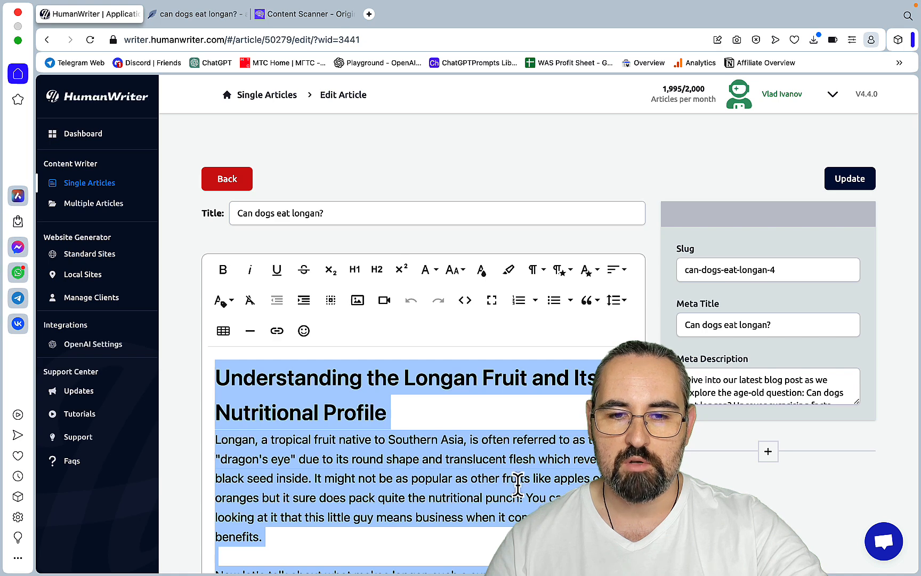
{"action": "mouse_move", "coordinate": [186, 315]}
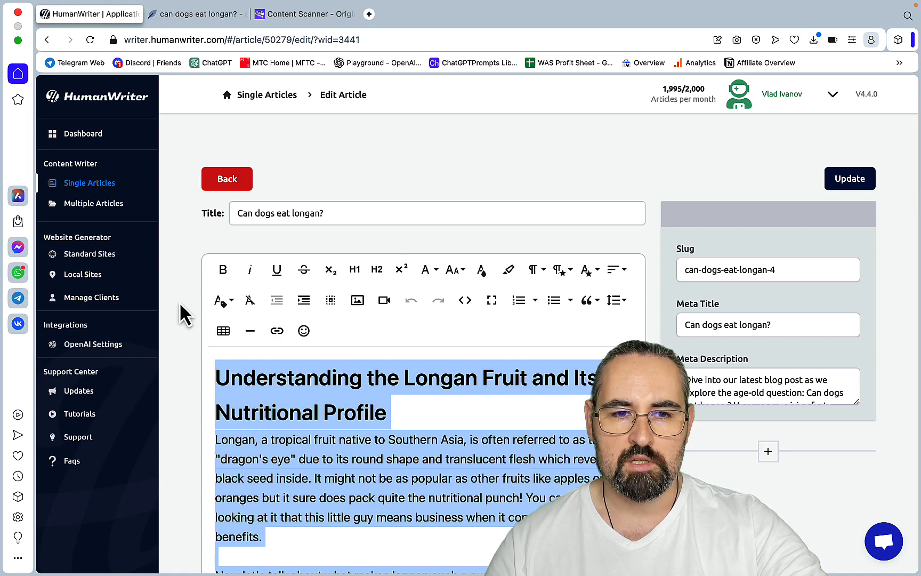
Step: Leave the longan article for HumanWriter's dashboard via the Multiple Articles list
{"action": "left_click", "coordinate": [94, 203]}
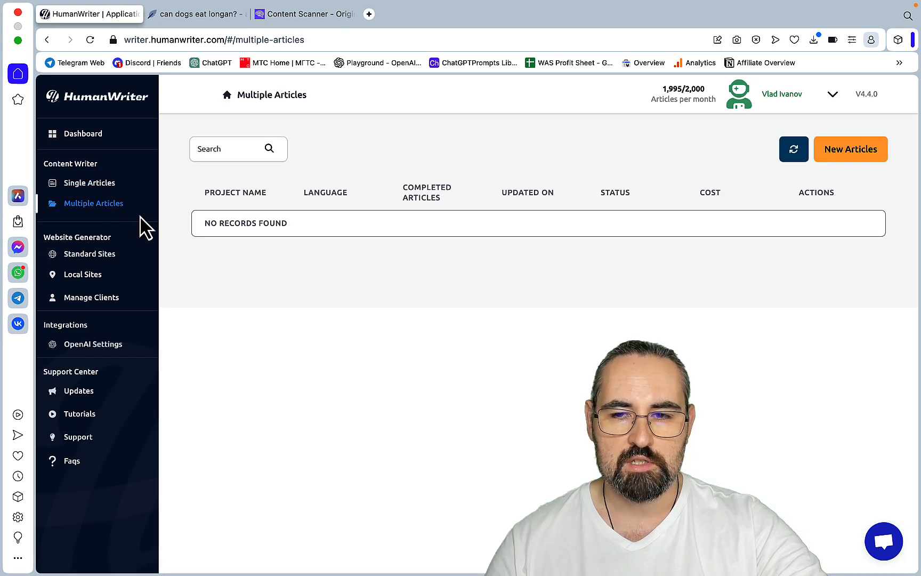
{"action": "mouse_move", "coordinate": [358, 314]}
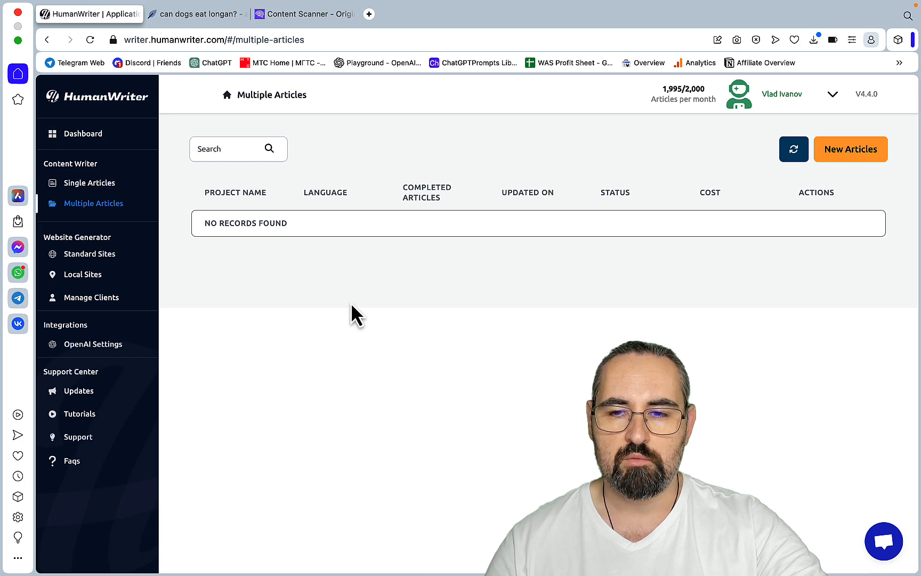
{"action": "mouse_move", "coordinate": [148, 142]}
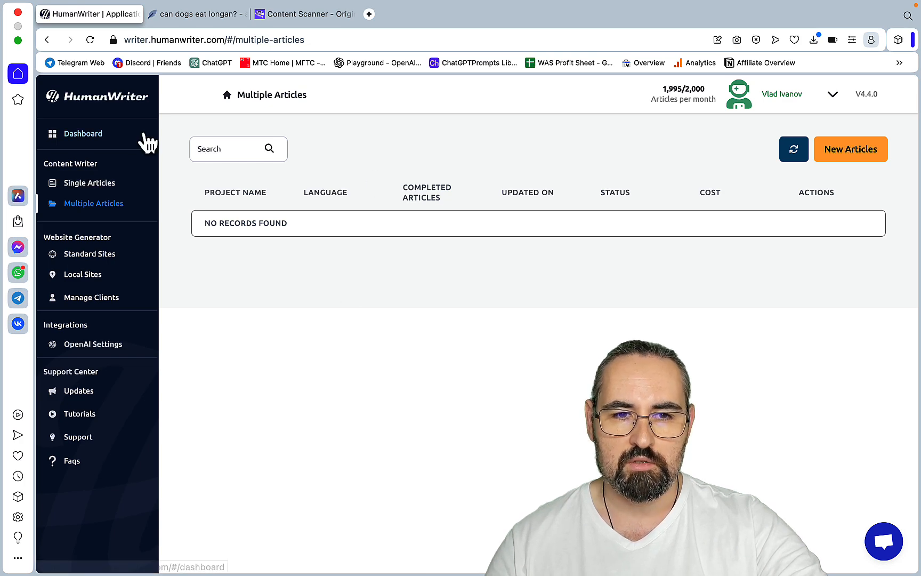
{"action": "left_click", "coordinate": [82, 133]}
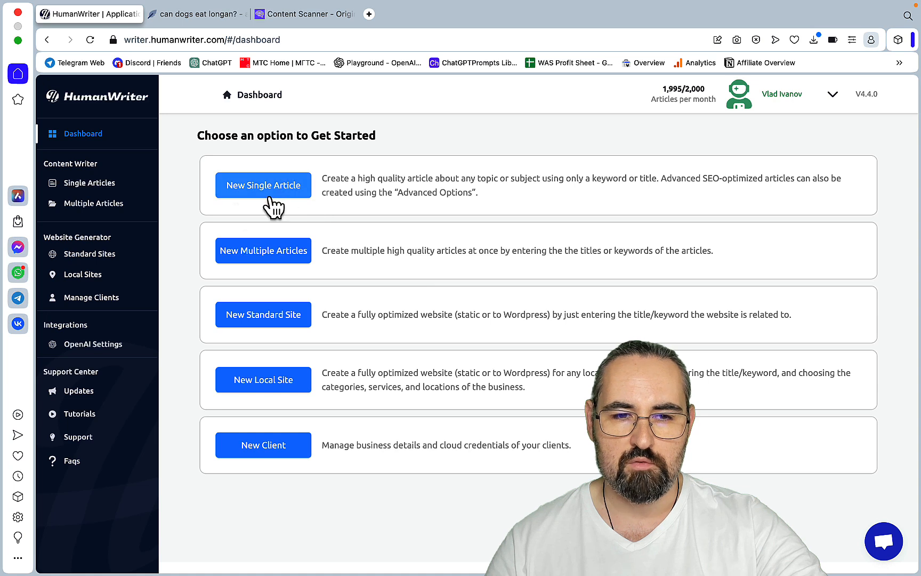
{"action": "mouse_move", "coordinate": [195, 332]}
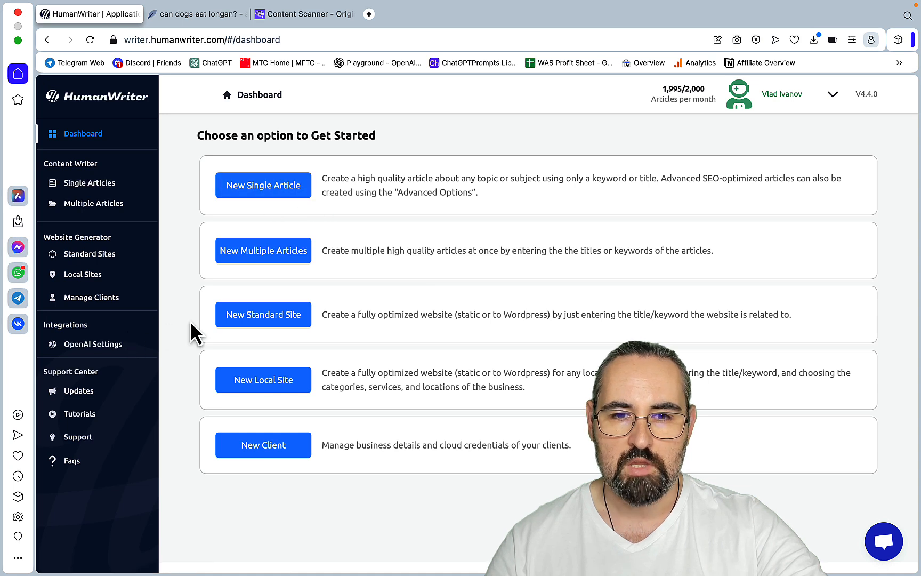